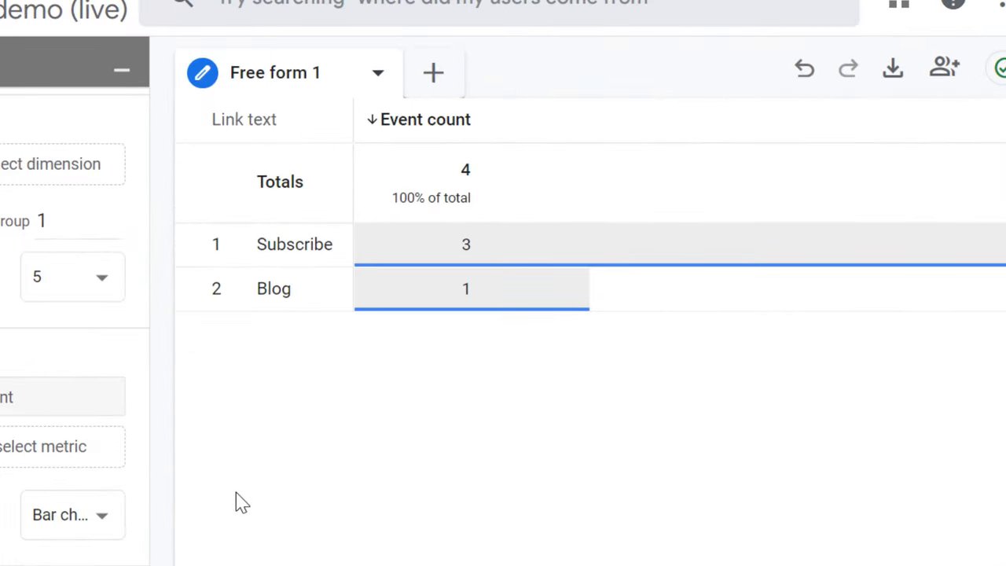
# Switch from the Analytics exploration to the GTMcourse 'Button click tracking' page tab.
pyautogui.click(291, 13)
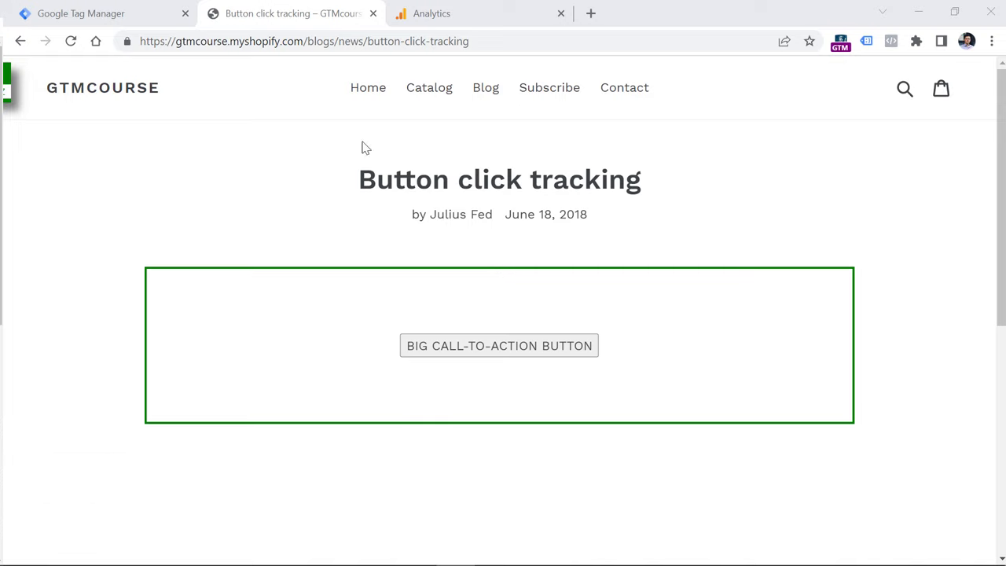
# Return to the Google Tag Manager Demo 5 workspace tab listing the GA4 configuration tag.
pyautogui.click(81, 14)
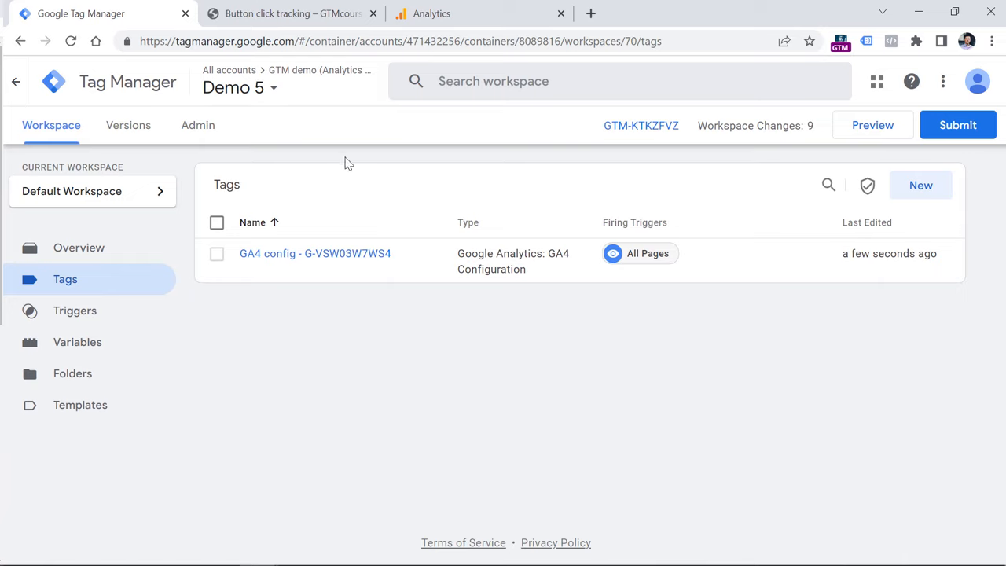
pyautogui.moveTo(315, 253)
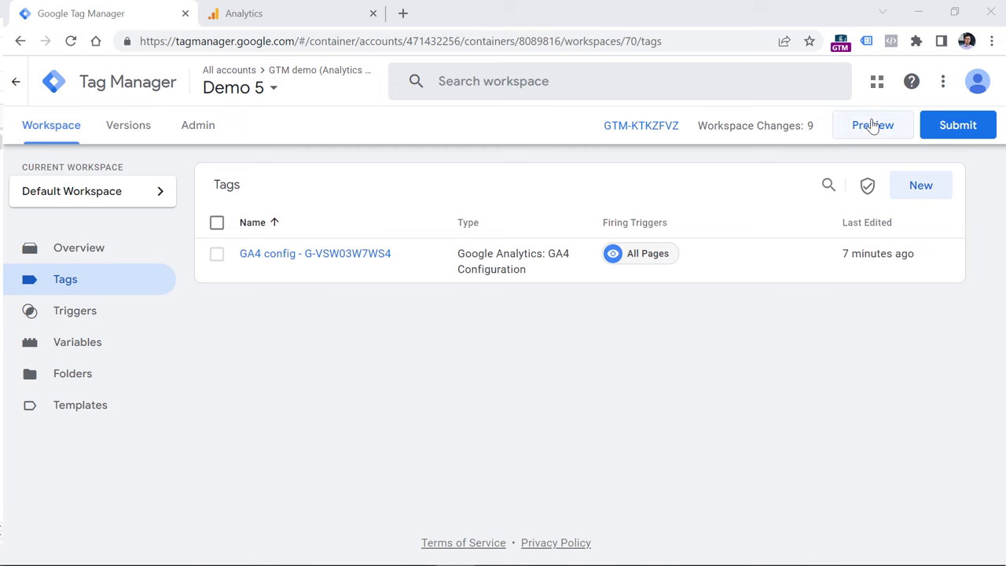
# Start preview mode, connect to the button click tracking page, and view Tag Assistant's summary.
pyautogui.click(872, 125)
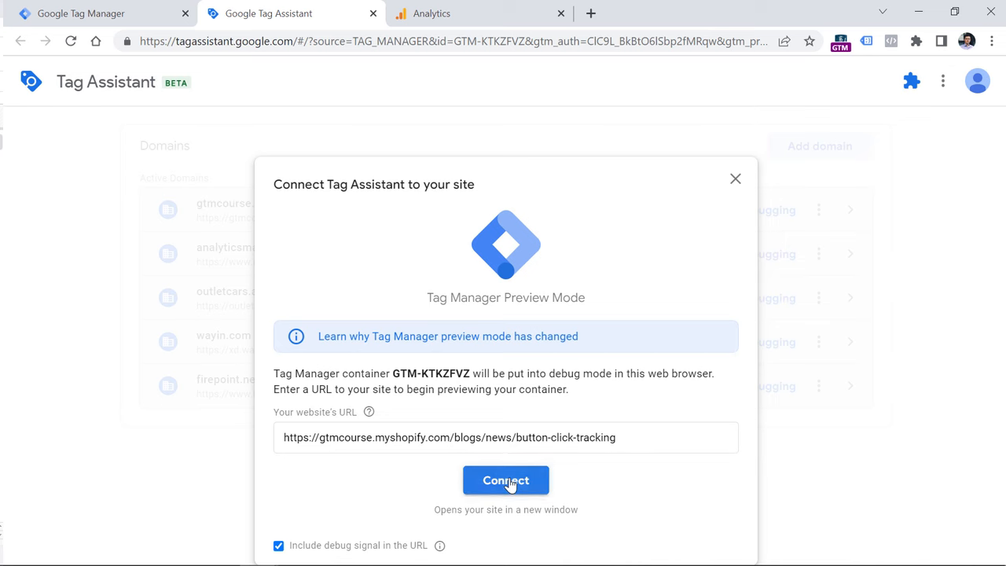
pyautogui.click(505, 481)
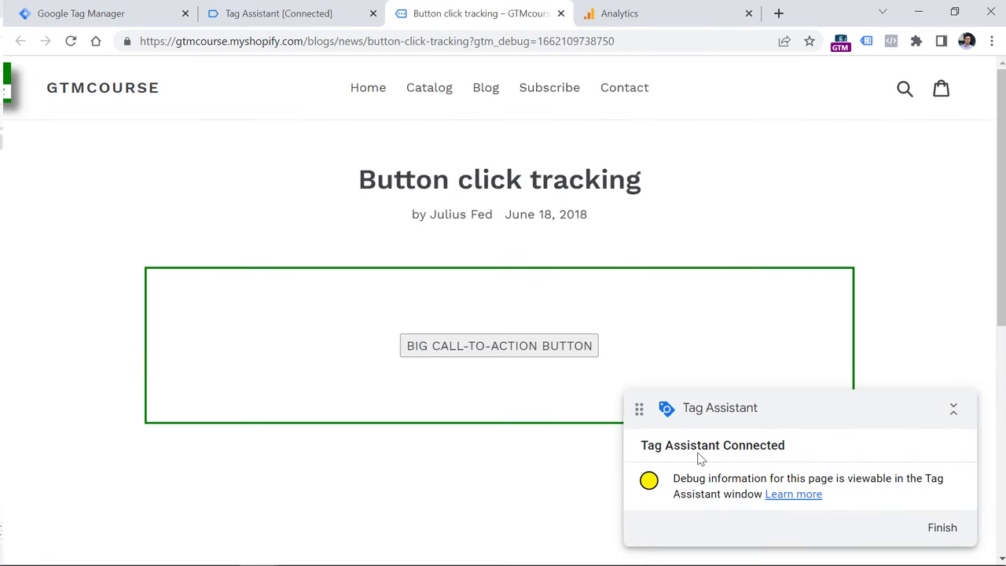
pyautogui.moveTo(684, 438)
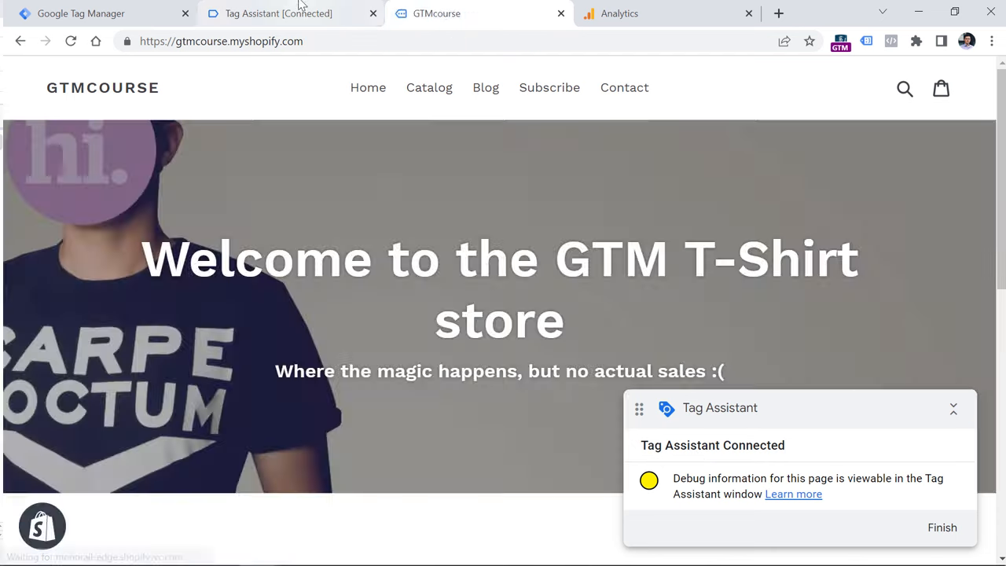
pyautogui.click(279, 13)
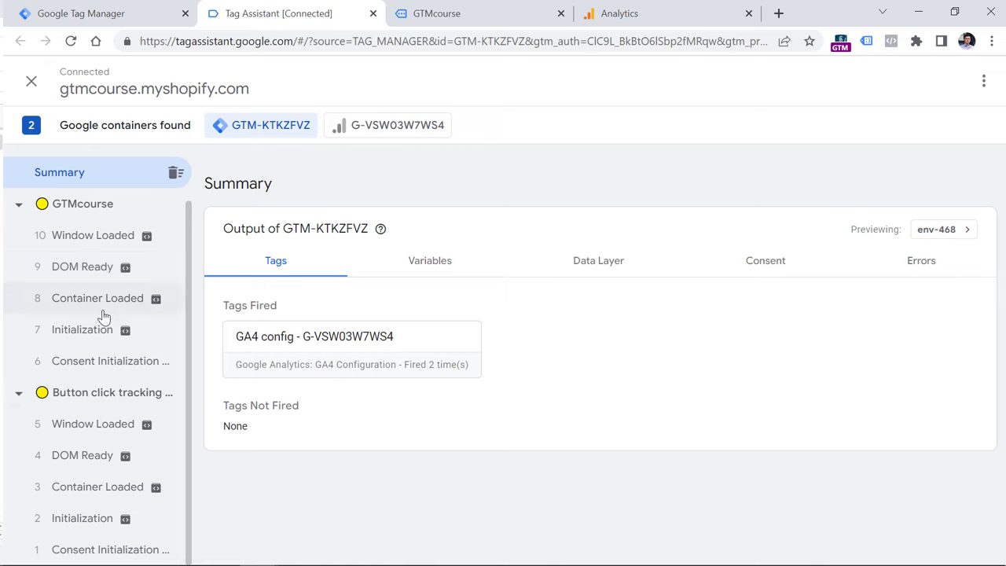
pyautogui.moveTo(98, 297)
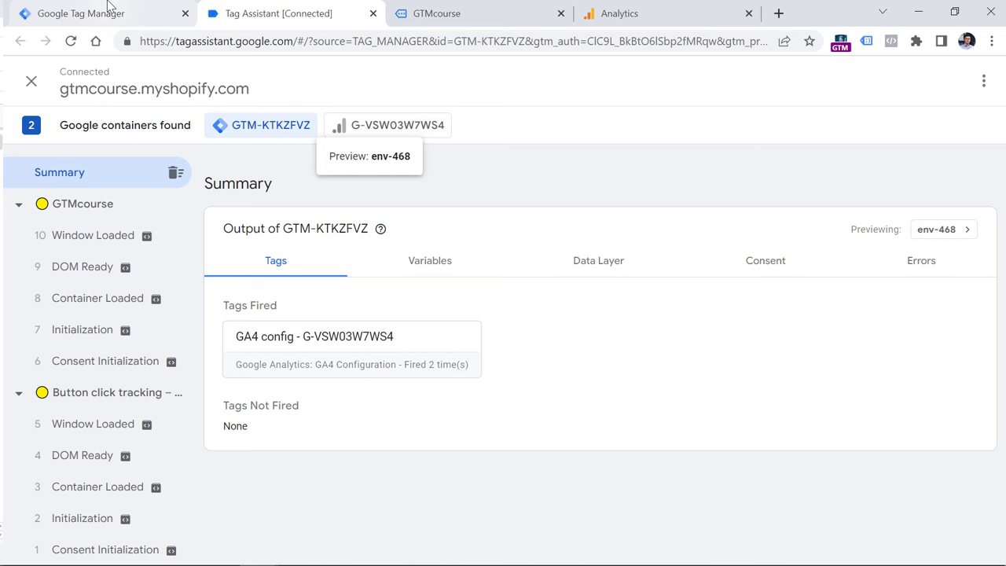
# Create and save an 'All element clicks' trigger of type Click - All Elements.
pyautogui.click(80, 14)
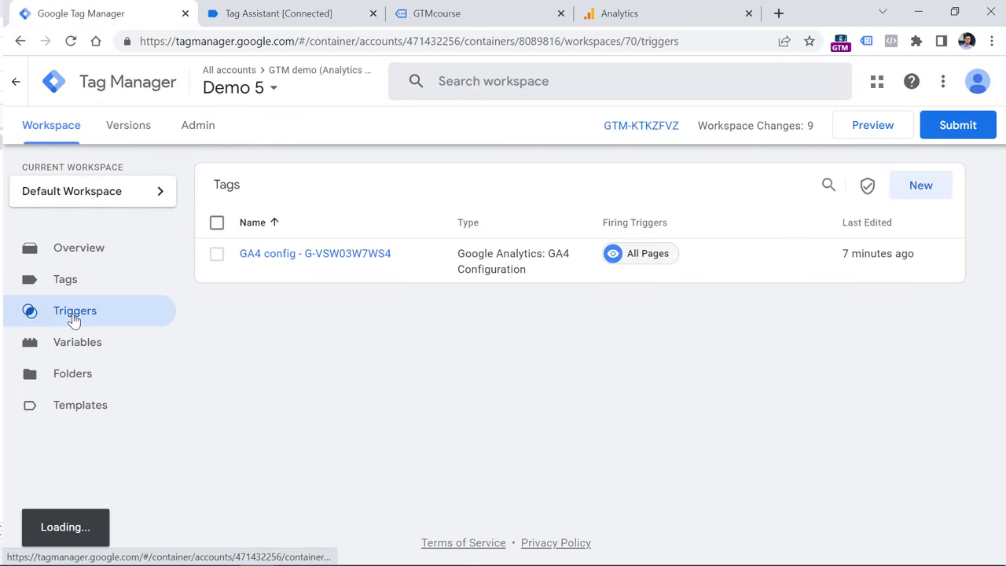
pyautogui.click(921, 185)
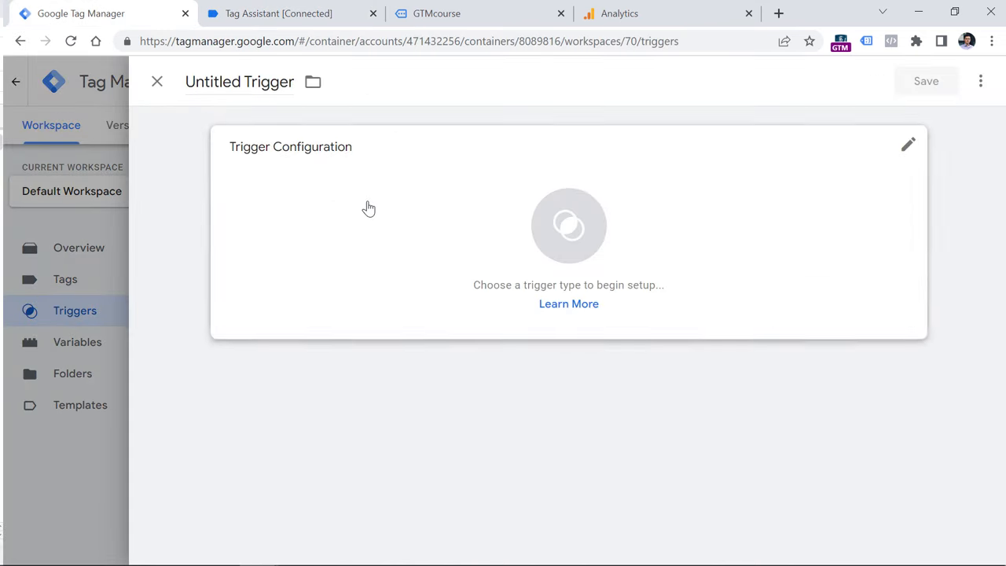
pyautogui.click(908, 144)
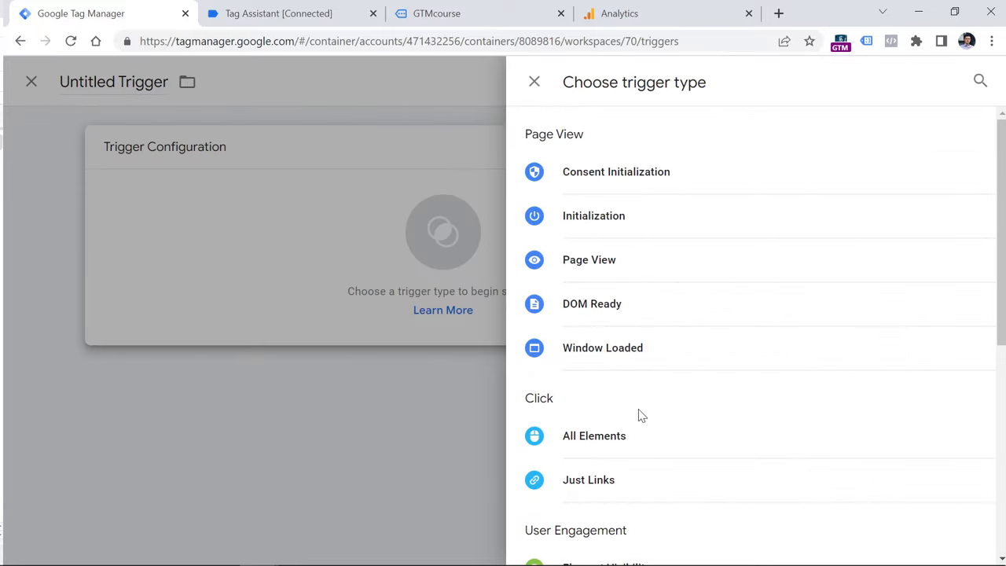
pyautogui.click(594, 436)
pyautogui.write('All element clicks')
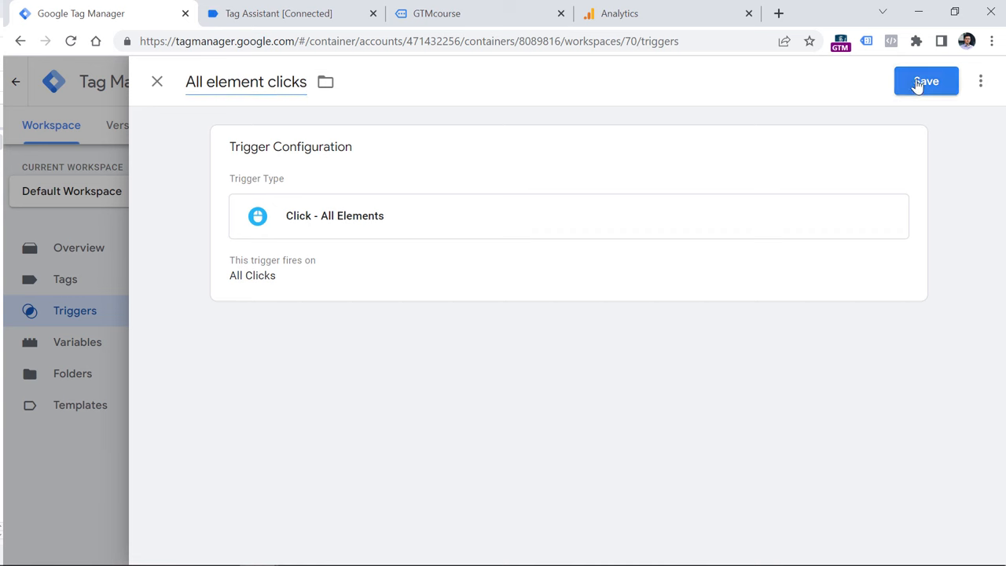
pyautogui.click(926, 80)
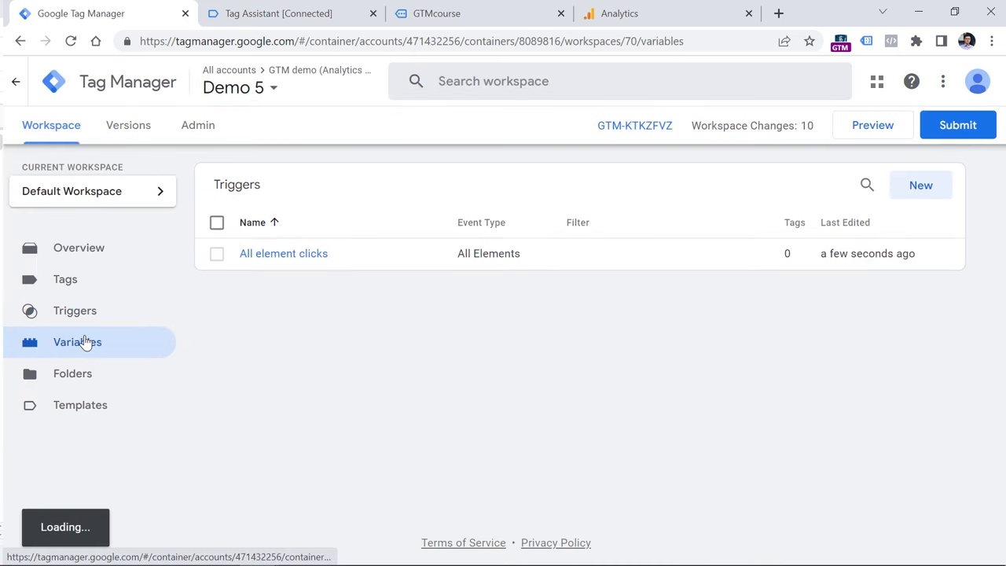
# Enable Click Element, Classes, ID, Target, URL and Text variables, then return to Tag Assistant.
pyautogui.click(77, 342)
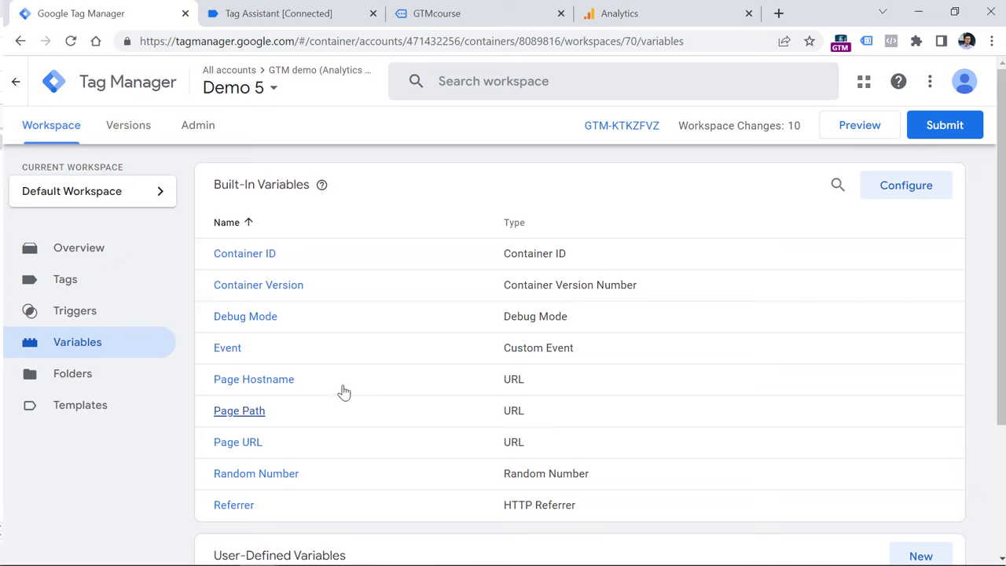
pyautogui.moveTo(254, 378)
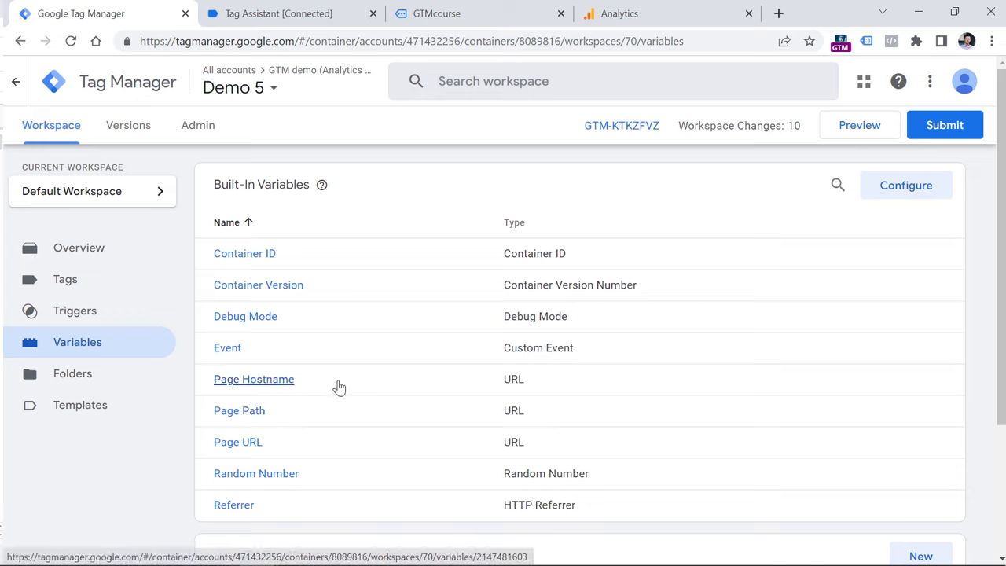
pyautogui.moveTo(313, 310)
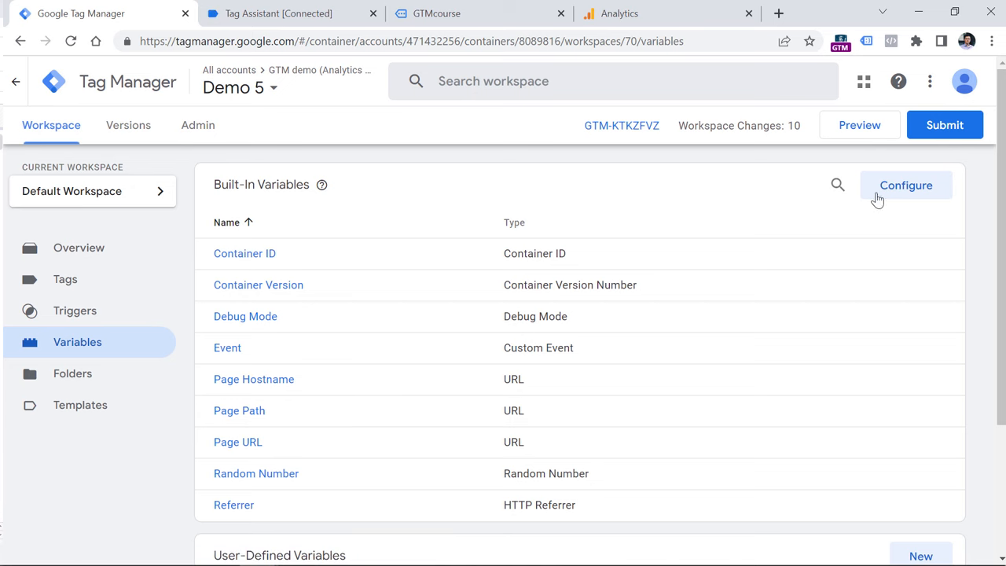
pyautogui.click(906, 184)
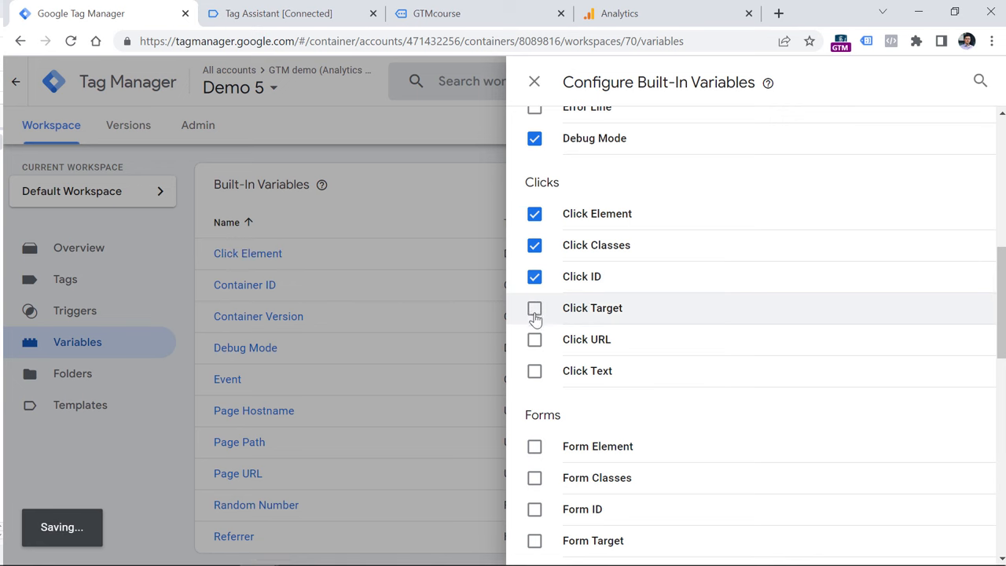
pyautogui.click(535, 307)
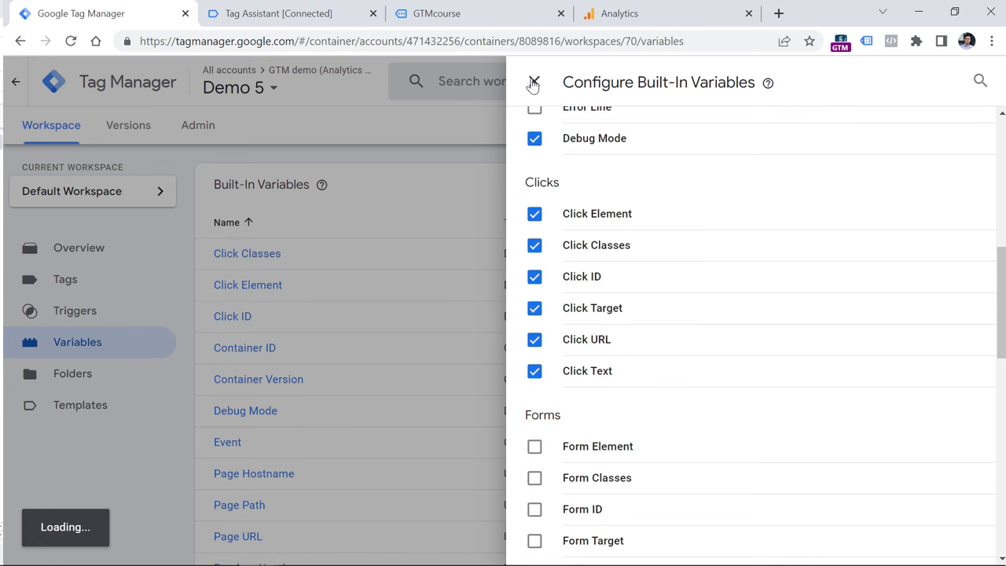
pyautogui.click(533, 82)
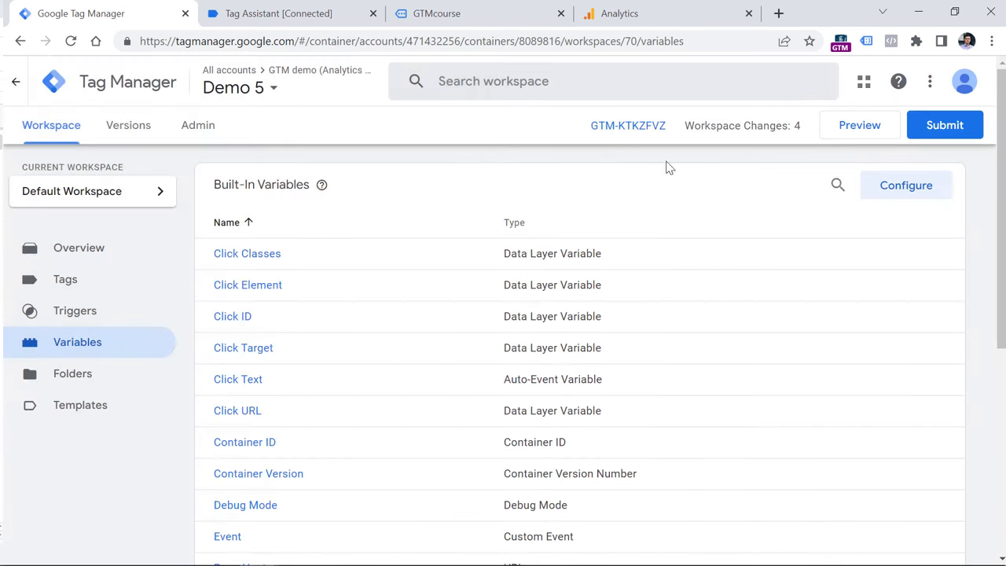
pyautogui.click(859, 125)
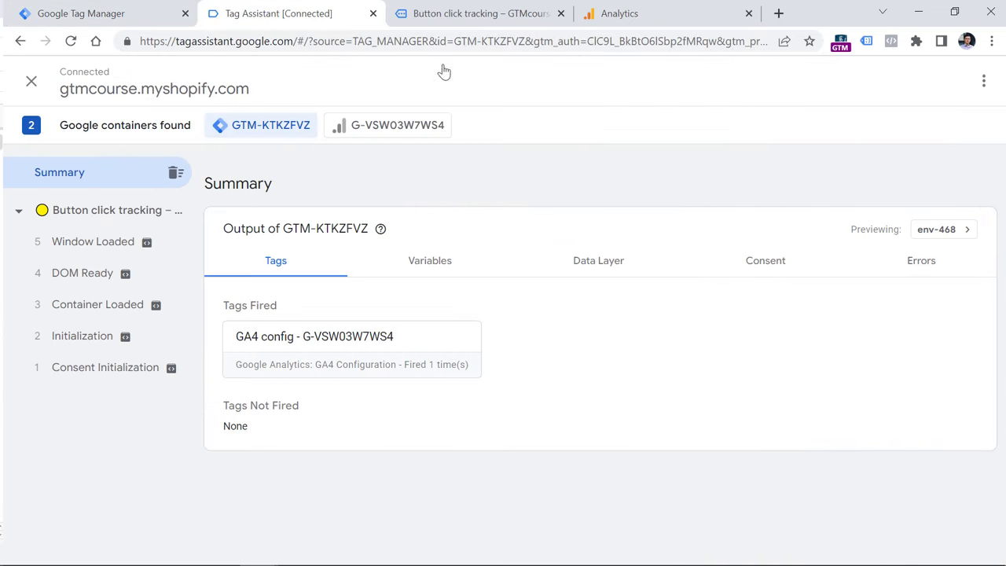
# Reload the demo page, click the big call-to-action button, and select the recorded Click event.
pyautogui.click(477, 13)
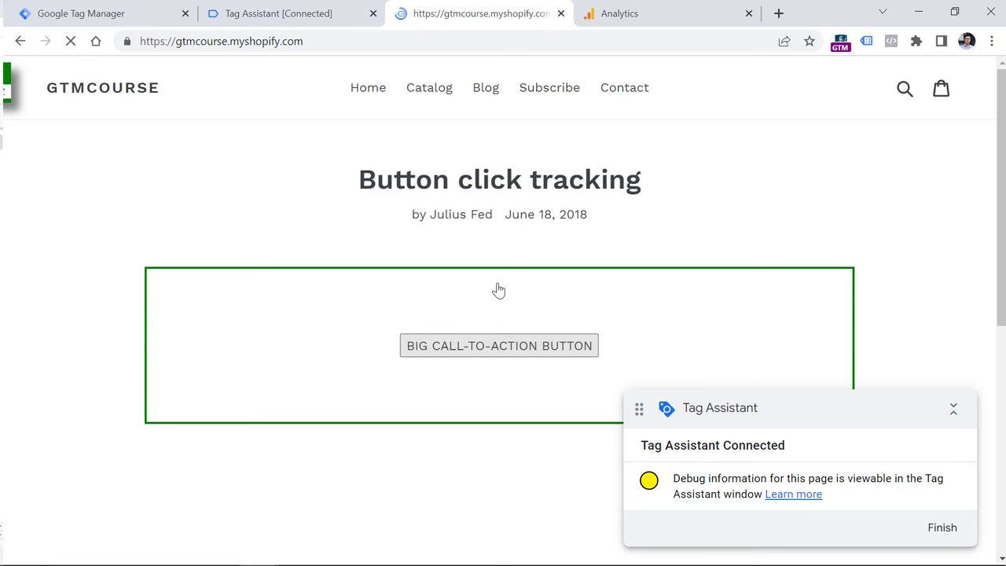
pyautogui.click(279, 13)
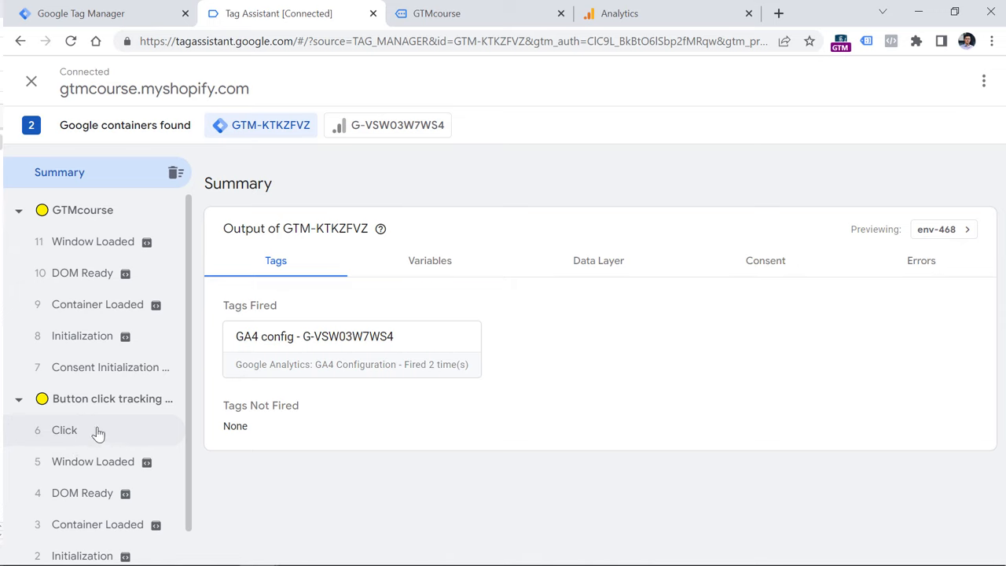
pyautogui.moveTo(76, 440)
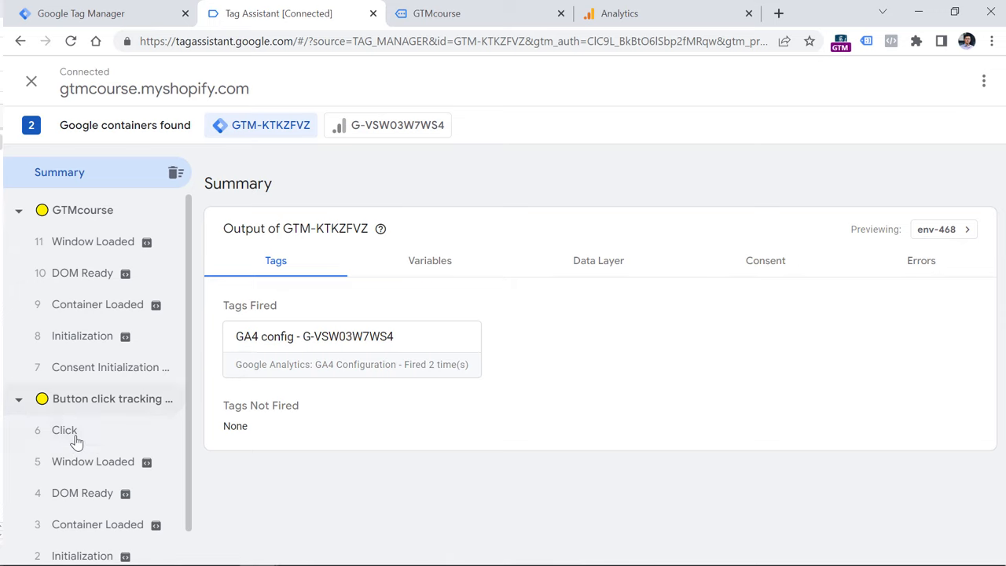
pyautogui.click(65, 430)
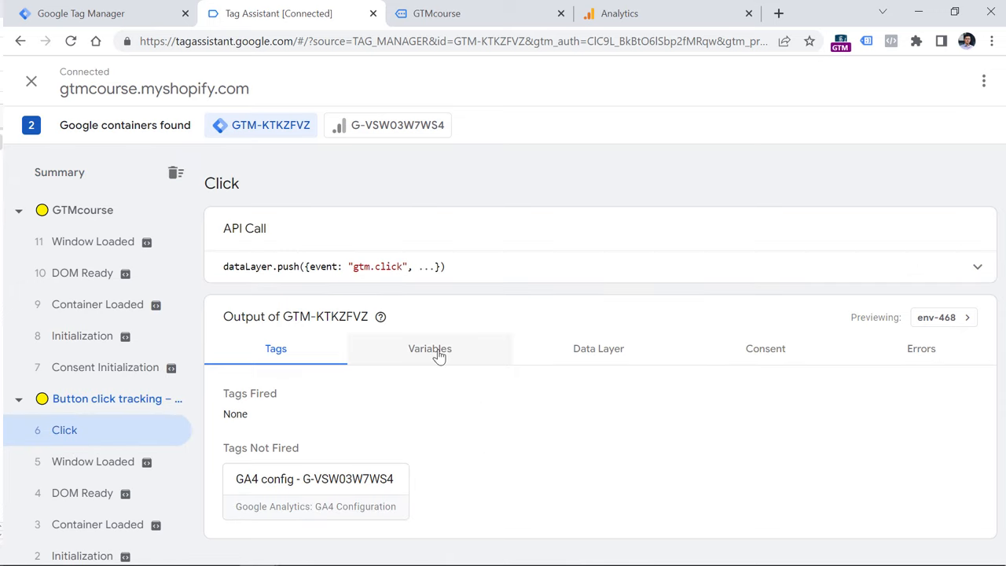
# Review the Click event's variables, selecting Click Text 'BIG CALL-TO-ACTION BUTTON'.
pyautogui.click(429, 348)
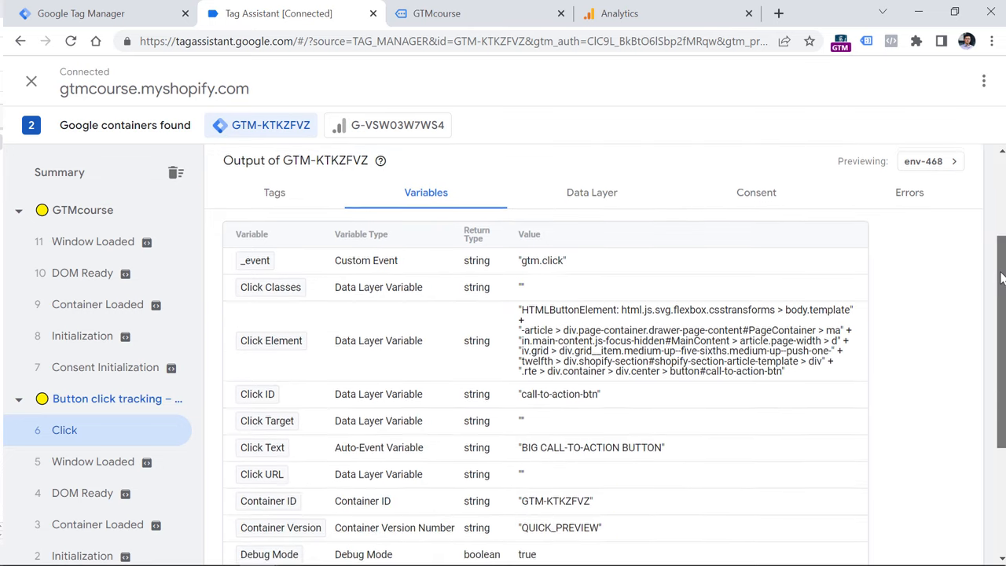
pyautogui.scroll(-3)
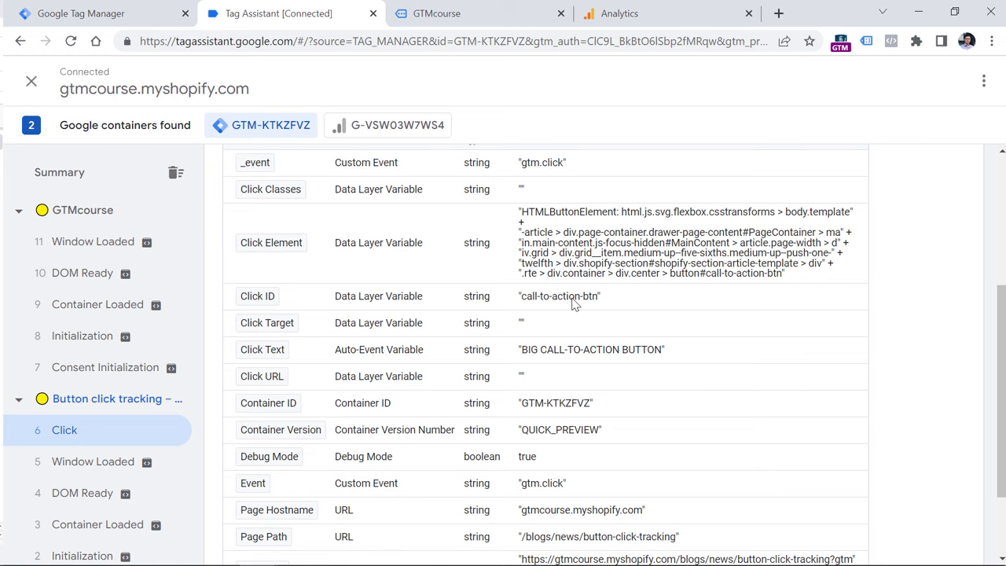
pyautogui.moveTo(527, 360)
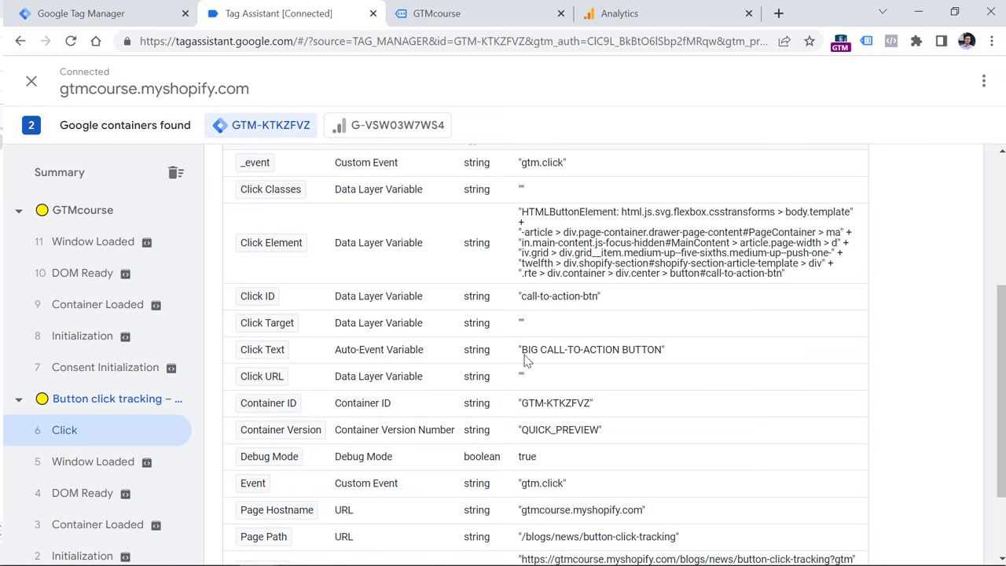
pyautogui.doubleClick(591, 349)
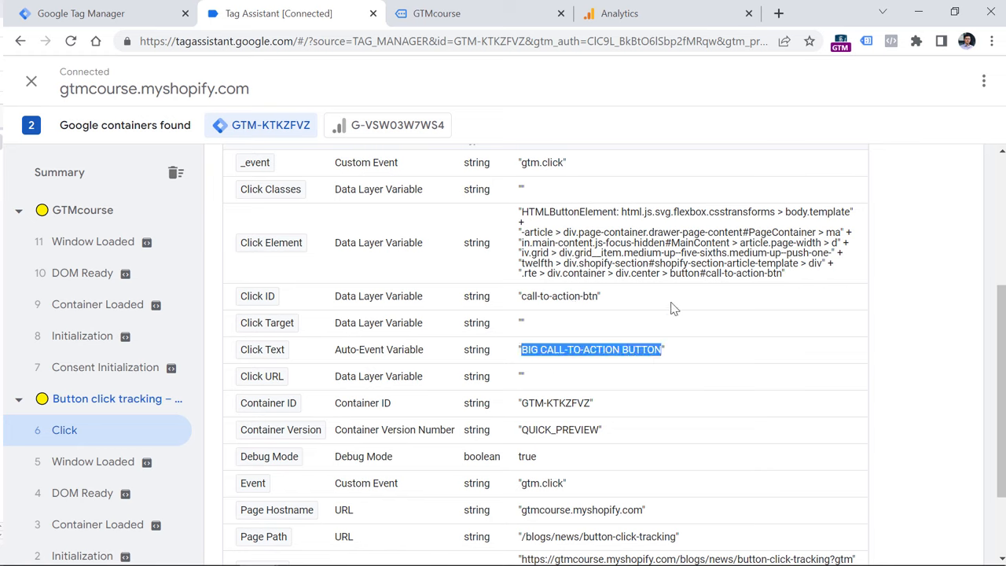
pyautogui.moveTo(323, 246)
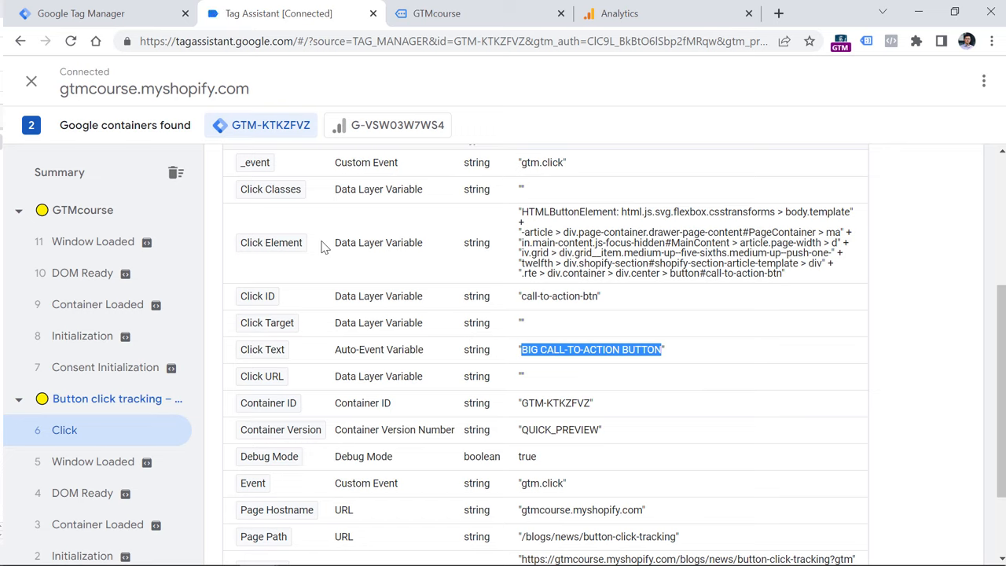
pyautogui.moveTo(264, 181)
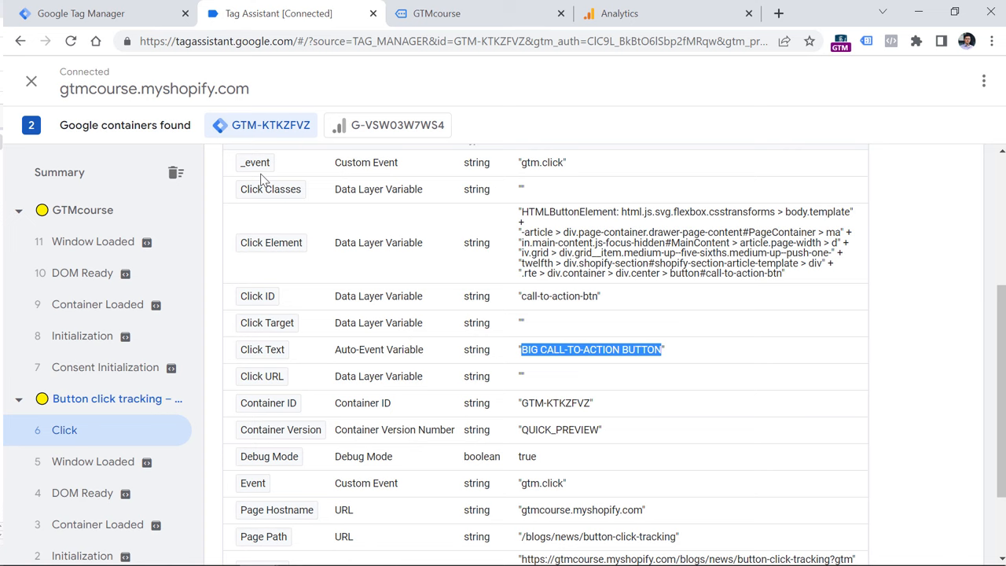
# Click the CTA button again, inspect its Click Element and Click ID, then return to Tag Manager.
pyautogui.click(436, 13)
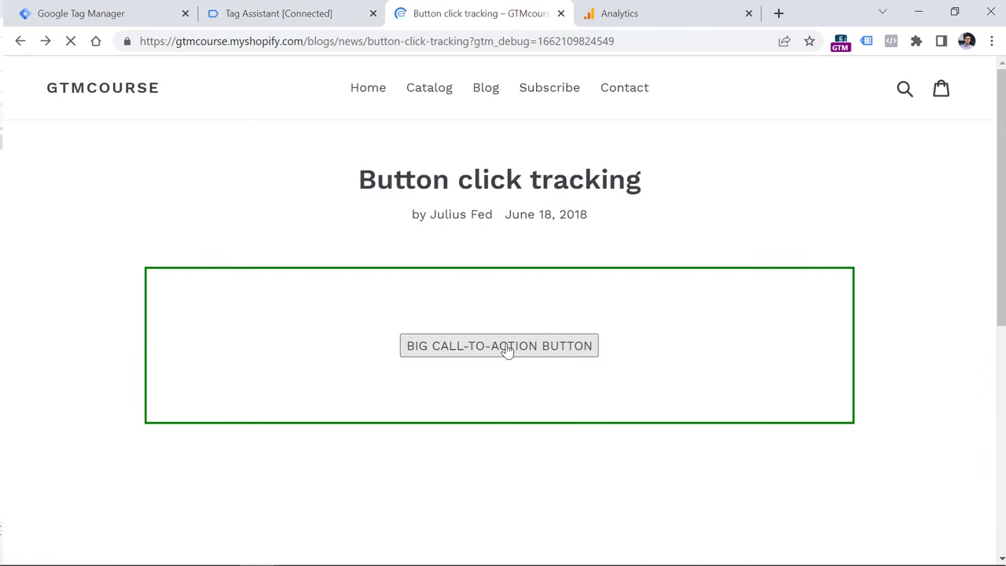
pyautogui.click(499, 345)
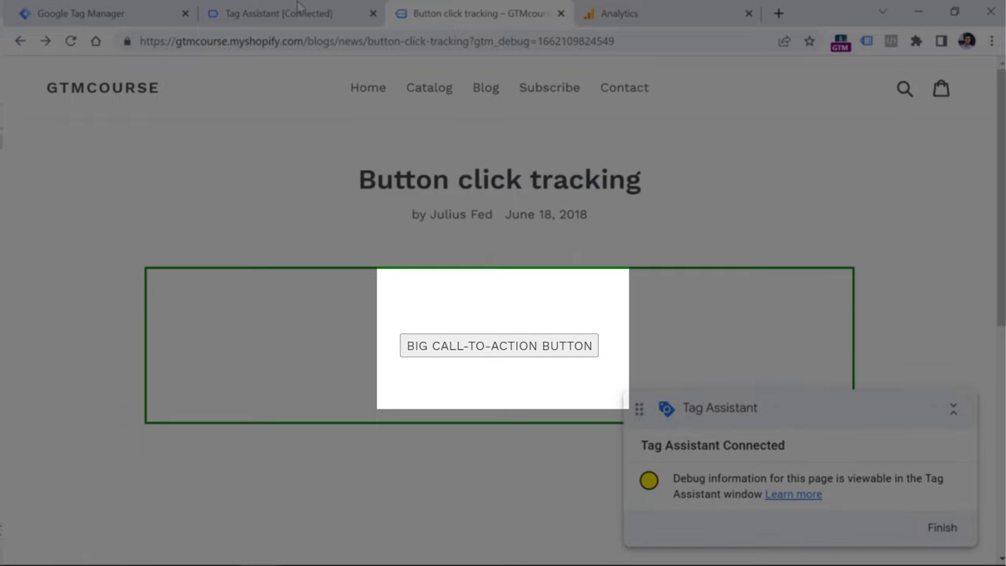
pyautogui.click(279, 13)
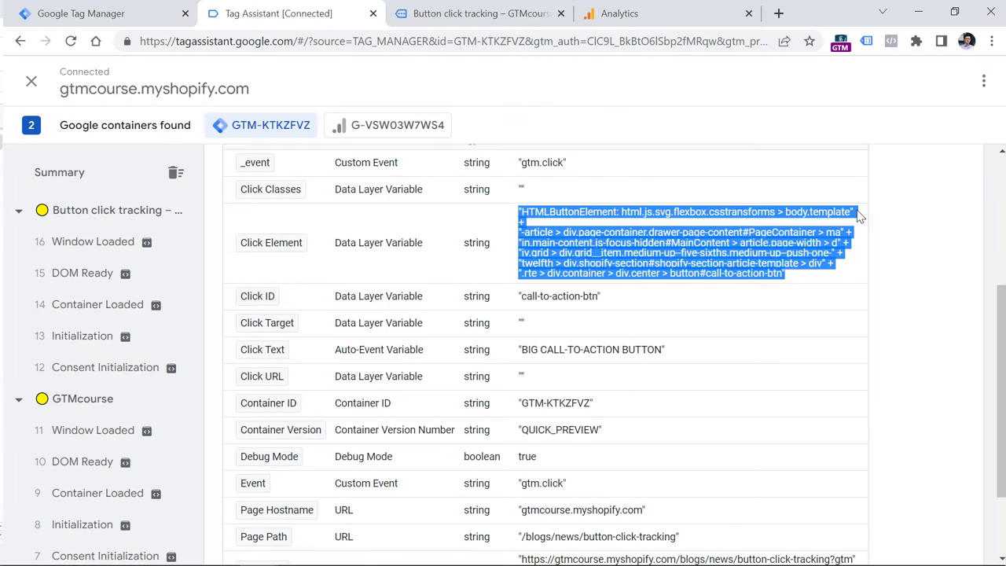
pyautogui.moveTo(491, 360)
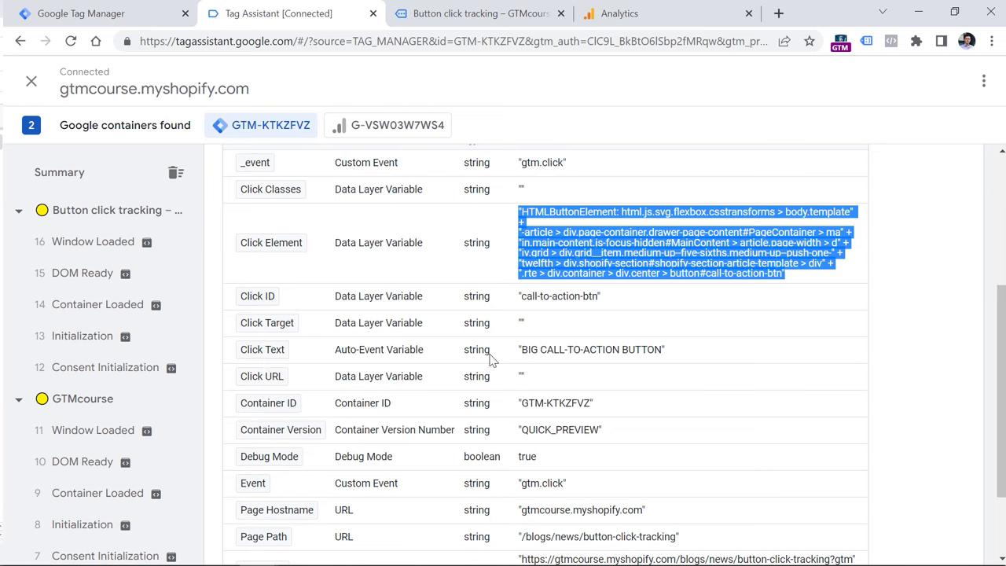
pyautogui.moveTo(623, 319)
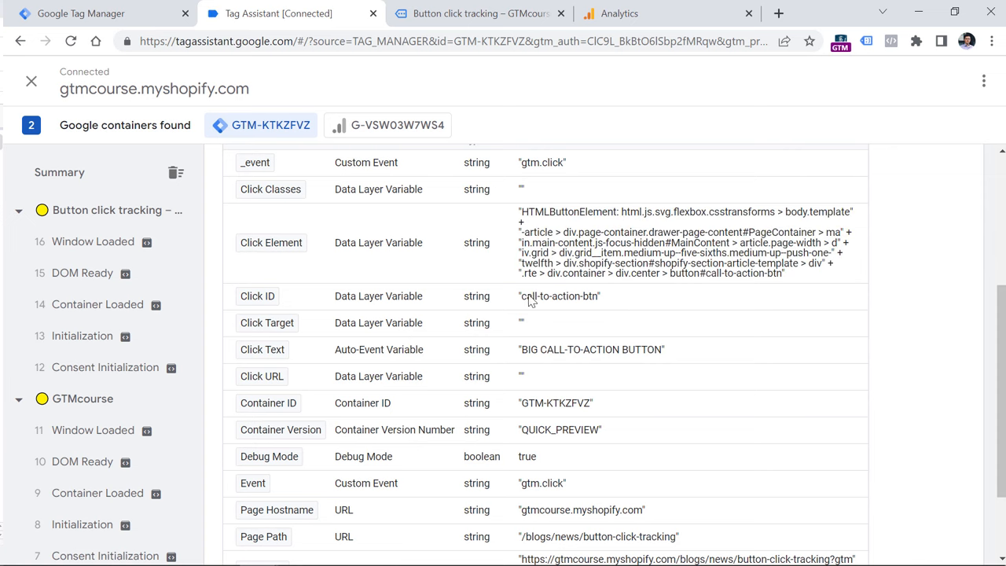
pyautogui.click(78, 14)
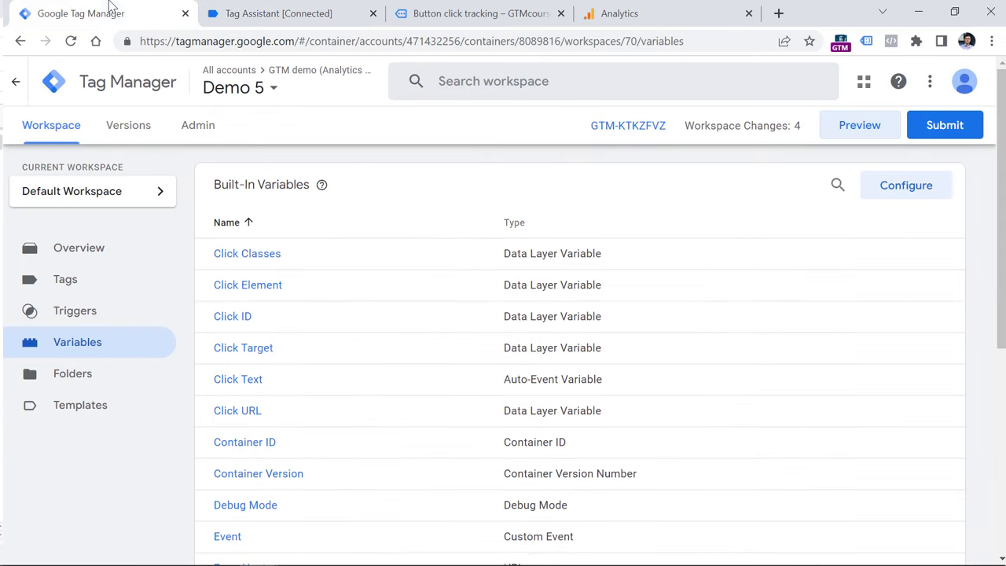
# Set All element clicks to fire on Some Clicks by Click ID, then select call-to-action-btn in Tag Assistant.
pyautogui.click(74, 311)
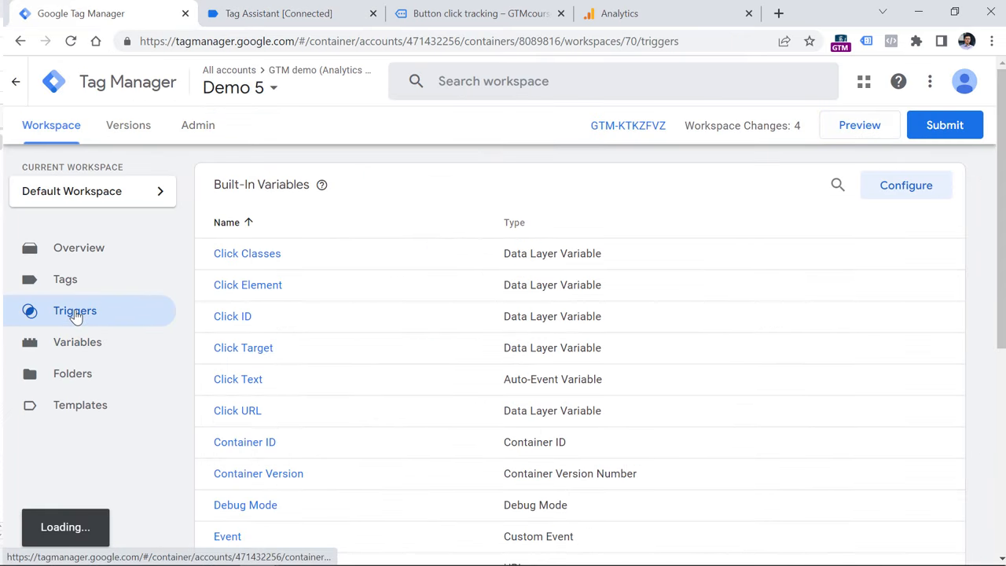
pyautogui.click(75, 310)
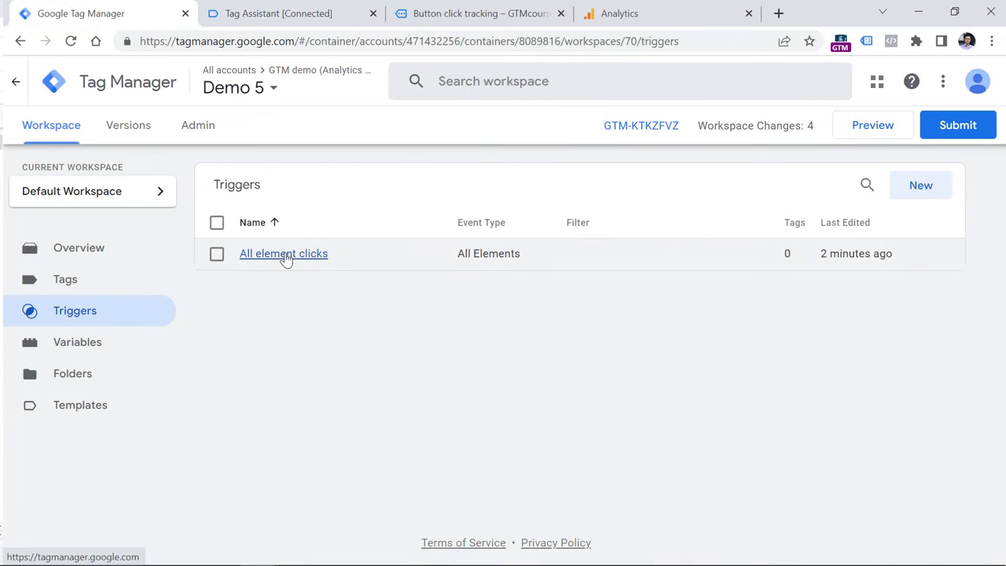
pyautogui.click(283, 253)
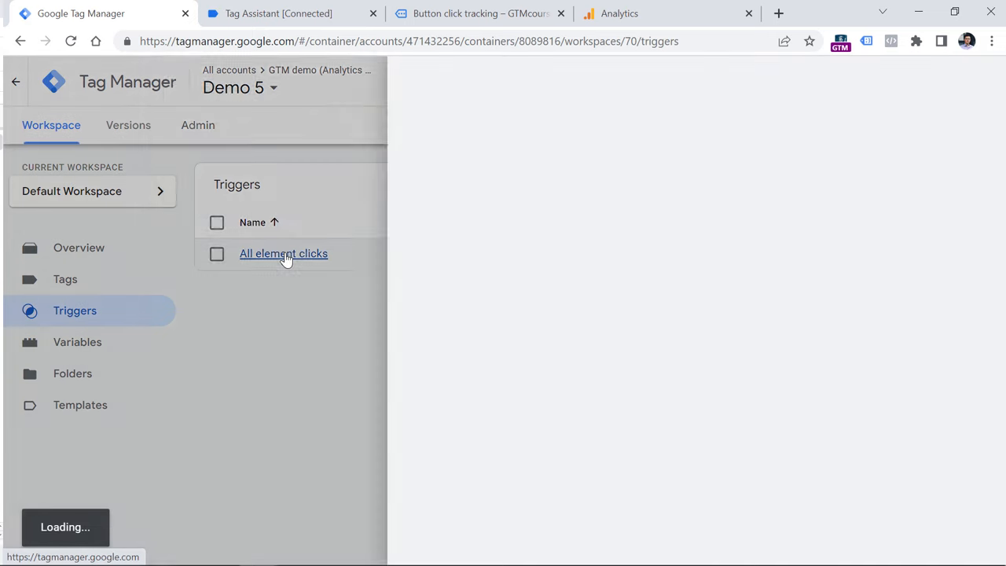
pyautogui.click(283, 253)
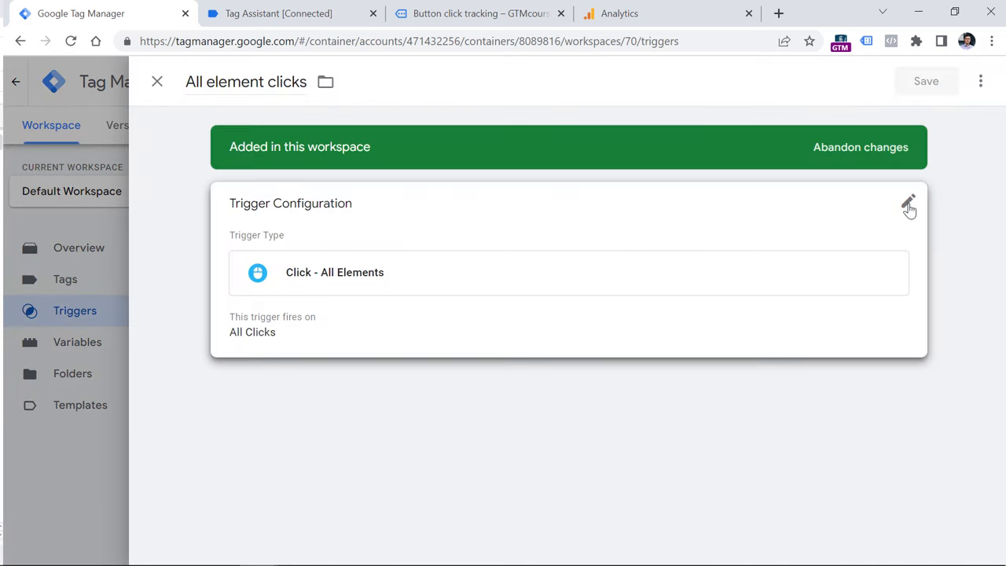
pyautogui.click(909, 205)
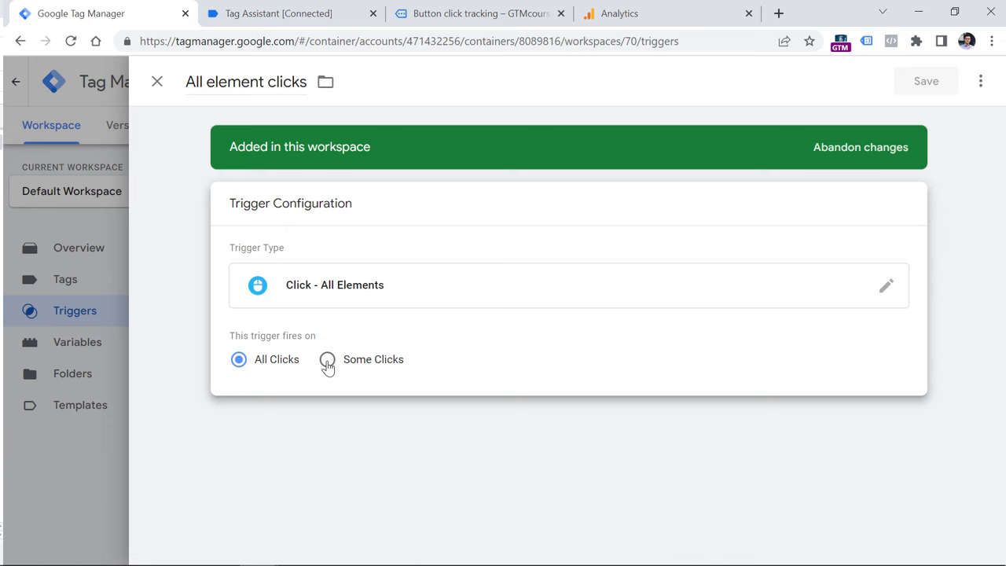
pyautogui.click(327, 359)
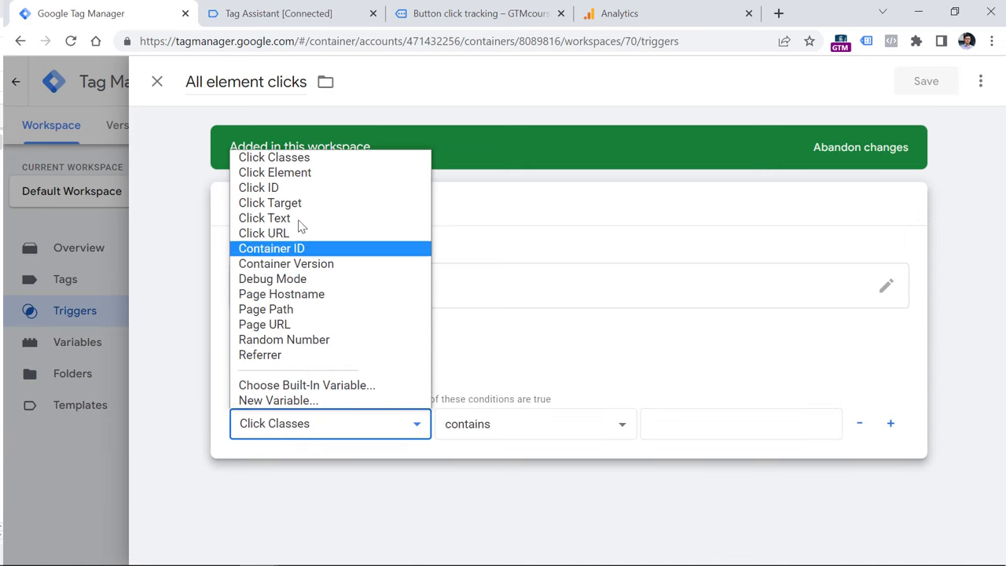
pyautogui.click(258, 187)
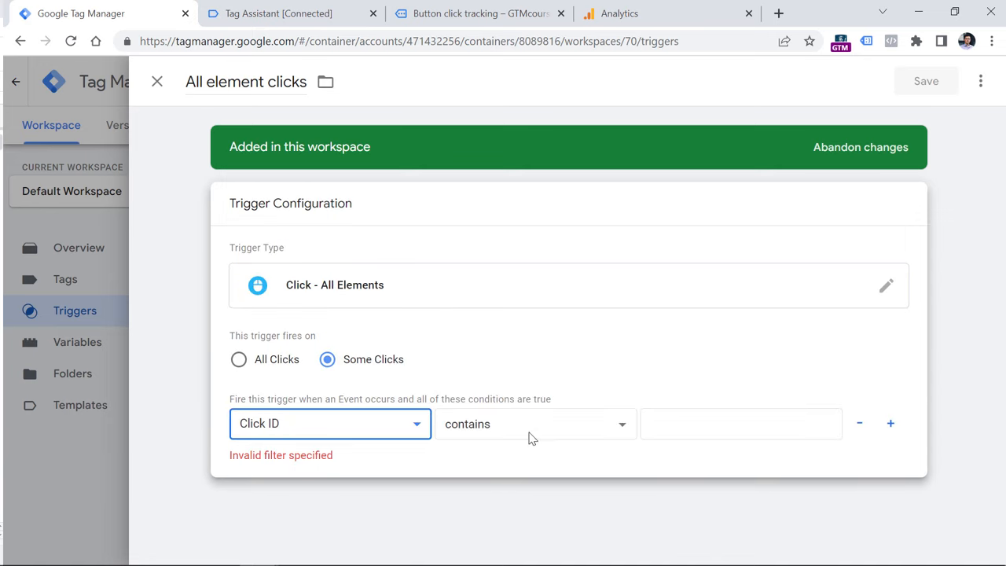
pyautogui.click(535, 424)
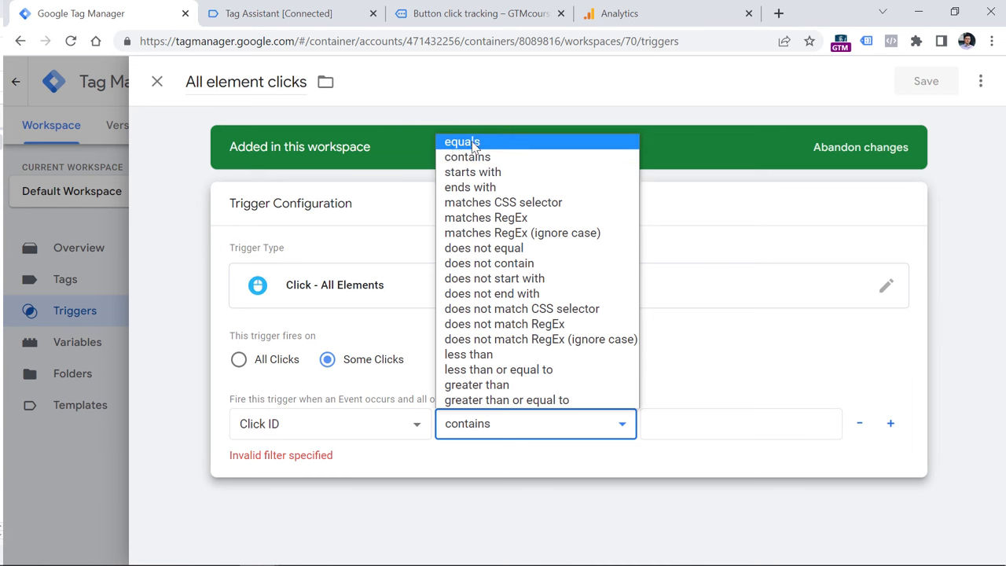
pyautogui.click(279, 14)
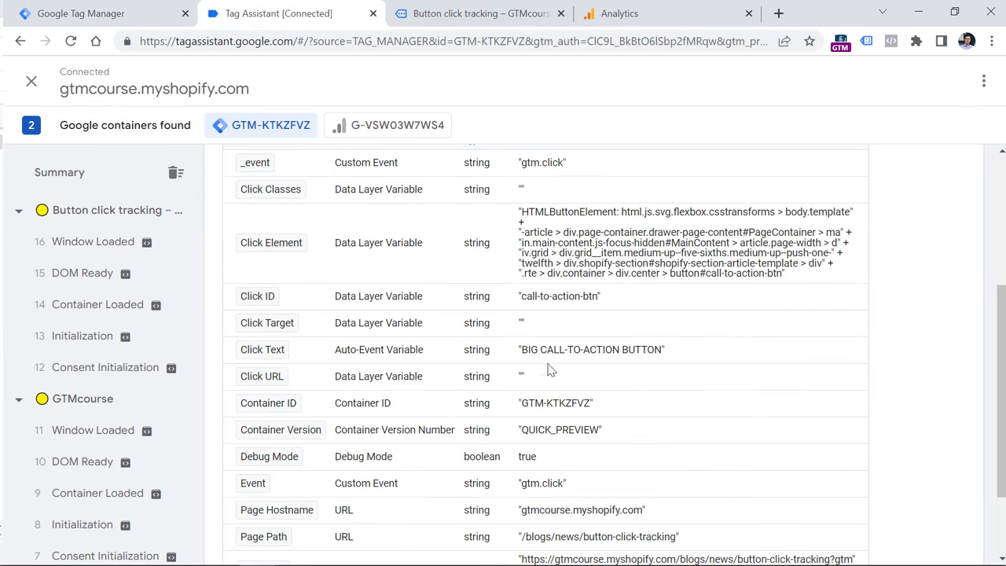
pyautogui.doubleClick(559, 296)
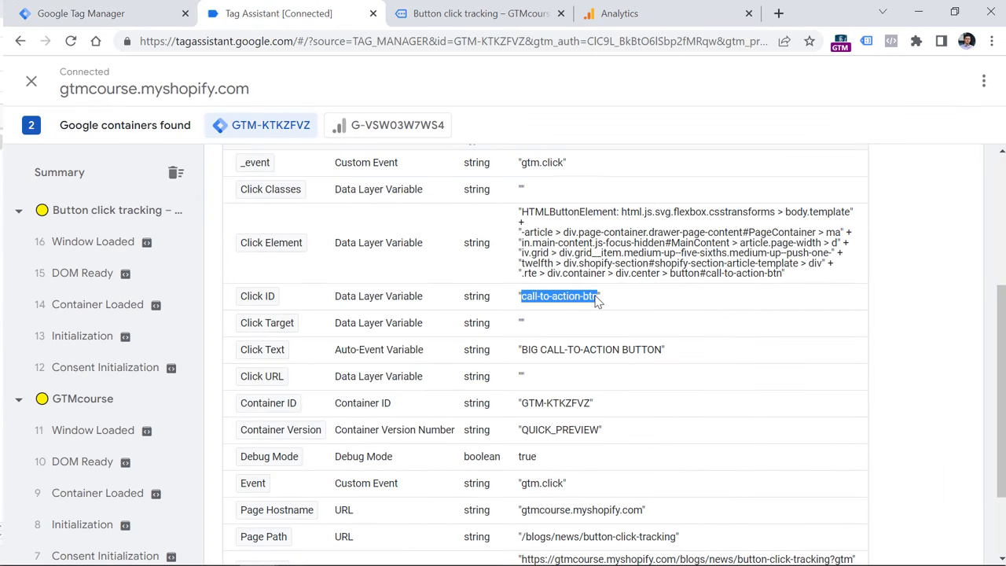
pyautogui.moveTo(746, 285)
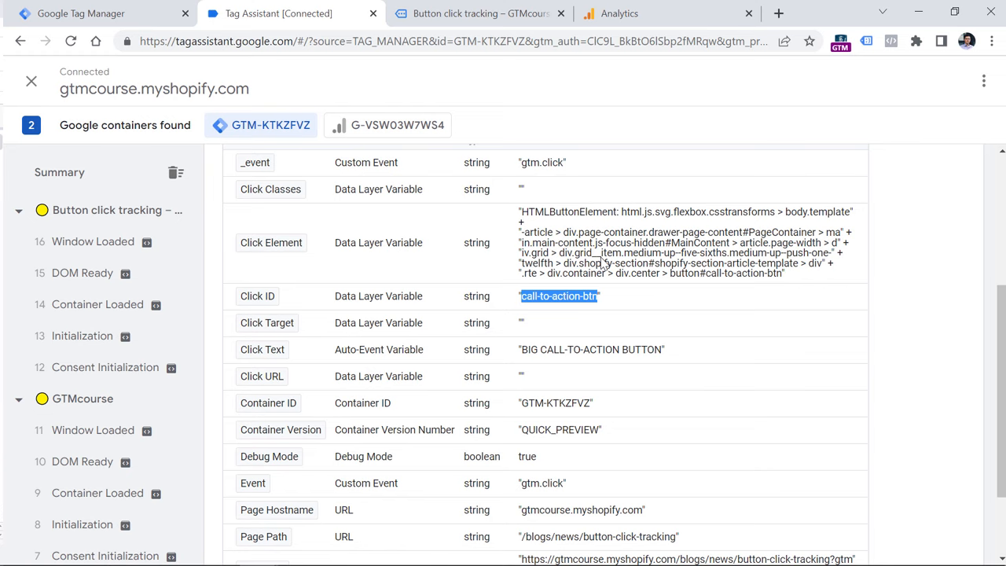
pyautogui.moveTo(525, 194)
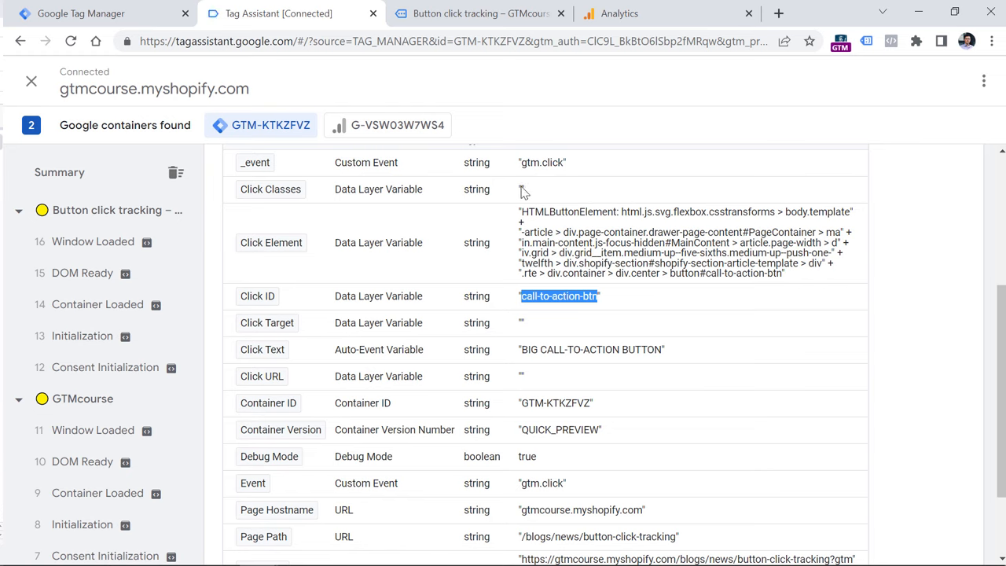
pyautogui.moveTo(504, 216)
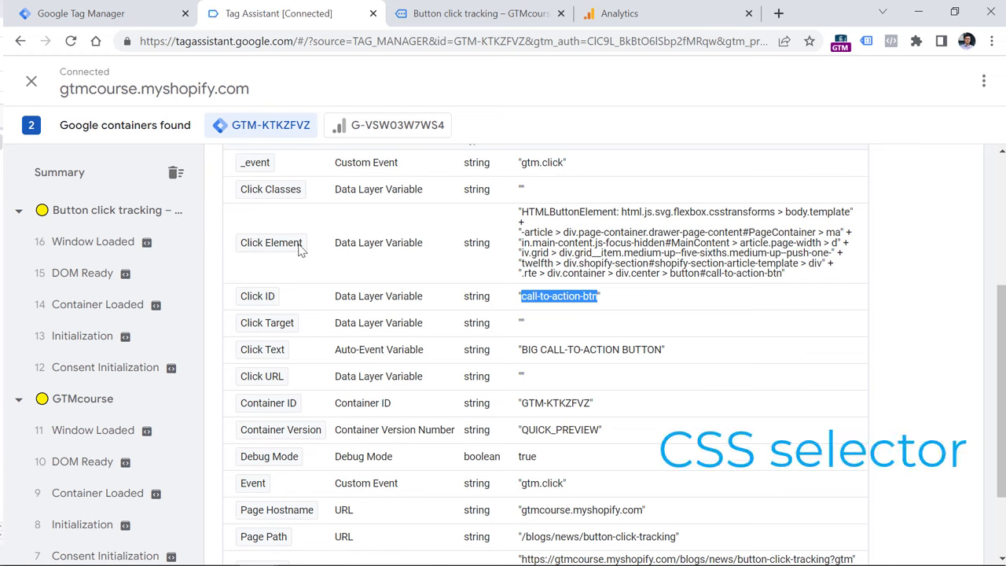
pyautogui.moveTo(276, 252)
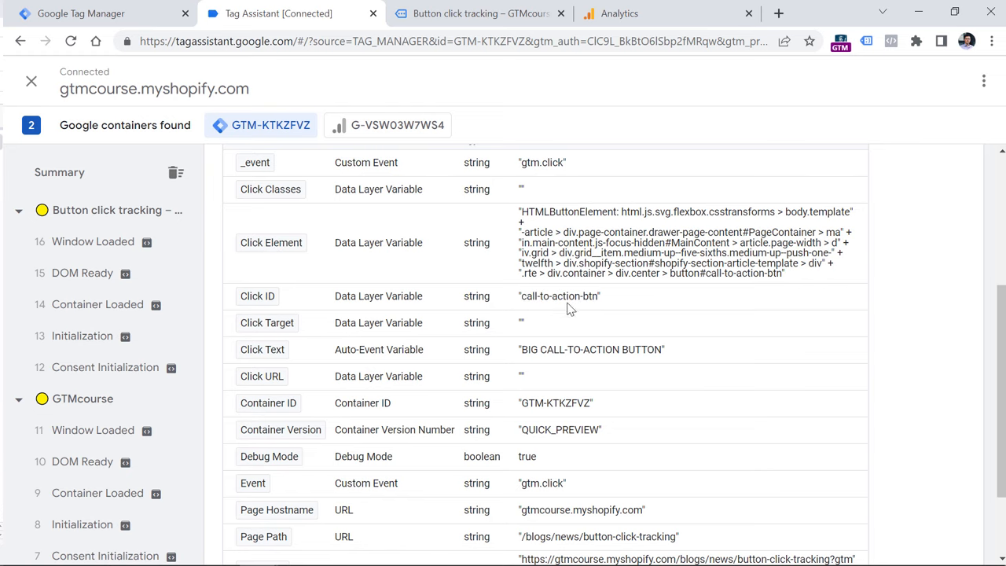
# Go back to Tag Manager's unfinished Click ID contains condition with an empty value.
pyautogui.click(81, 13)
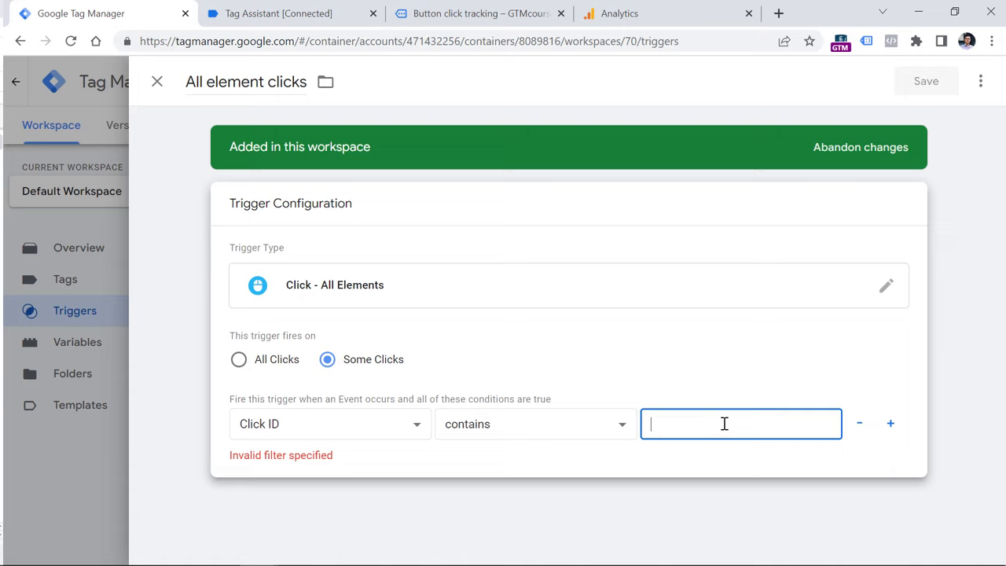
# Enter 'call-to-action-btn' as the Click ID value, rename the trigger 'Click - call to action', and save.
pyautogui.write('call-to-action-btn')
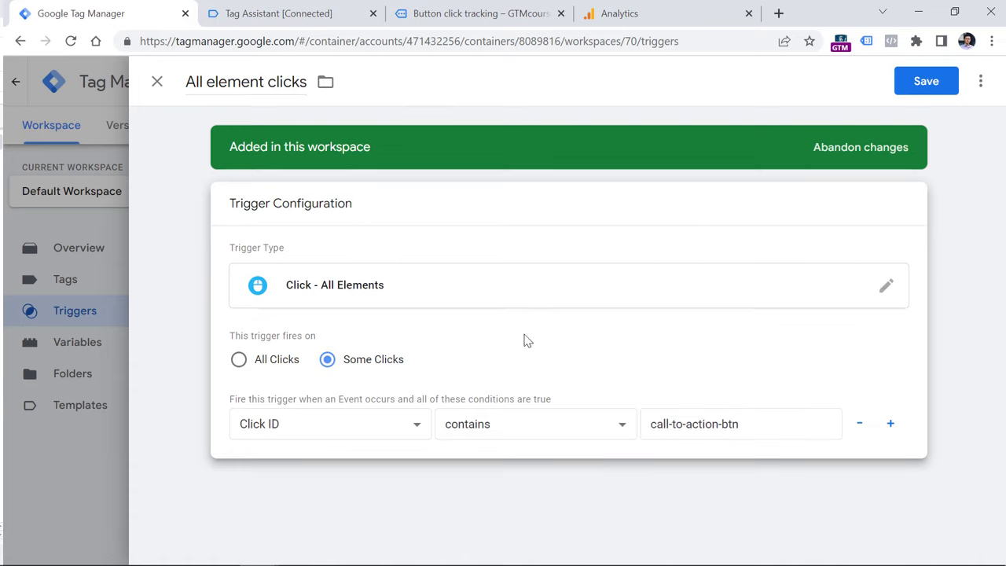
pyautogui.click(246, 81)
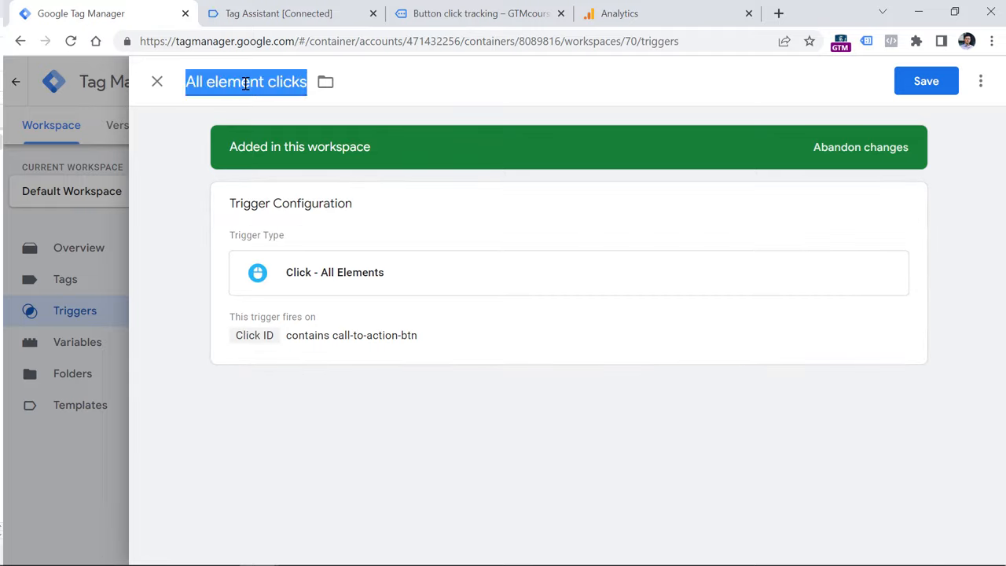
pyautogui.write('Click - call to action button')
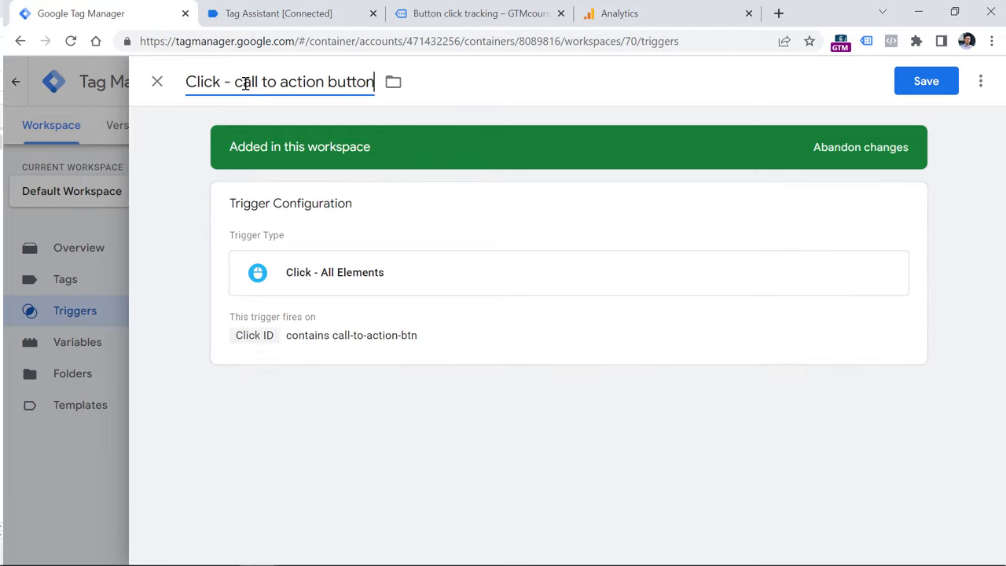
pyautogui.click(926, 81)
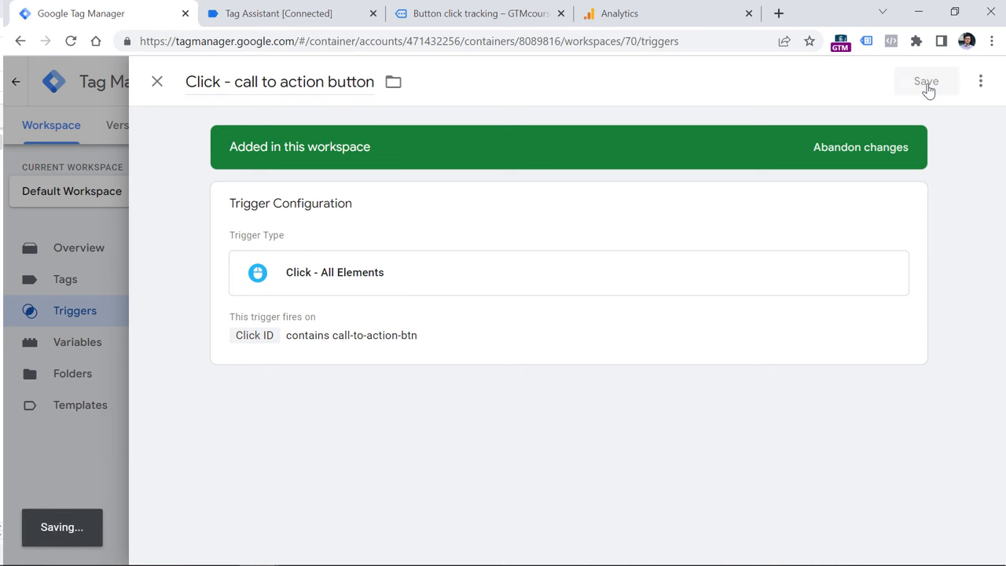
pyautogui.click(926, 81)
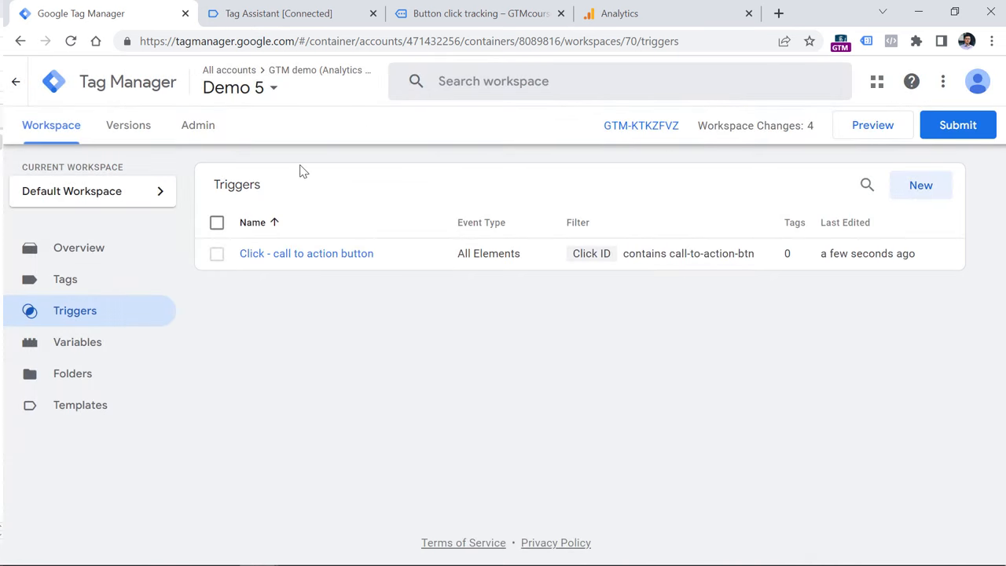
# Cycle back from the website and Tag Assistant to Tag Manager and start a new tag.
pyautogui.click(479, 13)
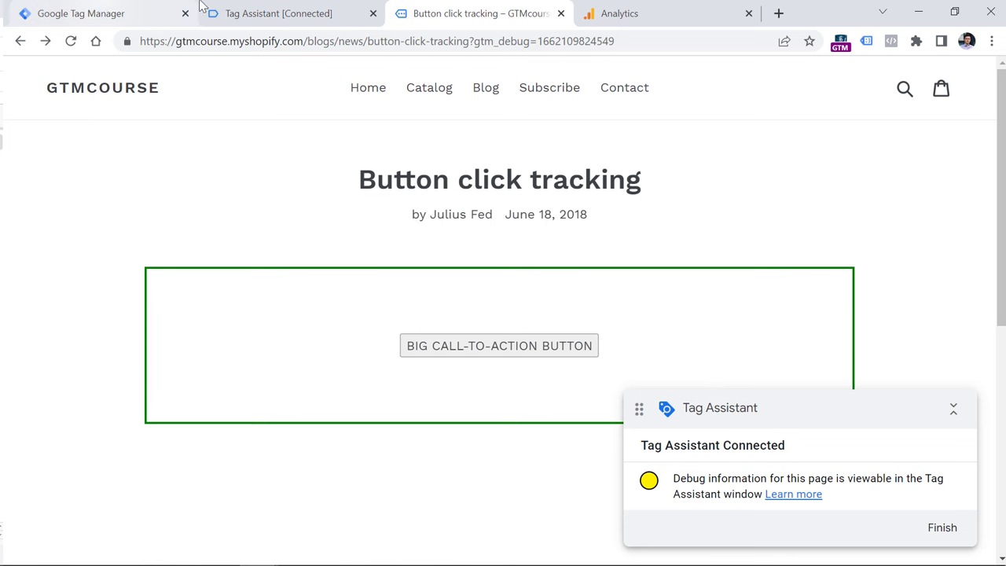
pyautogui.click(279, 13)
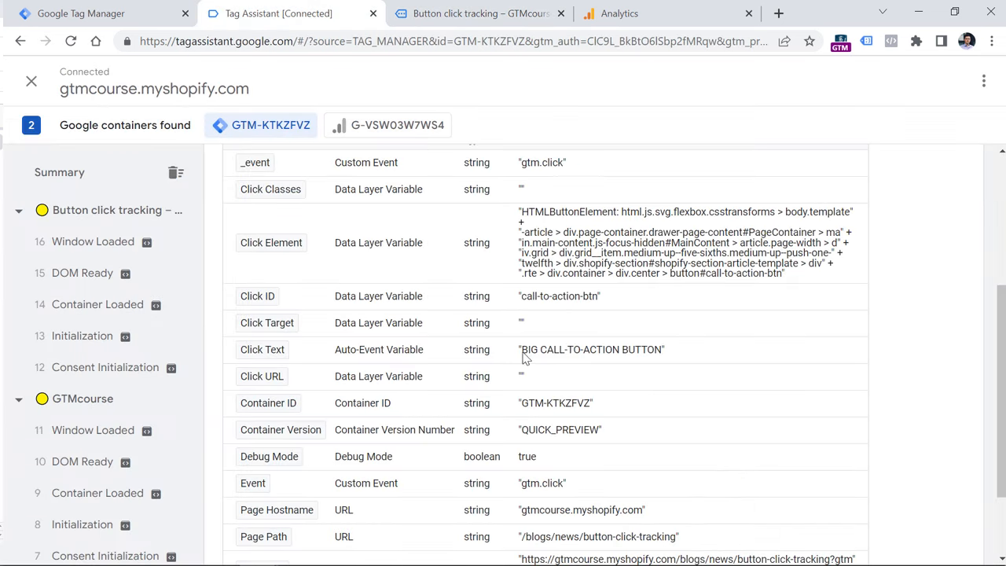
pyautogui.click(102, 14)
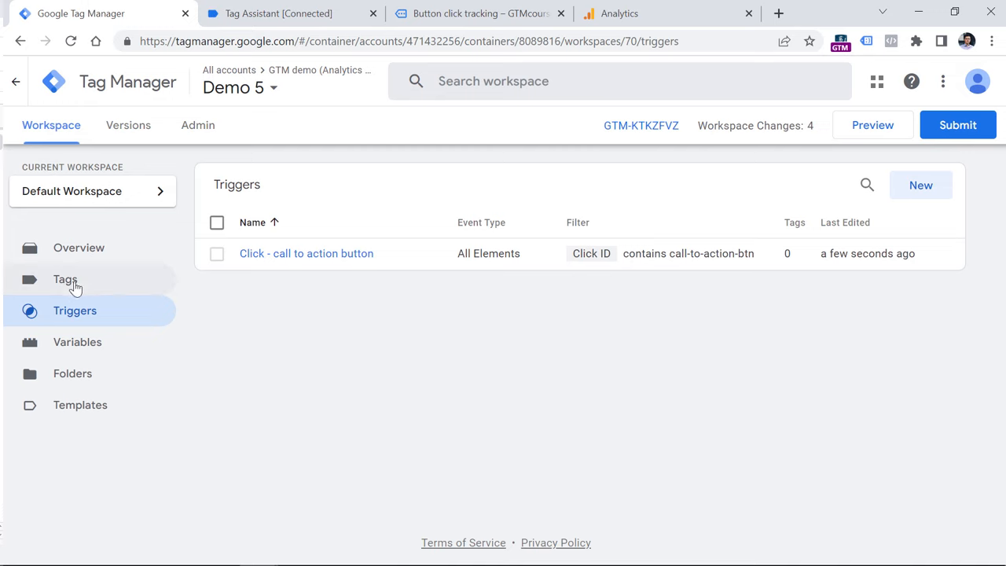
pyautogui.click(65, 279)
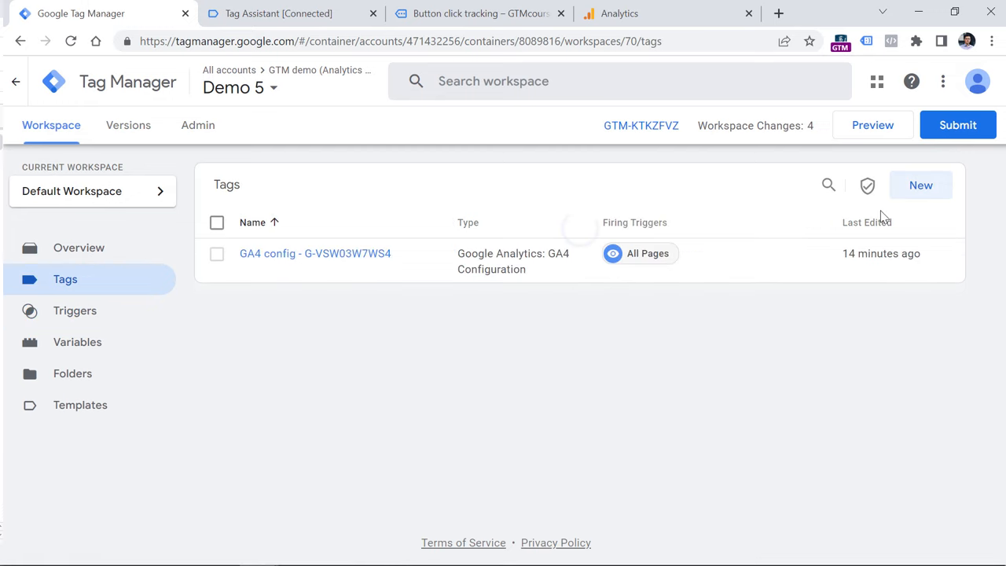
pyautogui.click(920, 185)
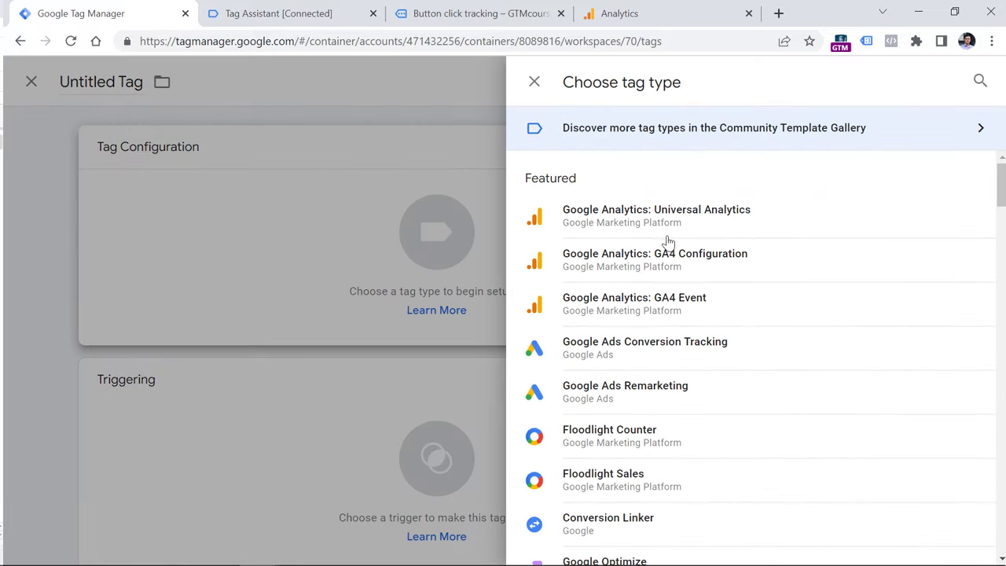
# Make the tag a GA4 Event using 'GA4 config - G-VSW03W7WS4' with event name cta_click.
pyautogui.click(634, 303)
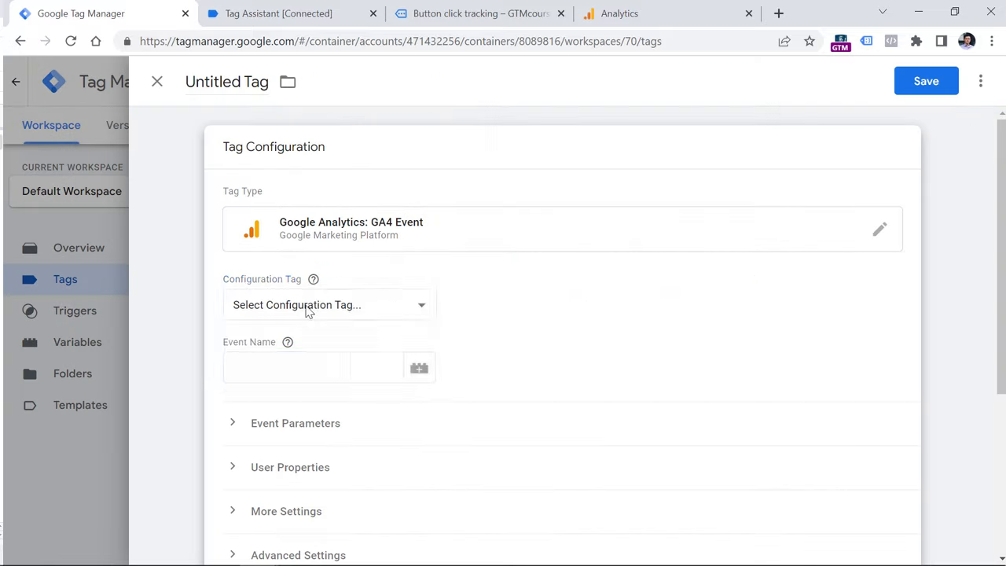
pyautogui.click(328, 304)
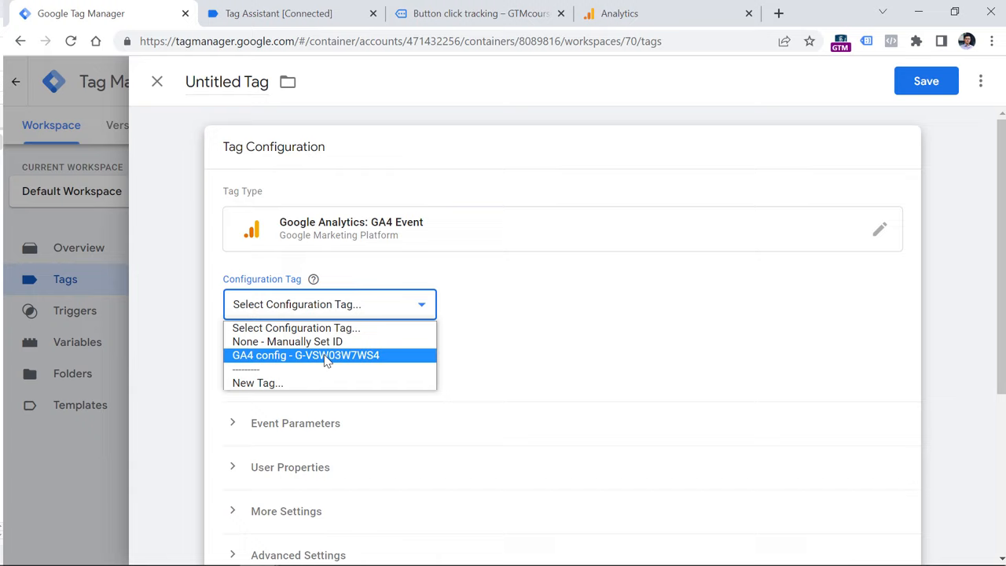
pyautogui.click(305, 356)
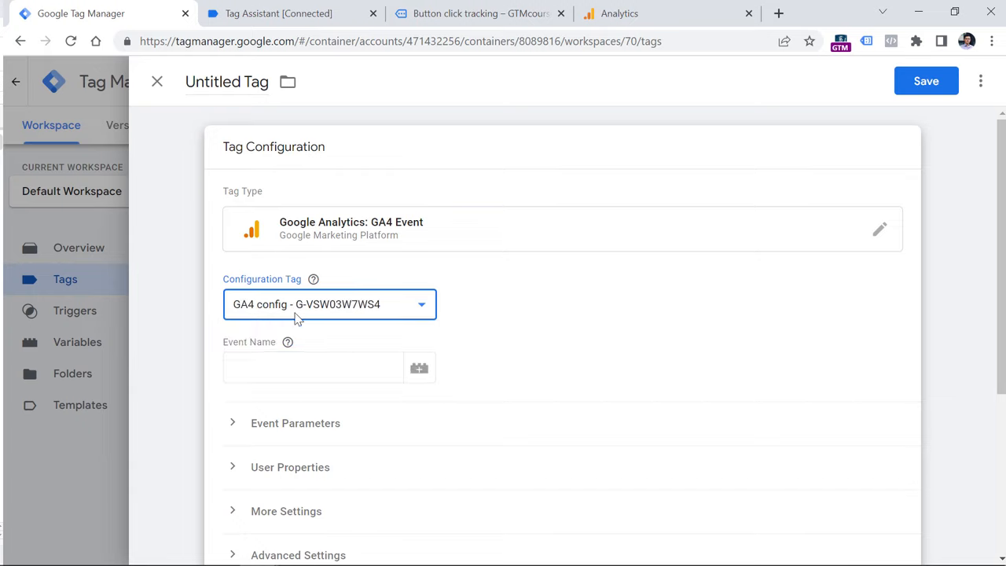
pyautogui.click(313, 367)
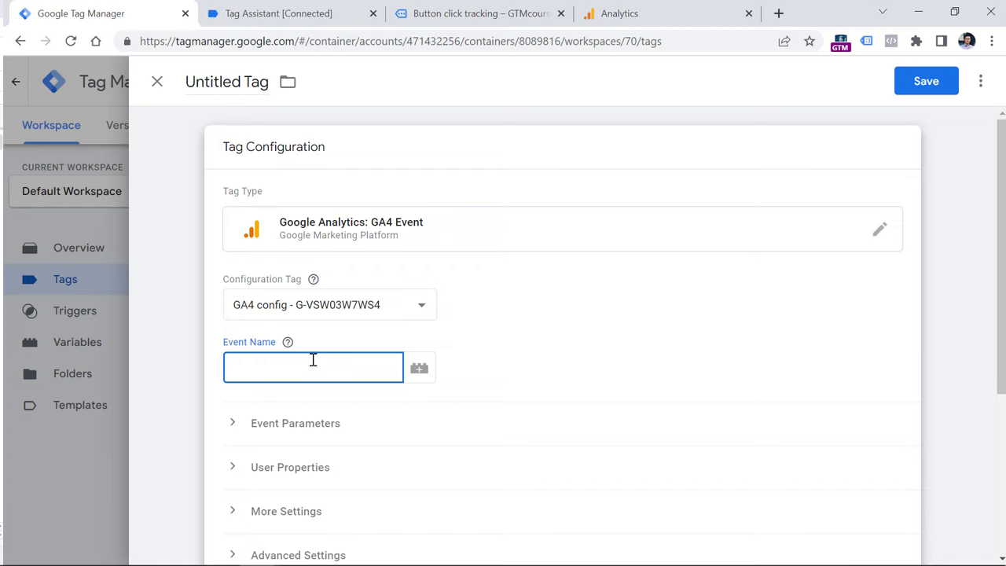
pyautogui.write('cta_click')
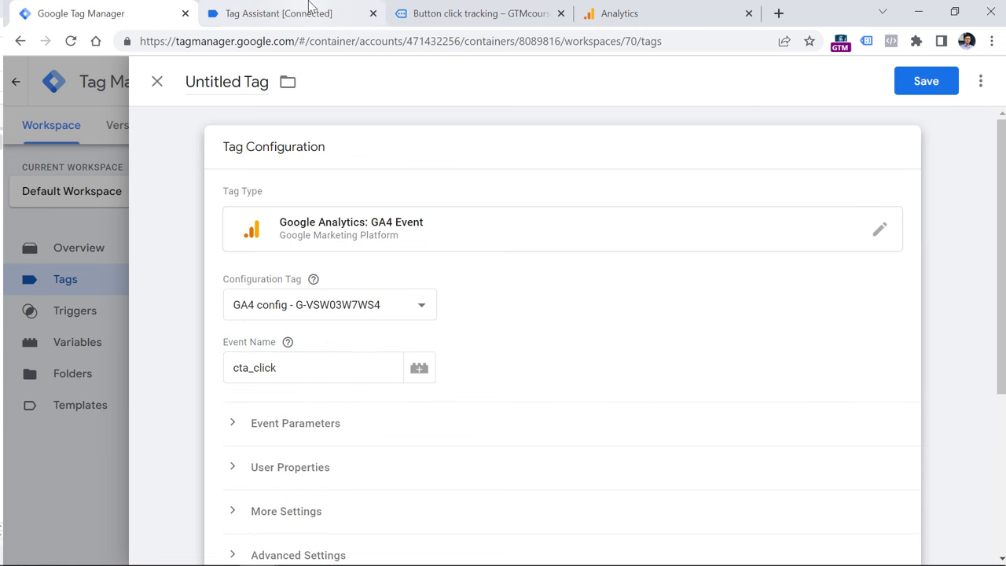
pyautogui.click(278, 14)
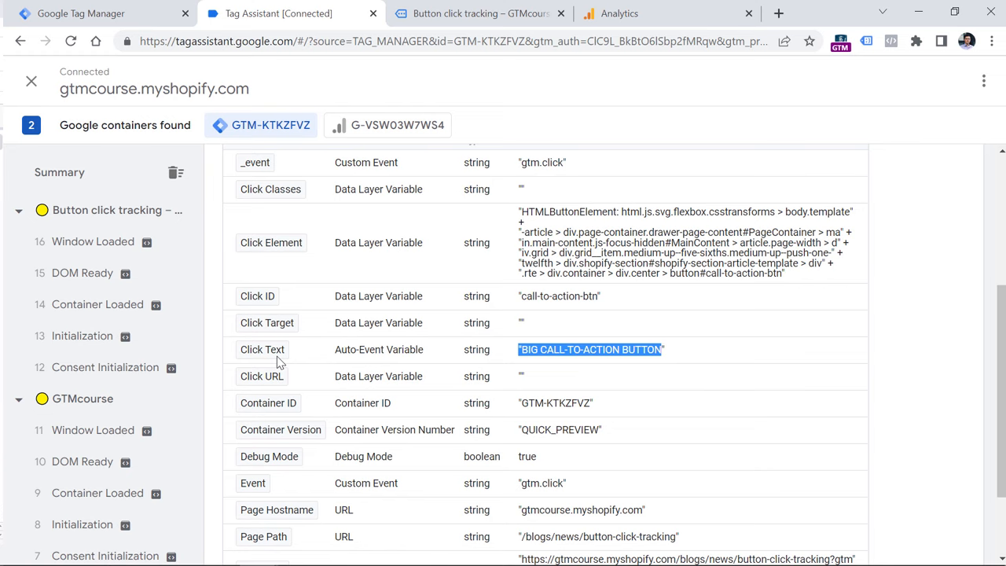
pyautogui.moveTo(272, 360)
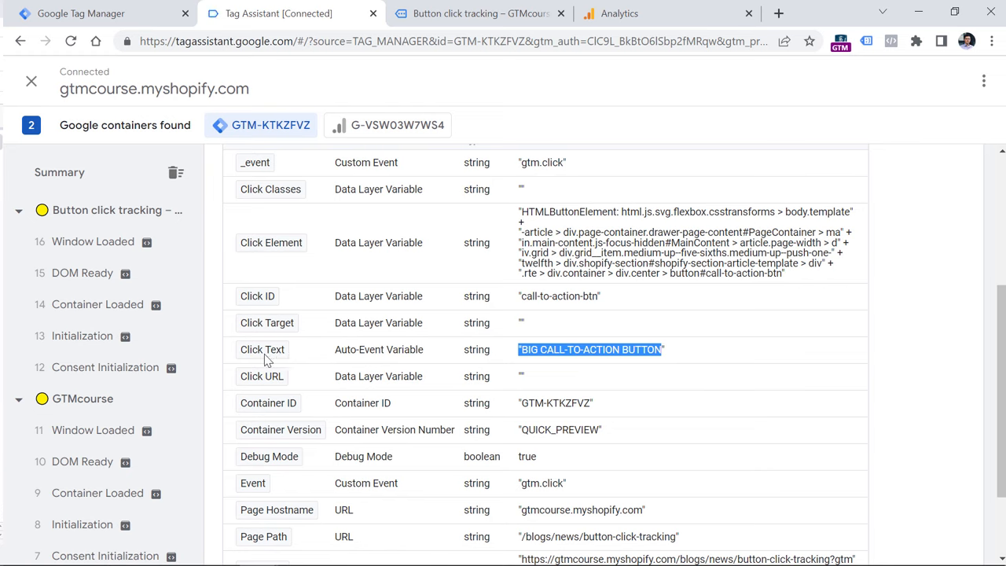
# Check the BIG CALL-TO-ACTION BUTTON Click Text in Tag Assistant, then return to the tag.
pyautogui.doubleClick(601, 349)
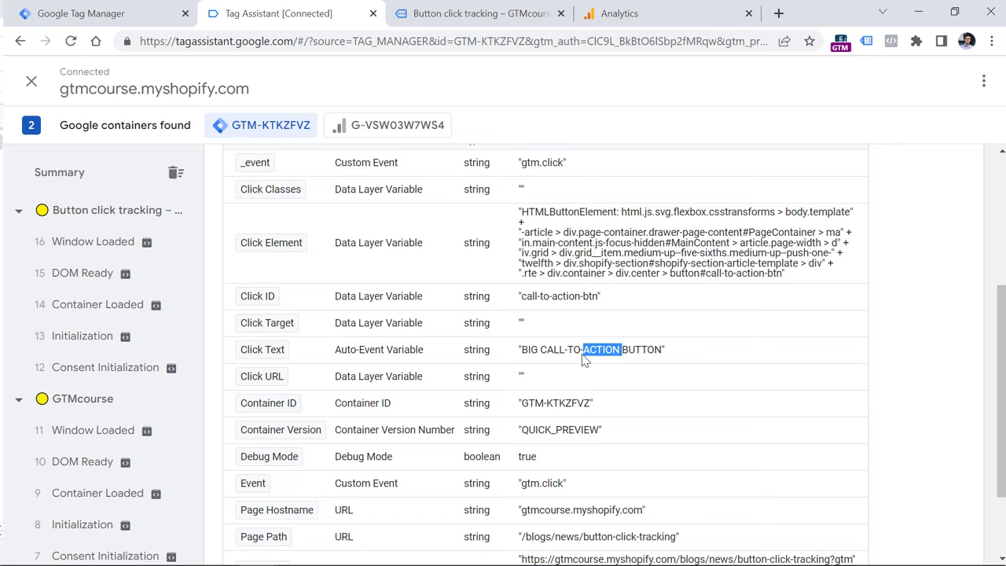
pyautogui.click(81, 13)
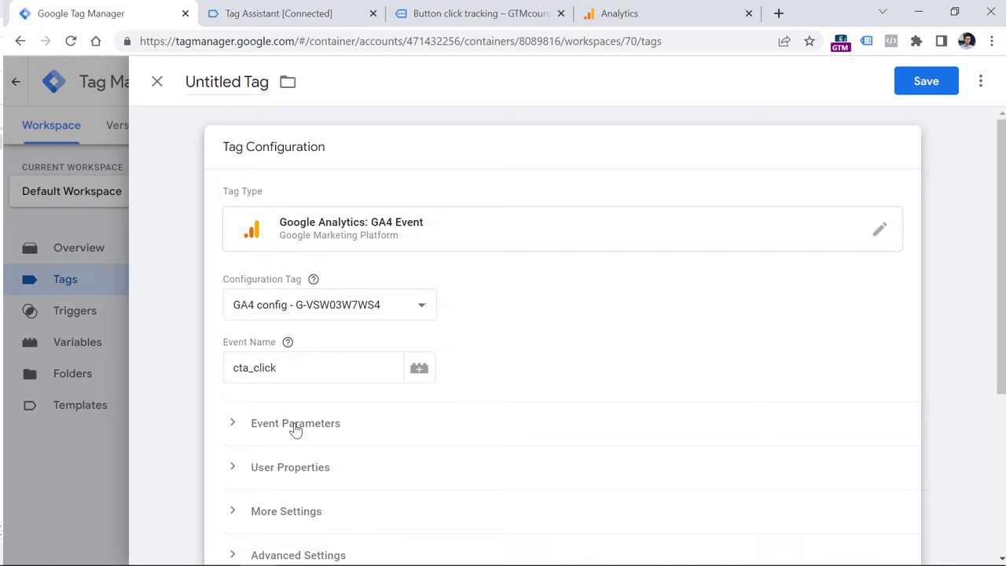
# Add event parameter link_text with value {{Click Text}}, cross-checking variables in Tag Assistant.
pyautogui.click(295, 423)
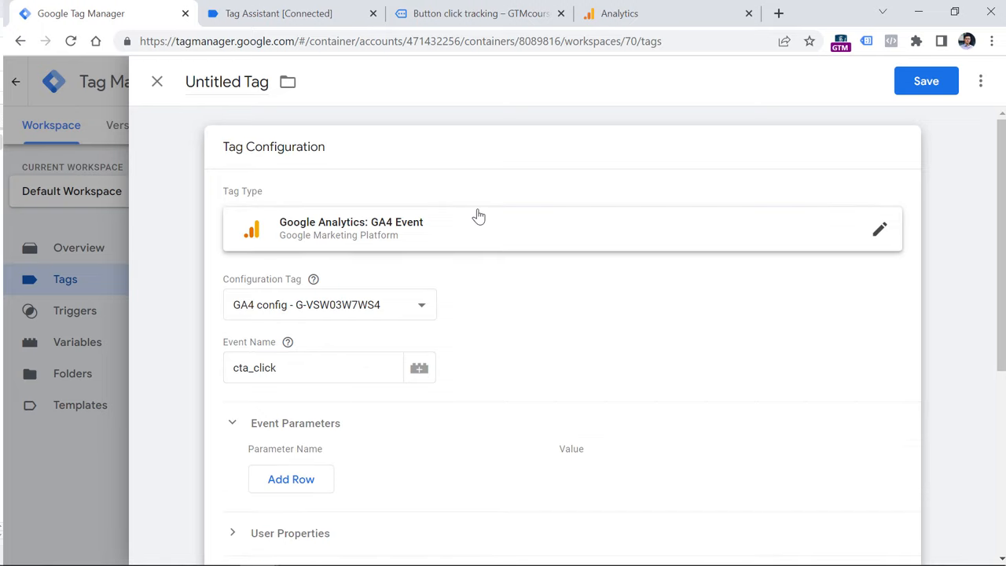
pyautogui.moveTo(527, 294)
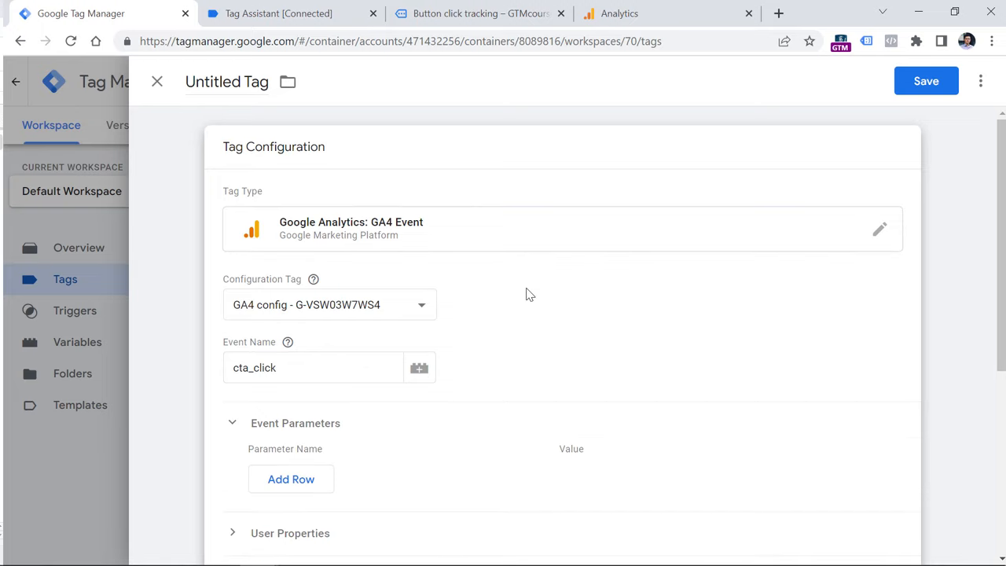
pyautogui.moveTo(442, 311)
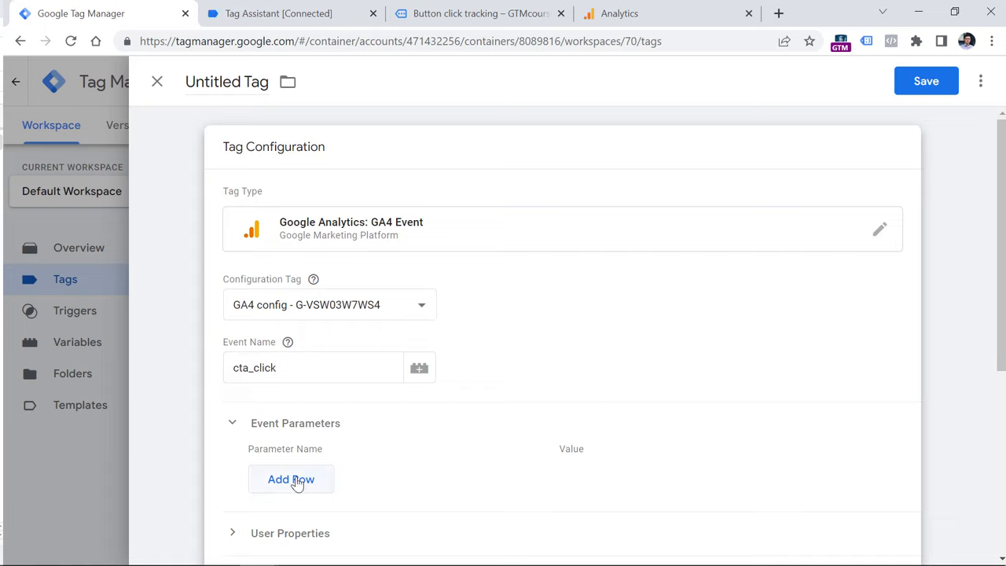
pyautogui.write('link_text')
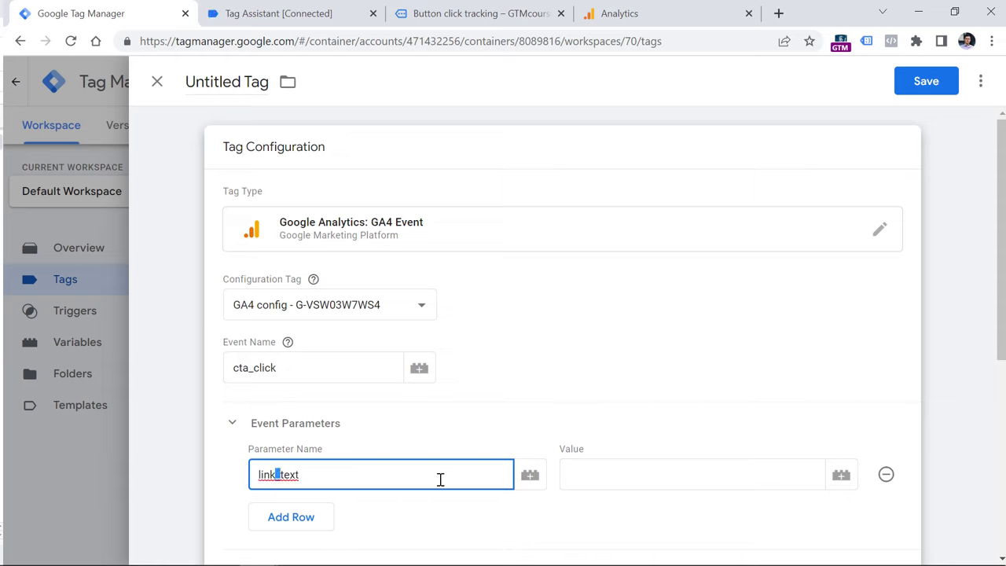
pyautogui.click(692, 474)
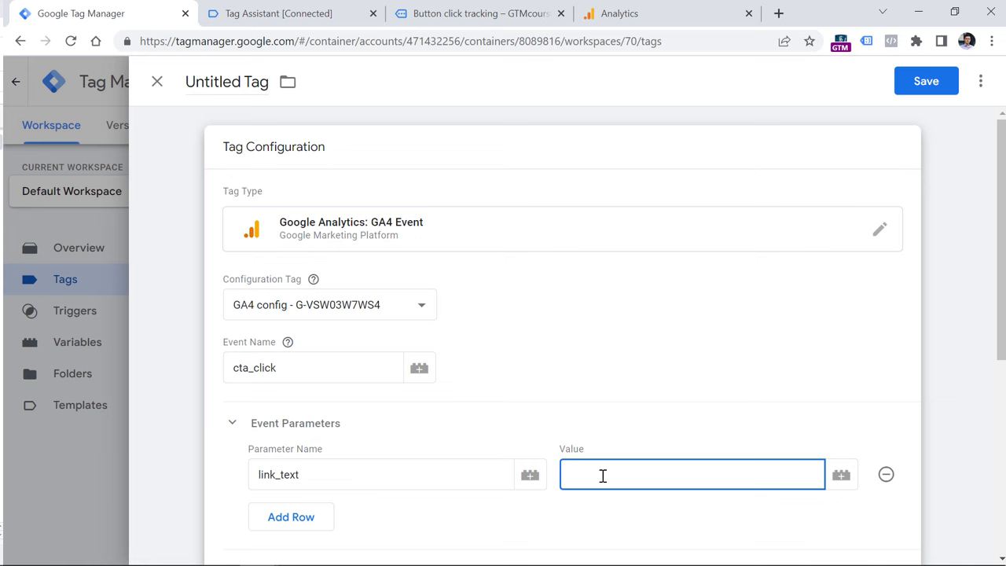
pyautogui.click(279, 13)
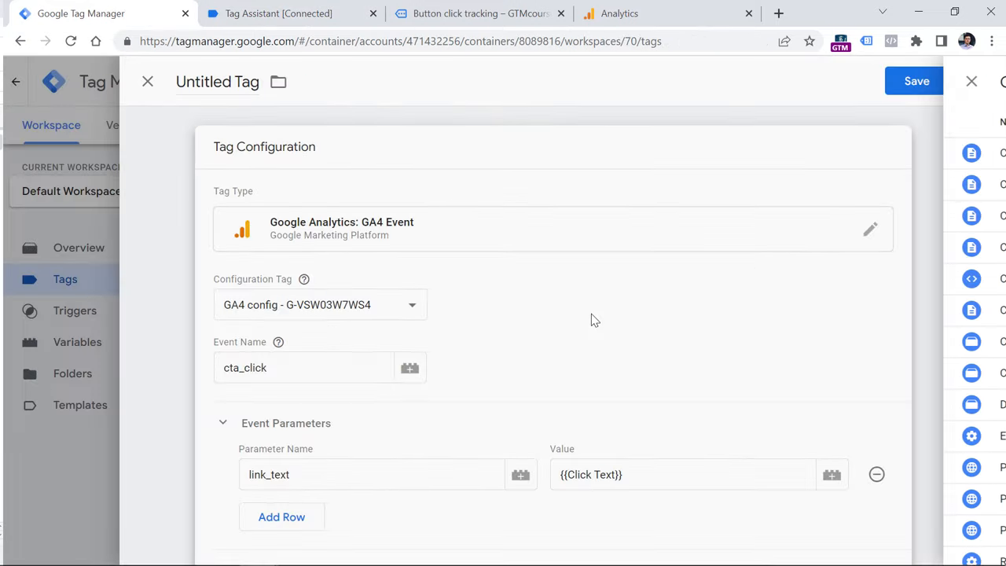
pyautogui.scroll(-3)
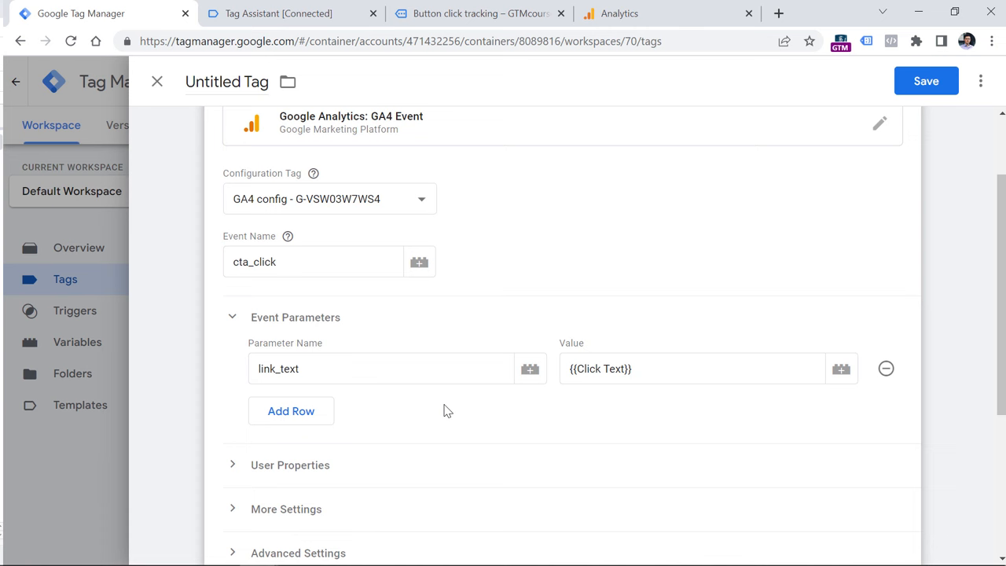
pyautogui.moveTo(417, 347)
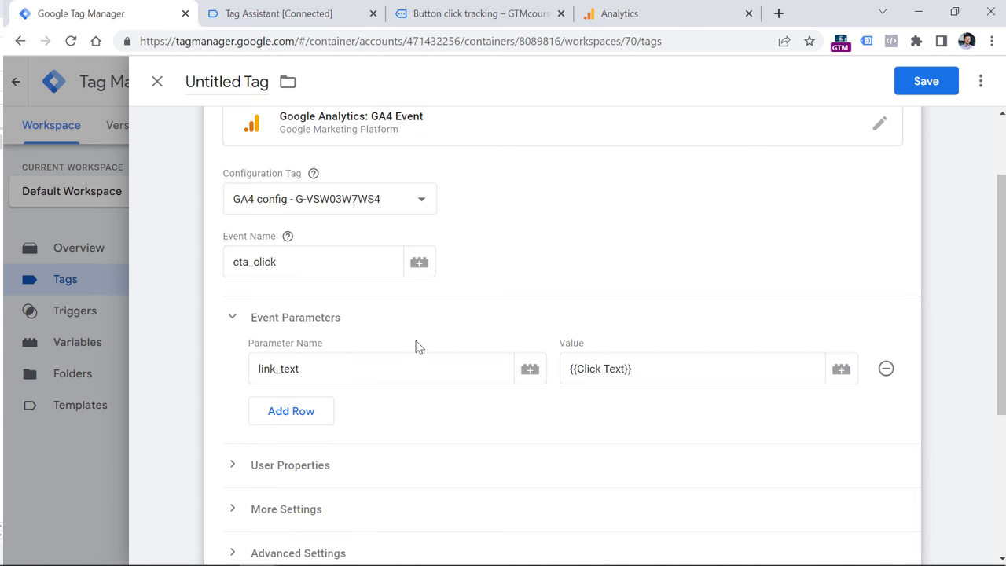
pyautogui.click(279, 13)
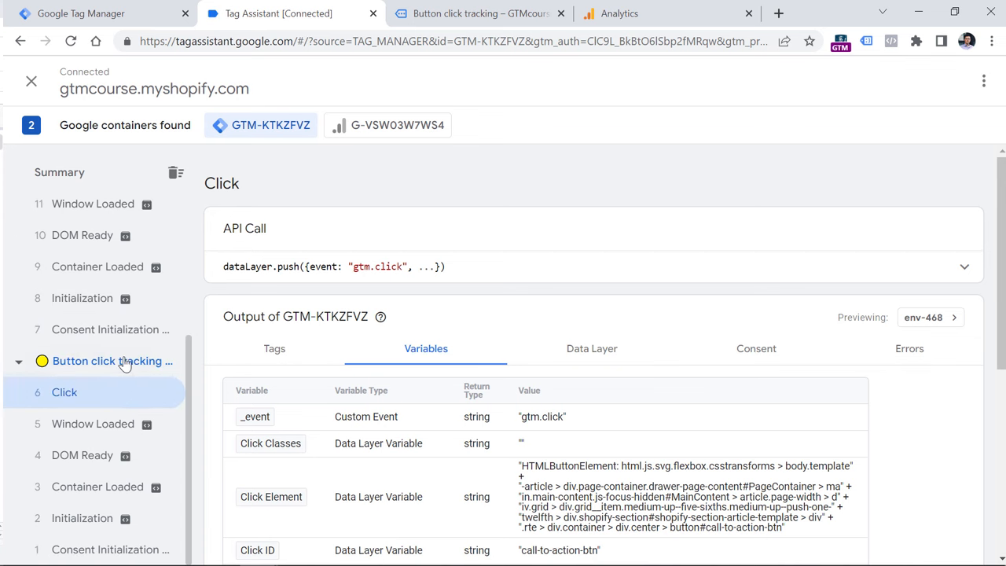
pyautogui.scroll(-3)
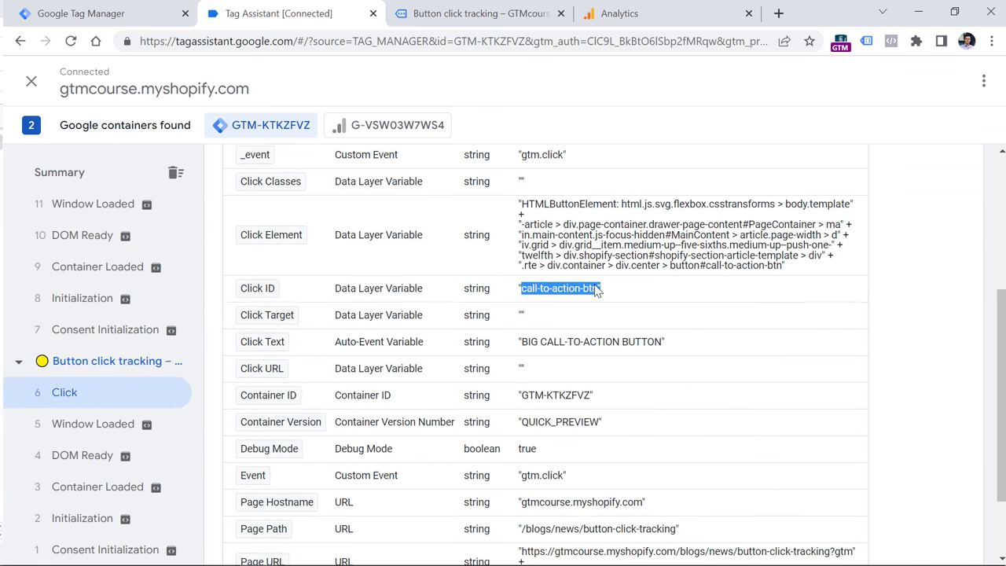
pyautogui.click(103, 13)
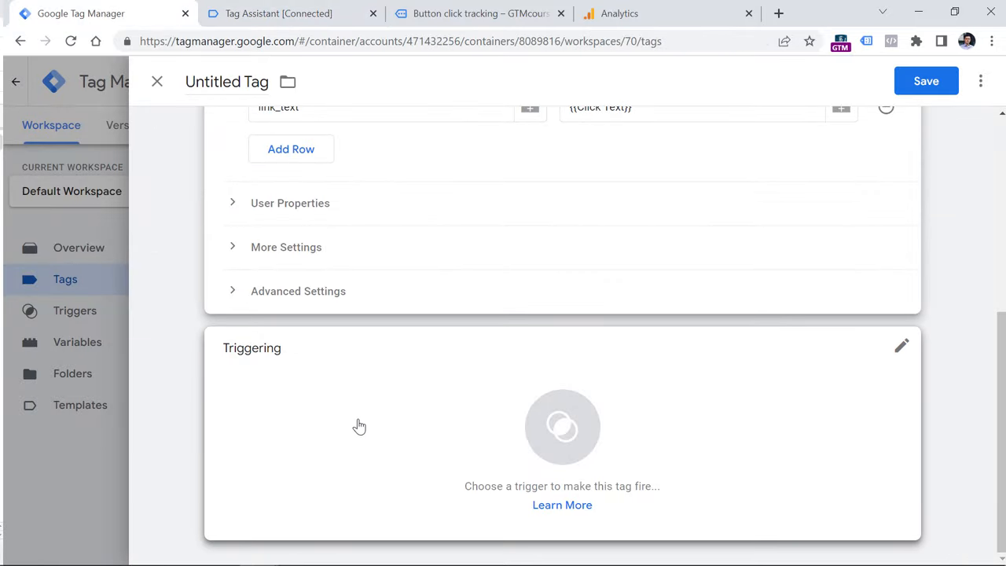
# Attach the call-to-action click trigger, name the tag 'GA4 event - cta_click' and save.
pyautogui.click(901, 345)
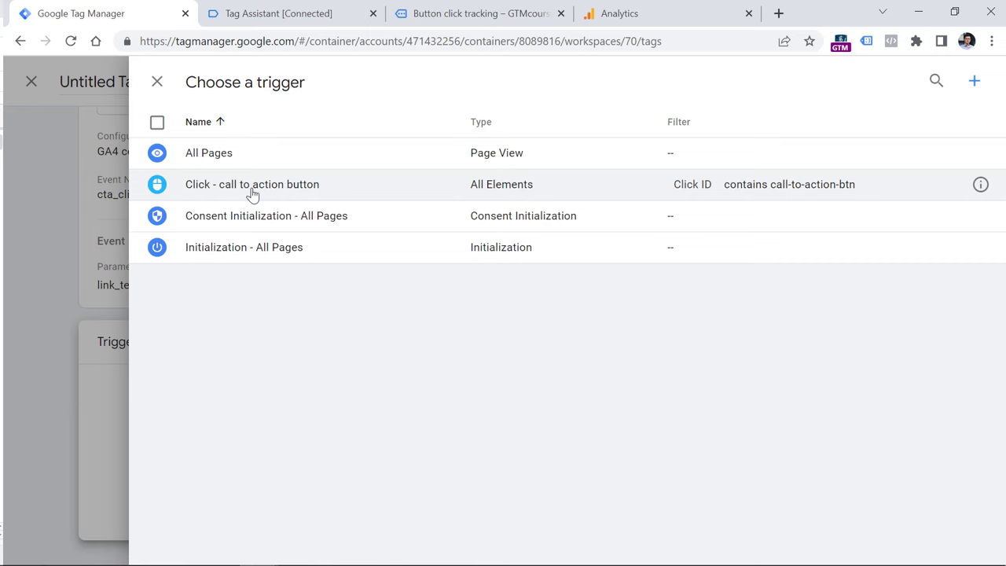
pyautogui.click(252, 184)
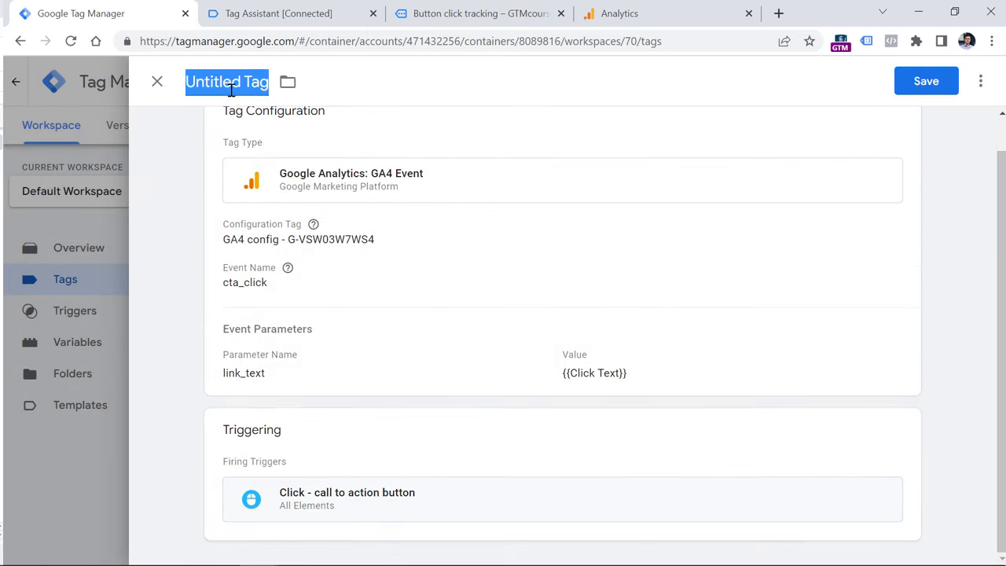
pyautogui.write('GA4 event - cta_click')
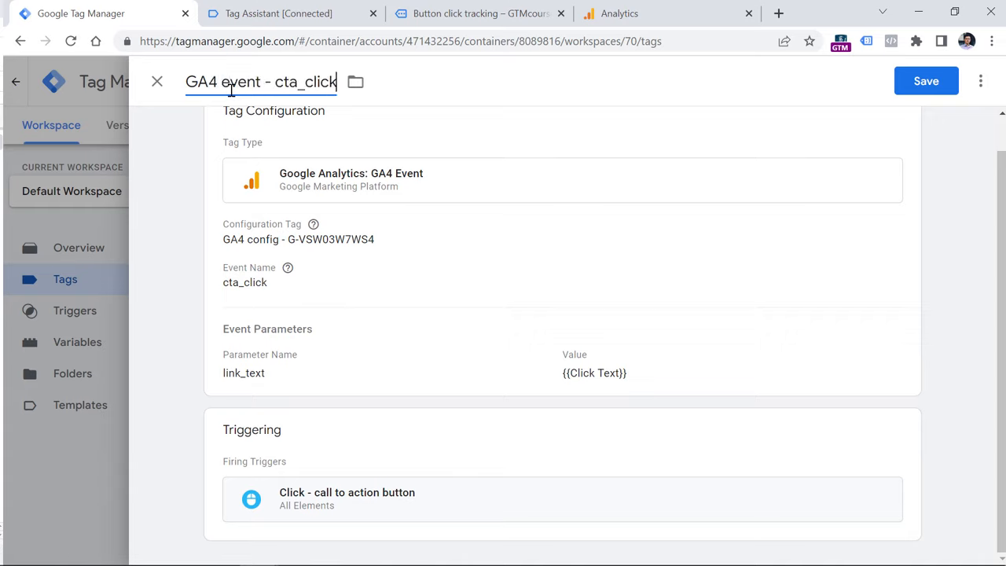
pyautogui.click(926, 81)
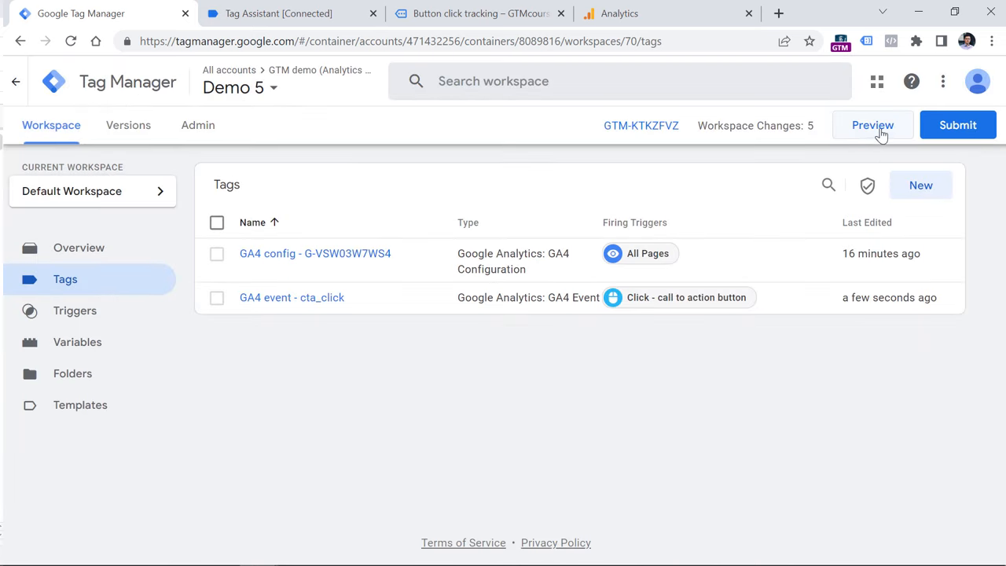
# Preview the container, click the CTA button, and inspect the Click event's cta_click tag.
pyautogui.click(872, 125)
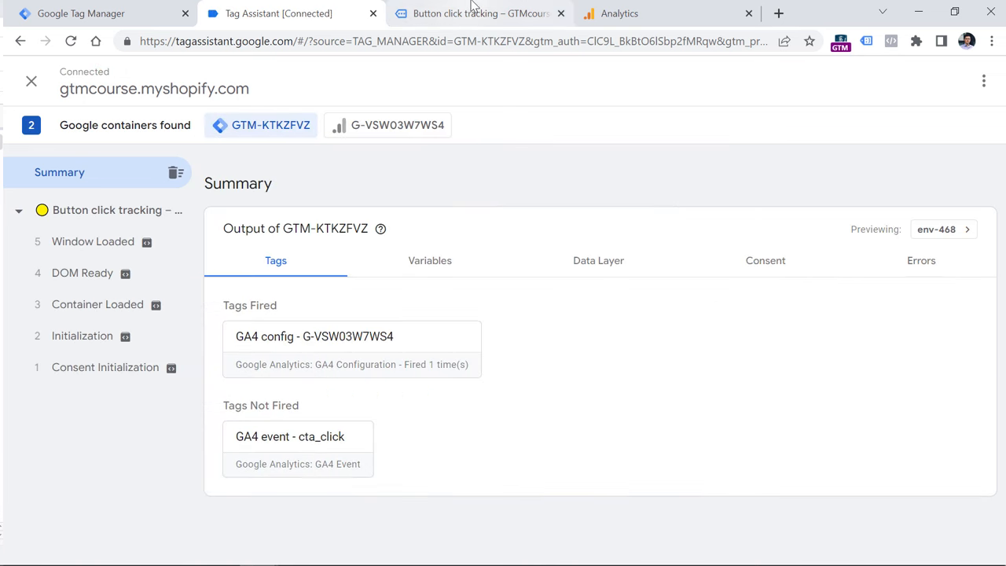
pyautogui.click(480, 13)
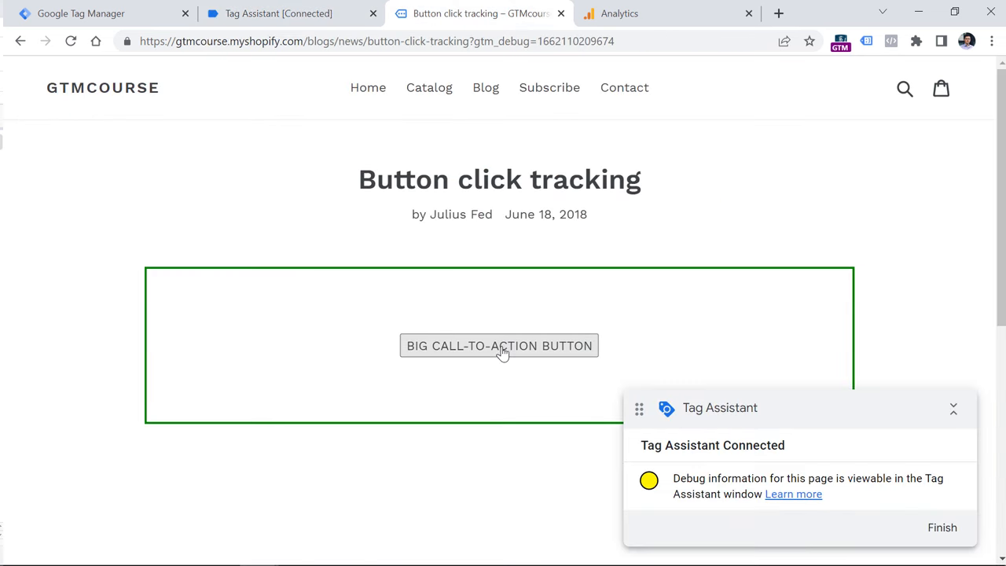
pyautogui.click(279, 13)
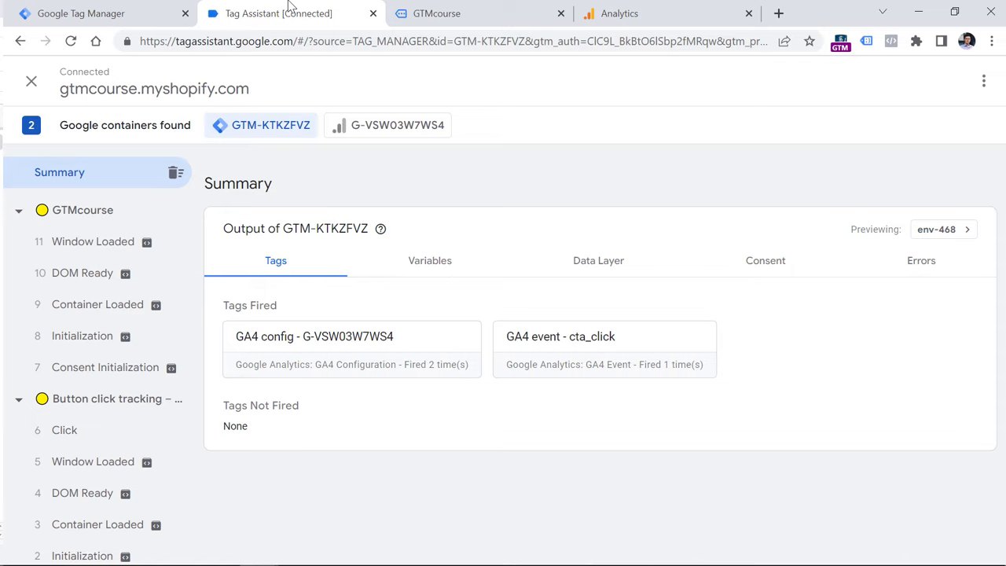
pyautogui.moveTo(291, 164)
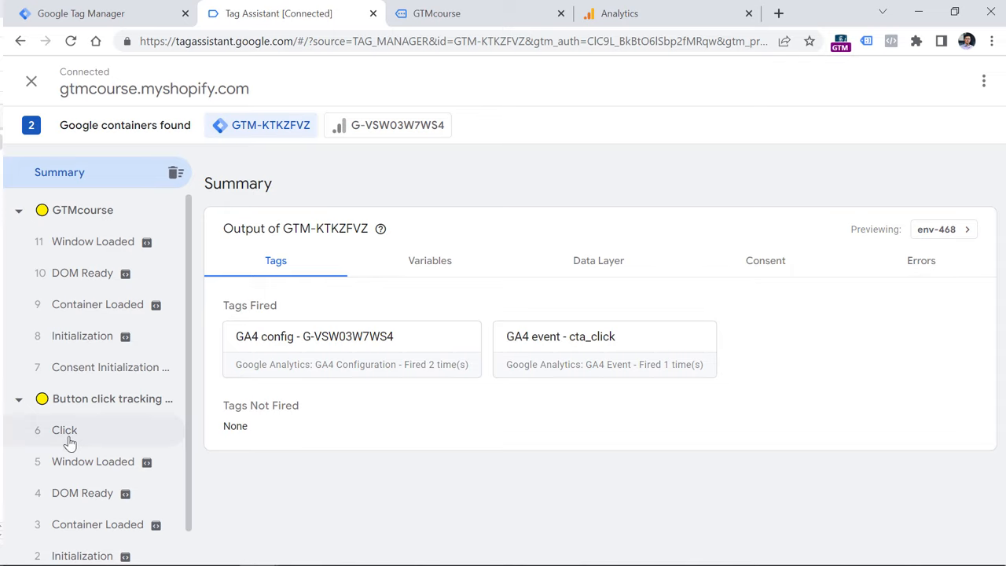
pyautogui.click(64, 430)
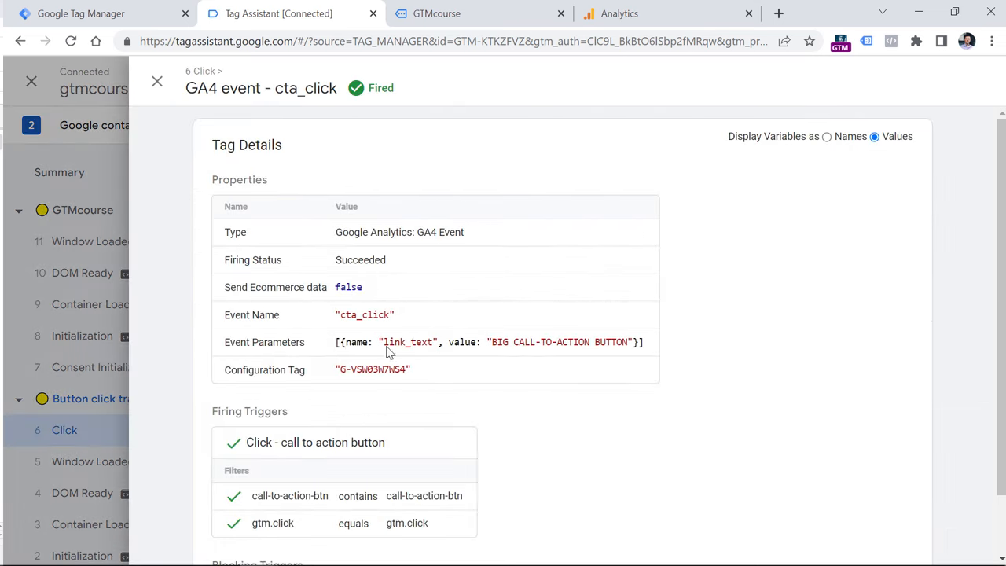
pyautogui.moveTo(385, 358)
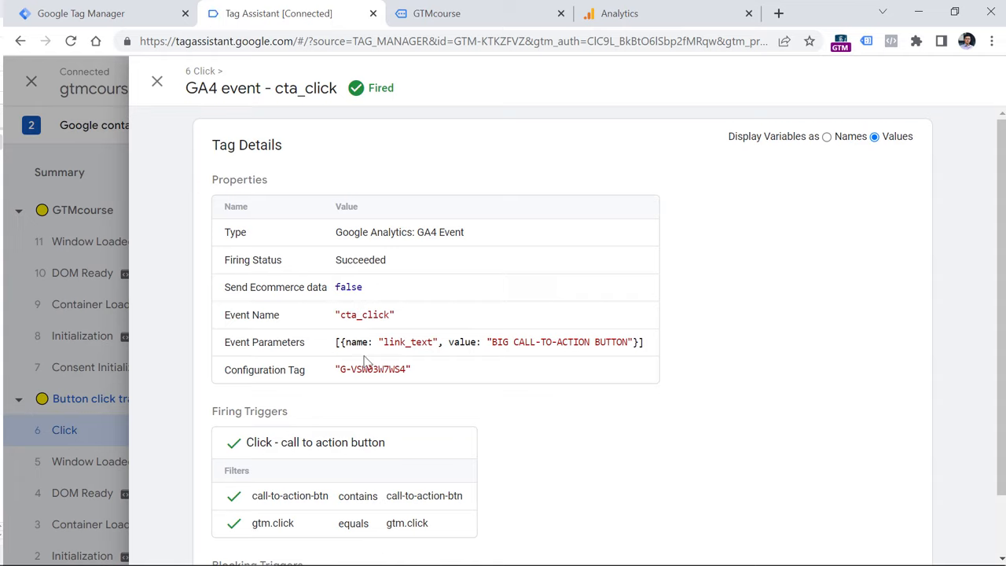
pyautogui.doubleClick(372, 369)
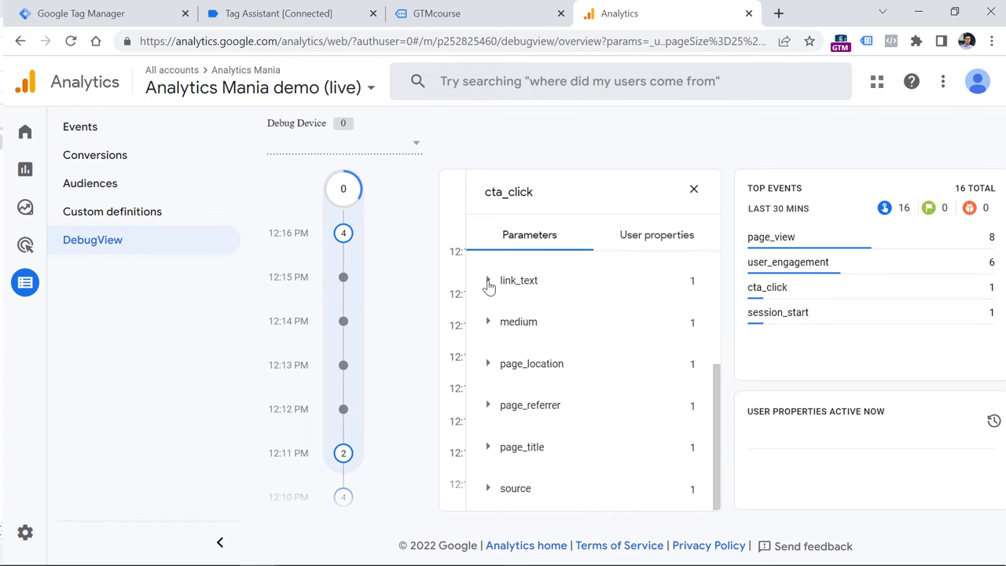
# Expand cta_click's link_text parameter to read BIG CALL-TO-ACTION BUTTON, then close the details.
pyautogui.click(488, 279)
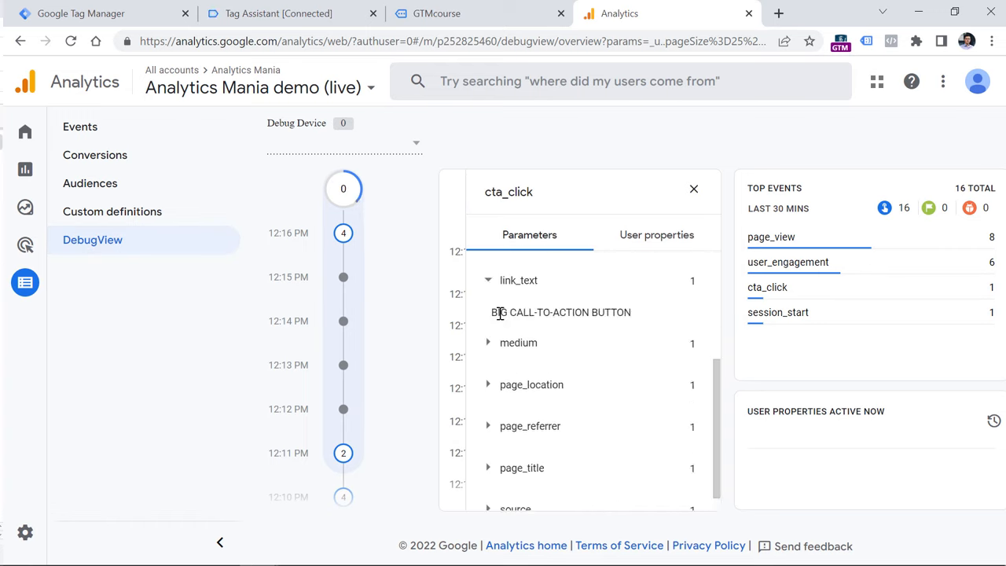
pyautogui.click(81, 13)
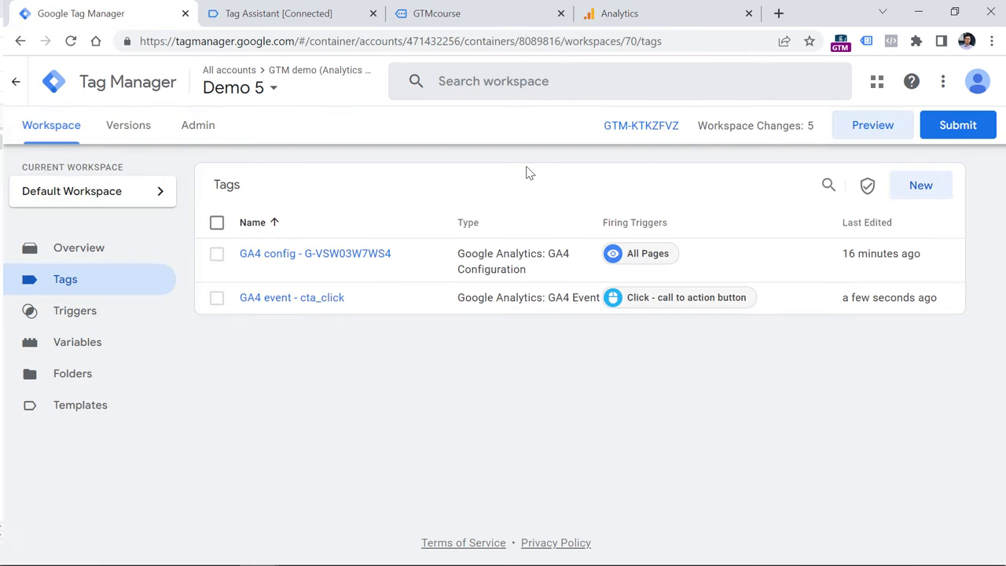
pyautogui.moveTo(574, 78)
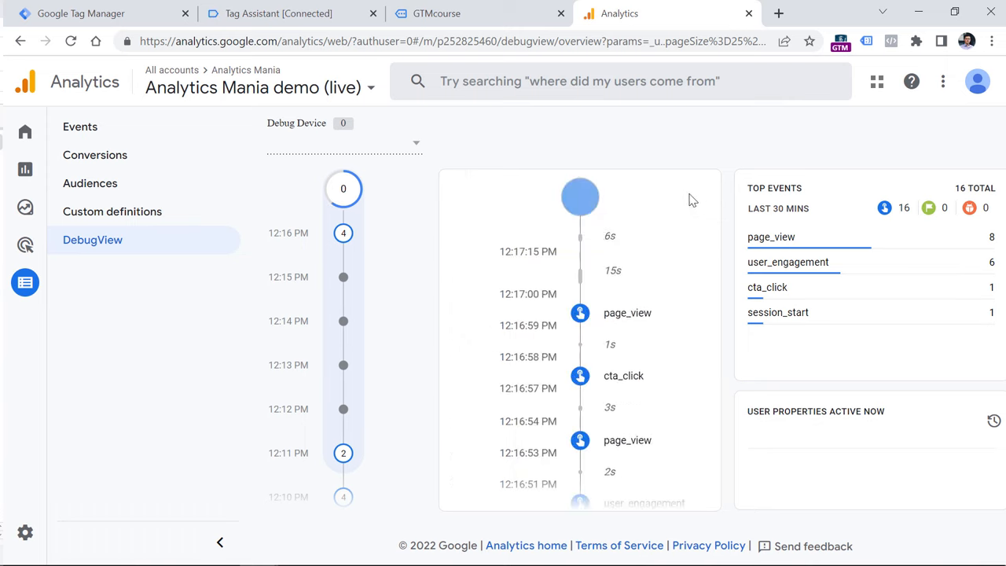
# Submit and publish the workspace as 'call to action button tracking with GA4', closing the summary.
pyautogui.click(102, 13)
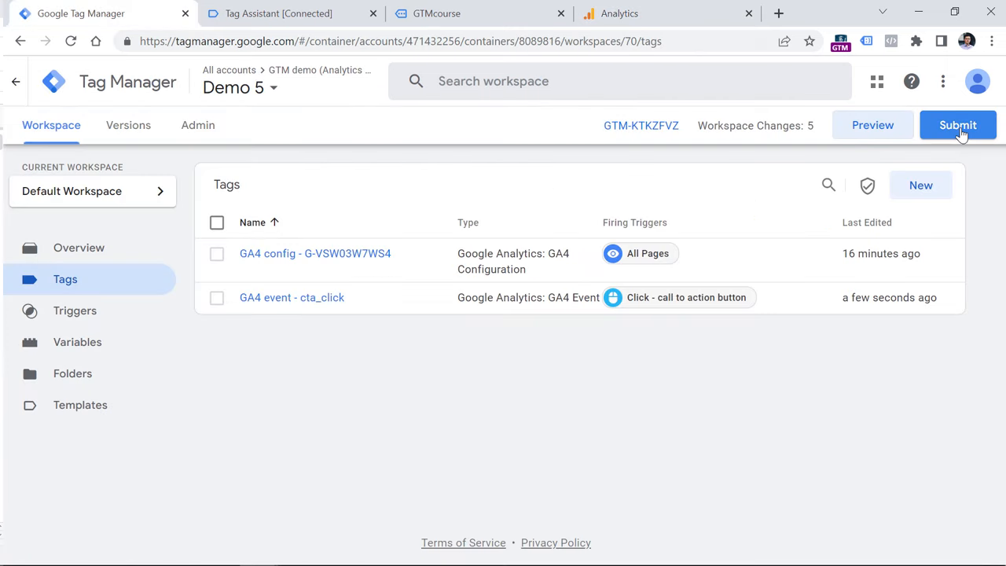
pyautogui.click(958, 125)
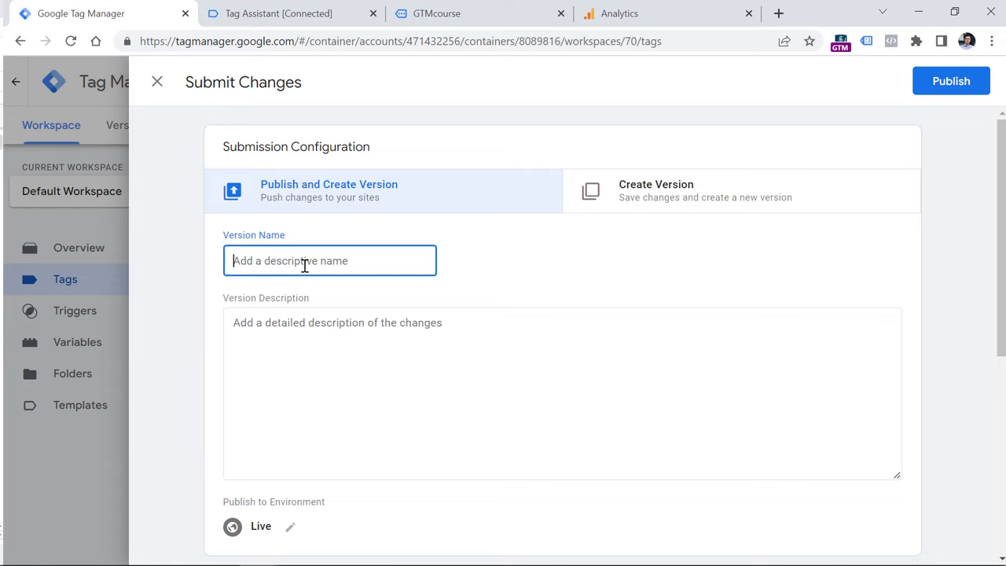
pyautogui.write('call to action')
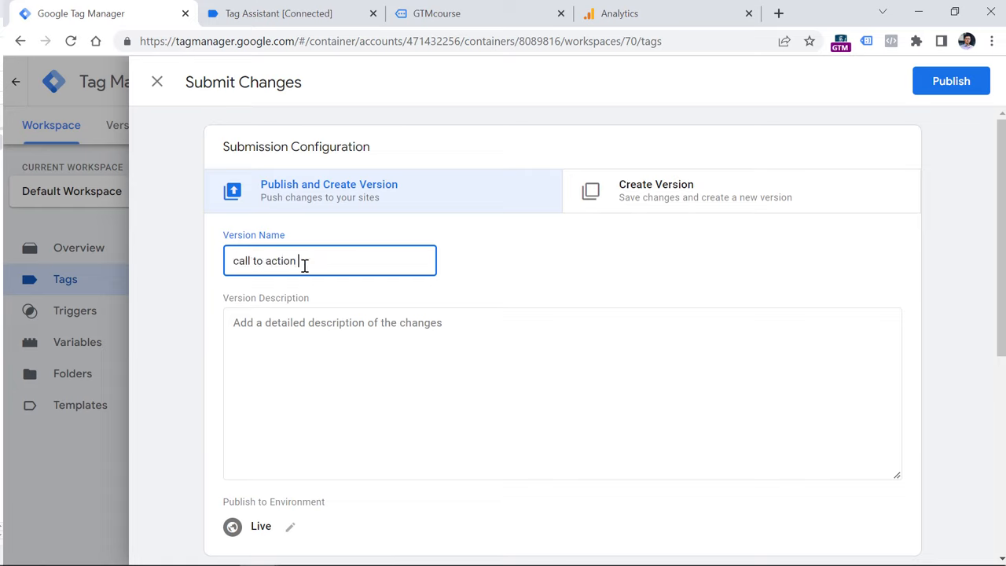
pyautogui.write('button tracking with')
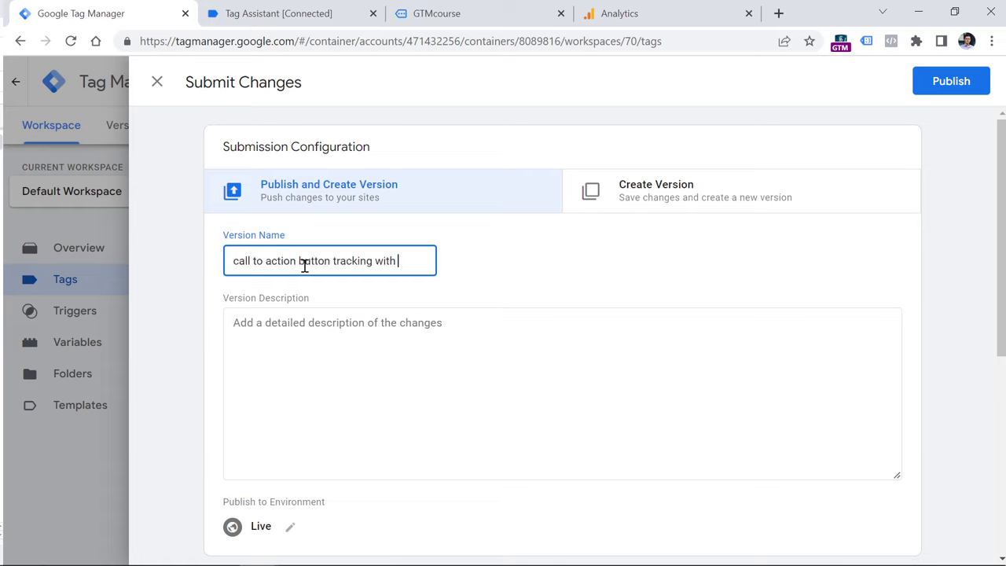
pyautogui.click(951, 81)
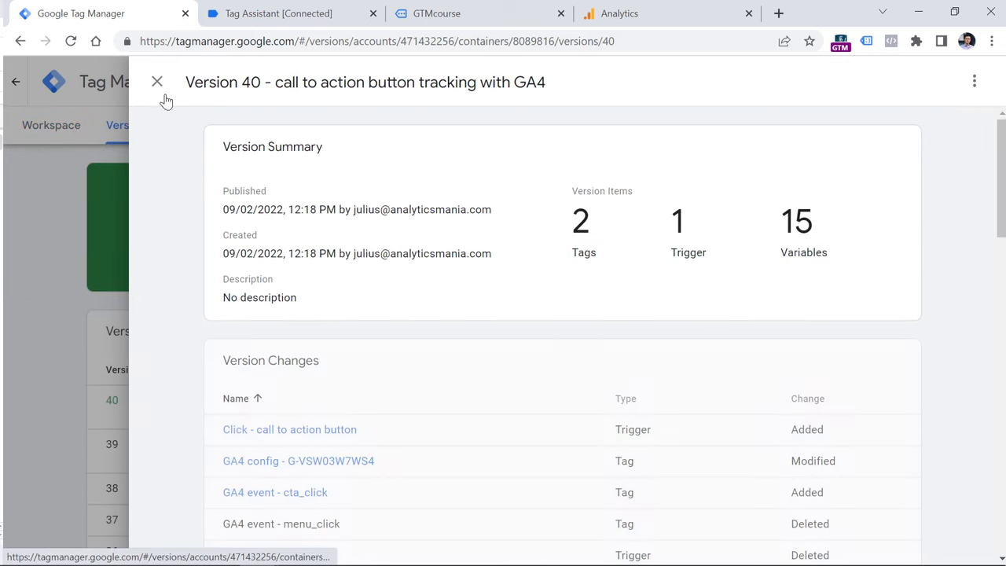
pyautogui.click(156, 81)
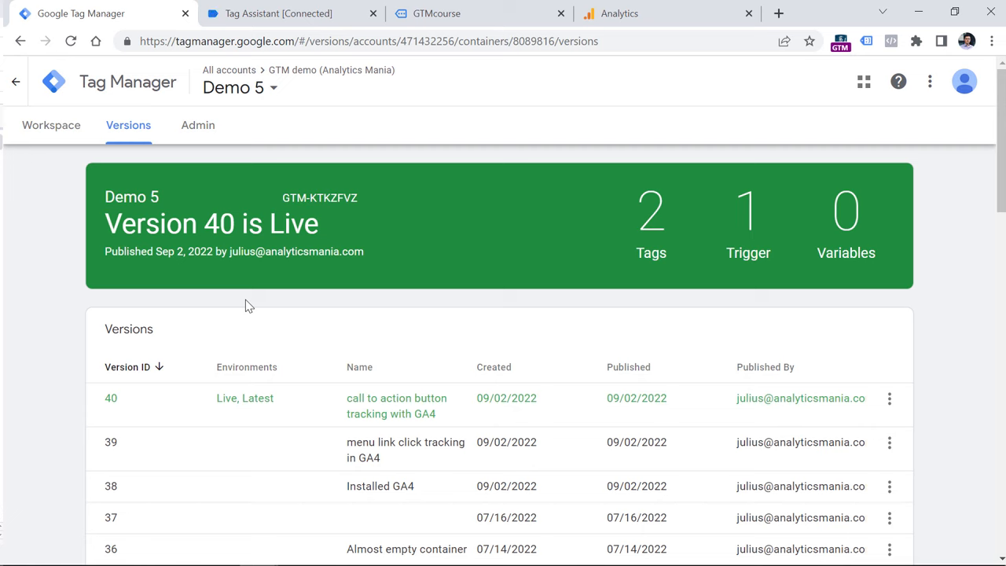
pyautogui.moveTo(561, 138)
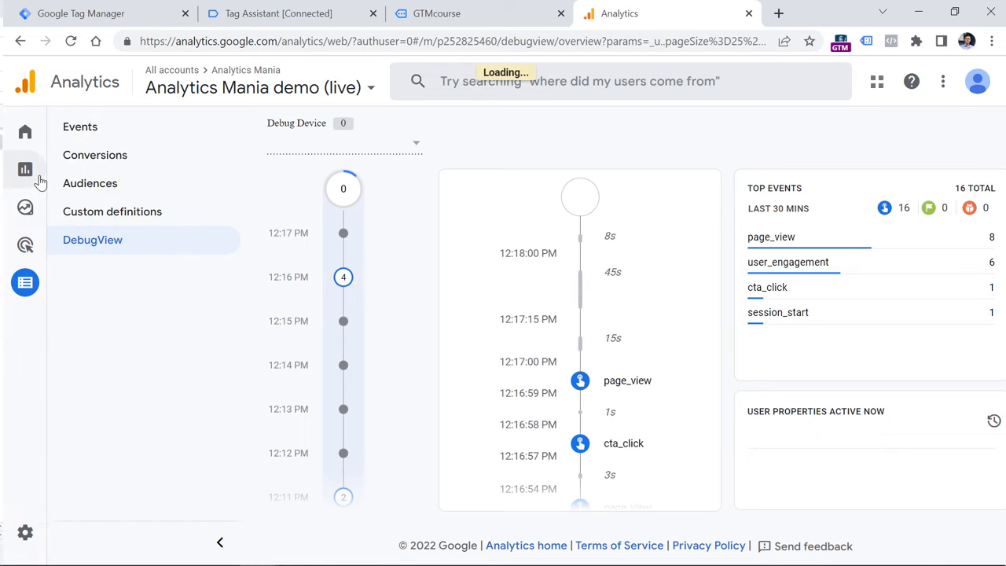
# Open Reports > Engagement > Events, showing page_view, session_start and user_engagement.
pyautogui.click(25, 169)
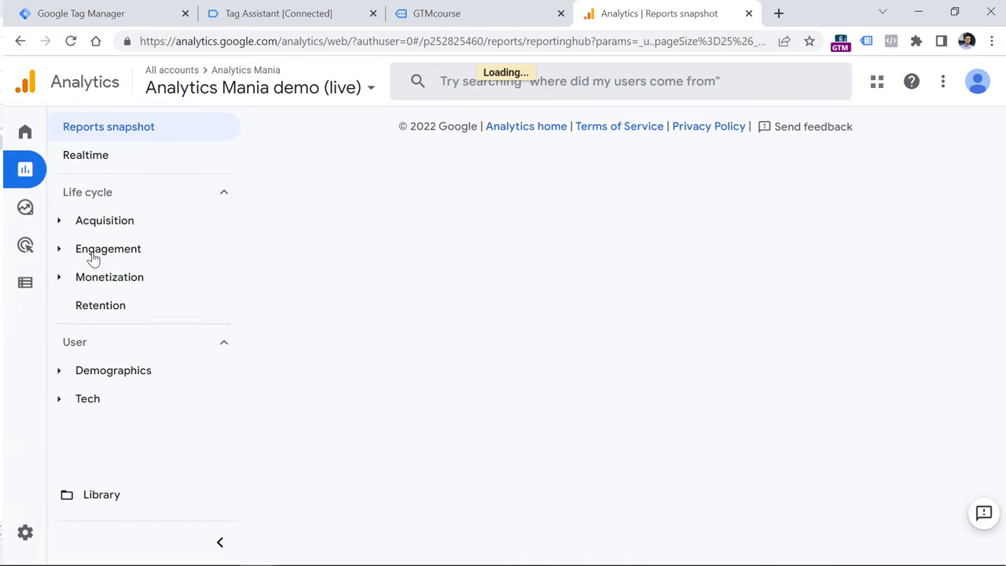
pyautogui.click(108, 248)
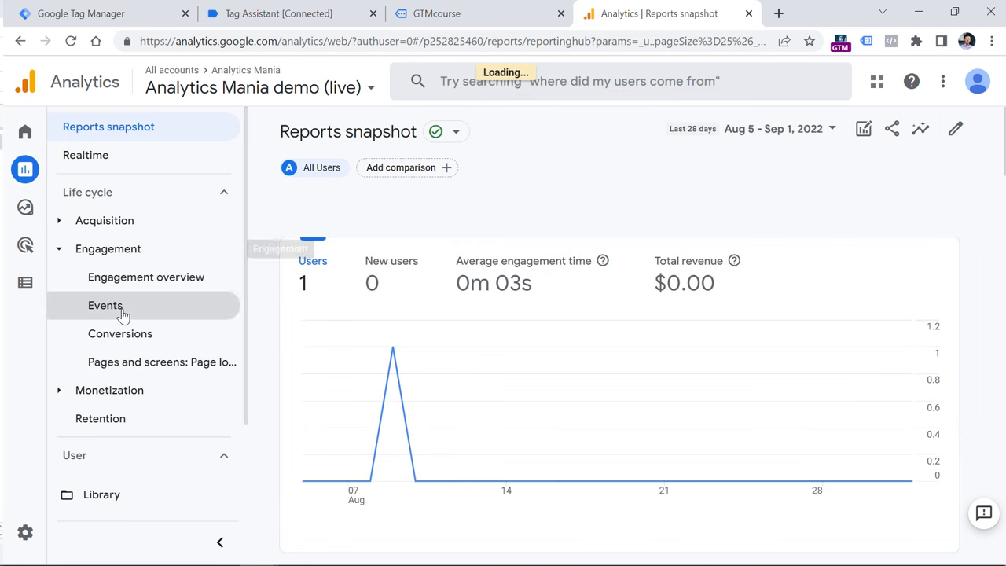
pyautogui.click(106, 305)
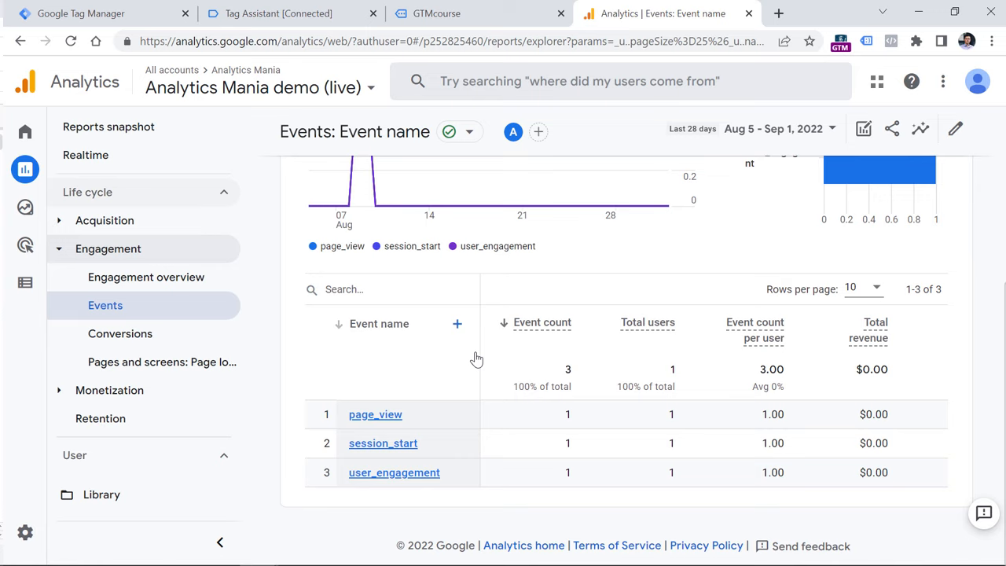
pyautogui.moveTo(481, 351)
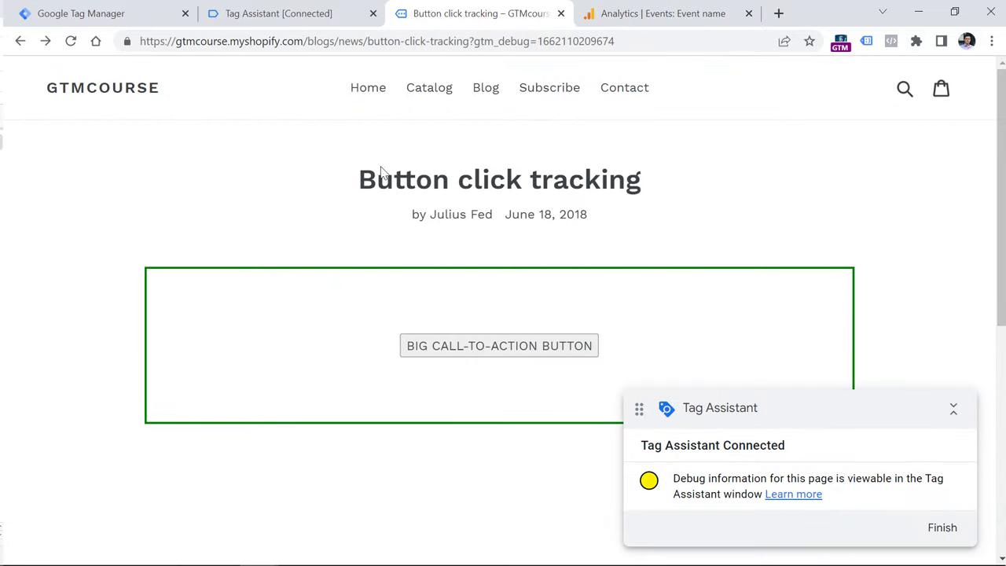
pyautogui.moveTo(503, 325)
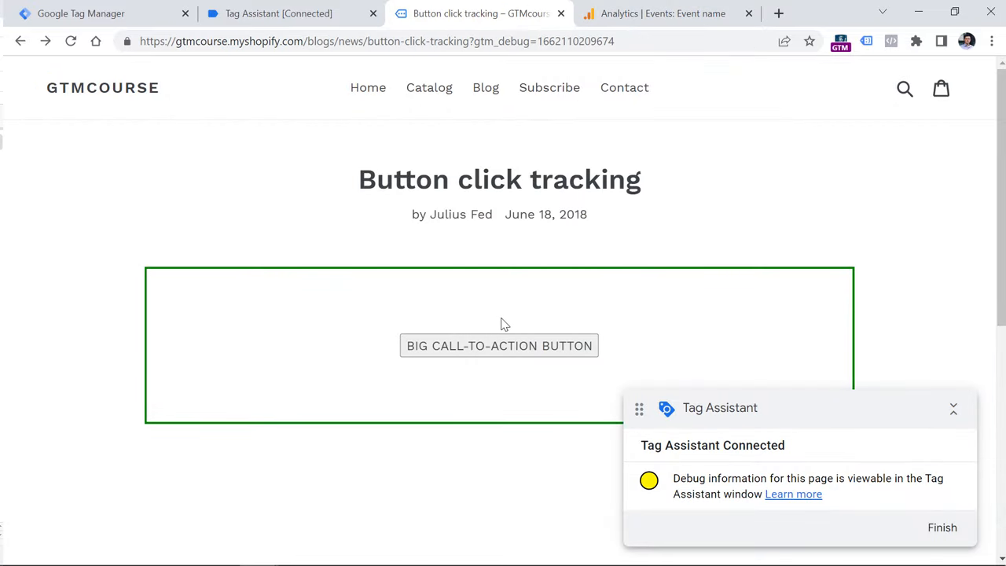
pyautogui.moveTo(498, 355)
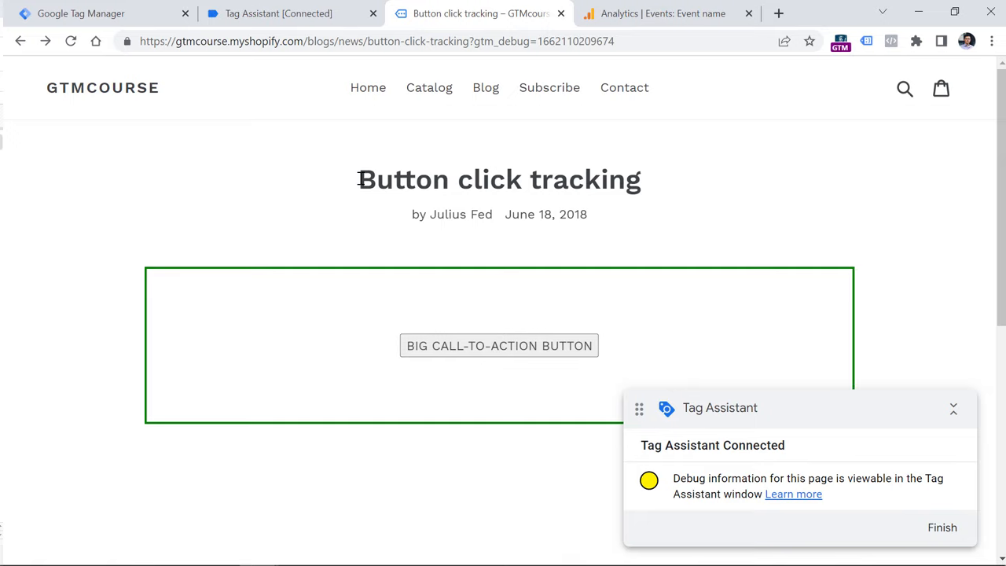
pyautogui.moveTo(664, 14)
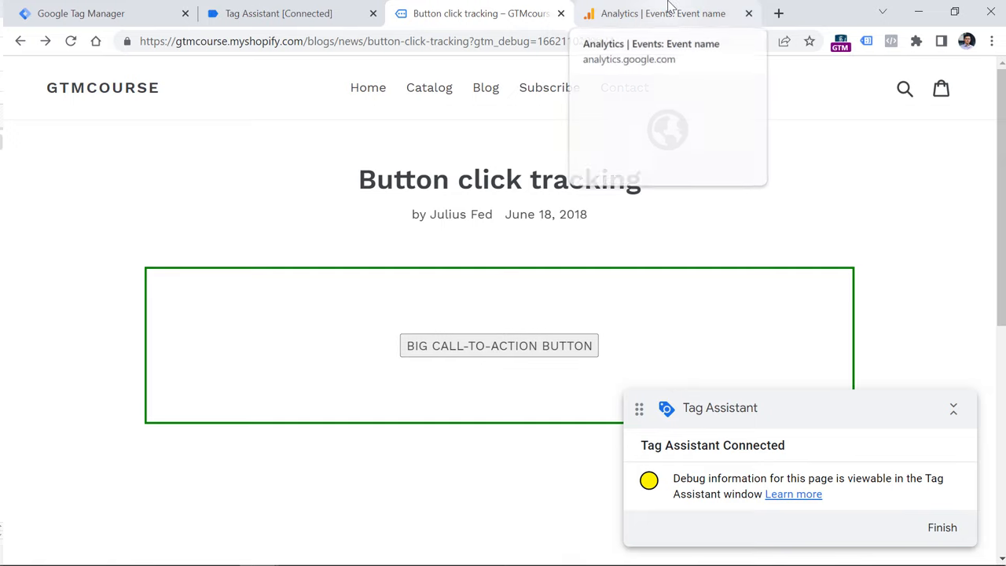
# Start a blank exploration and import Event name and Link text dimensions plus the Event count metric.
pyautogui.click(664, 13)
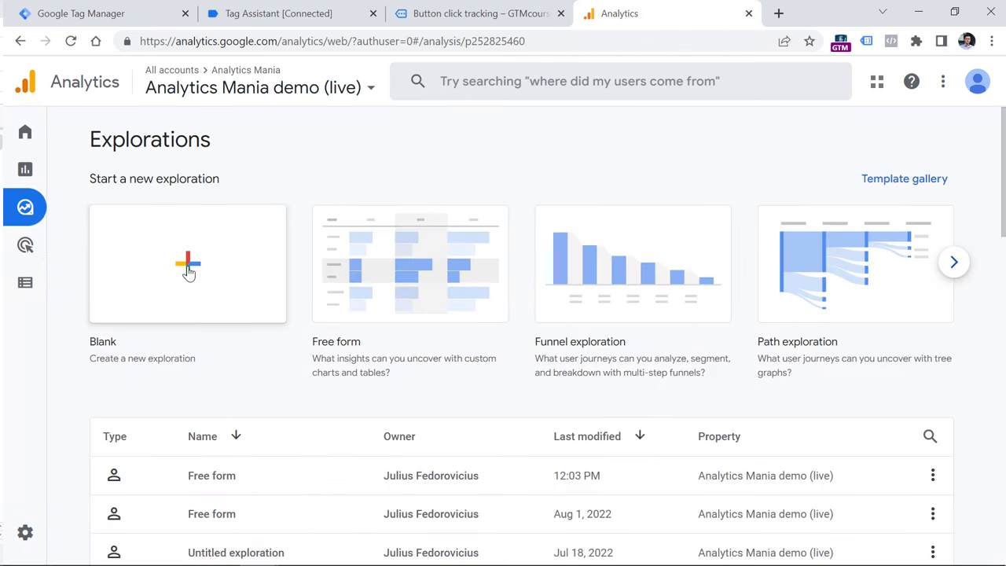
pyautogui.click(187, 263)
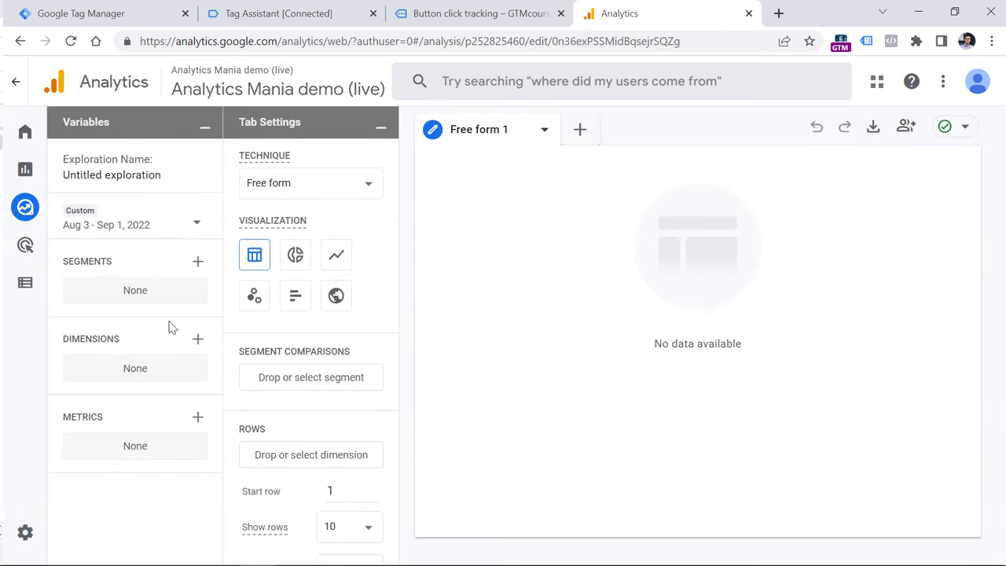
pyautogui.click(197, 339)
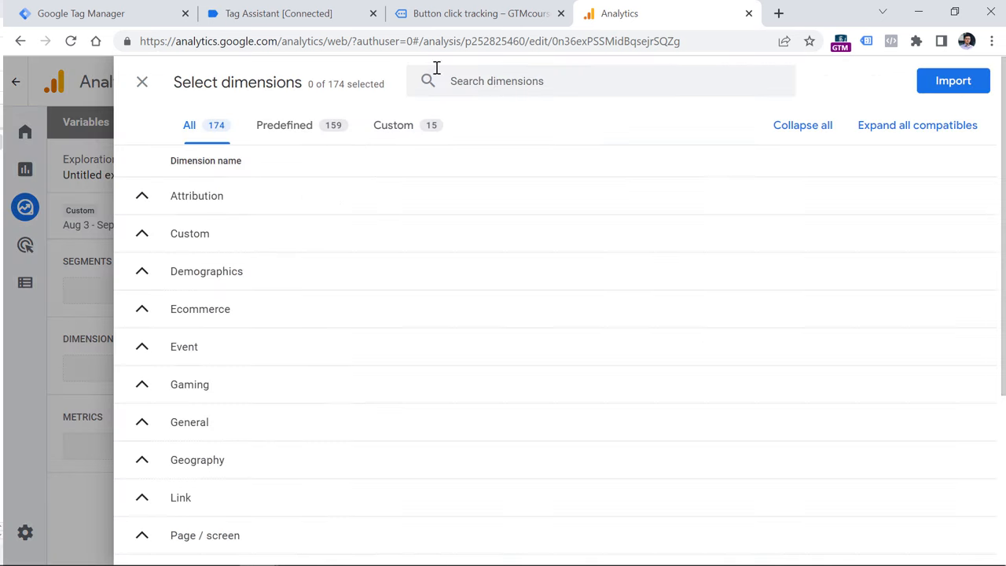
pyautogui.write('event')
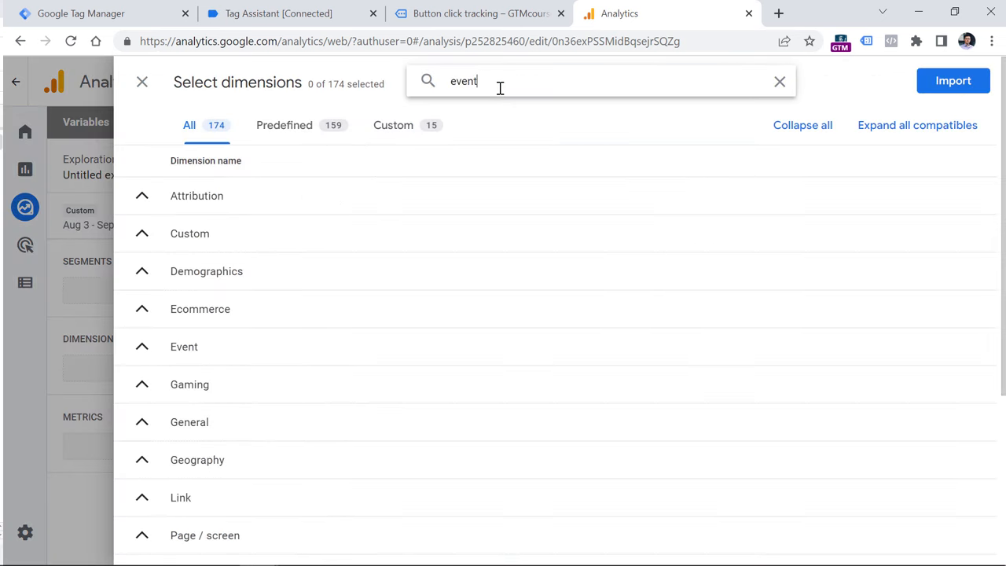
pyautogui.click(141, 231)
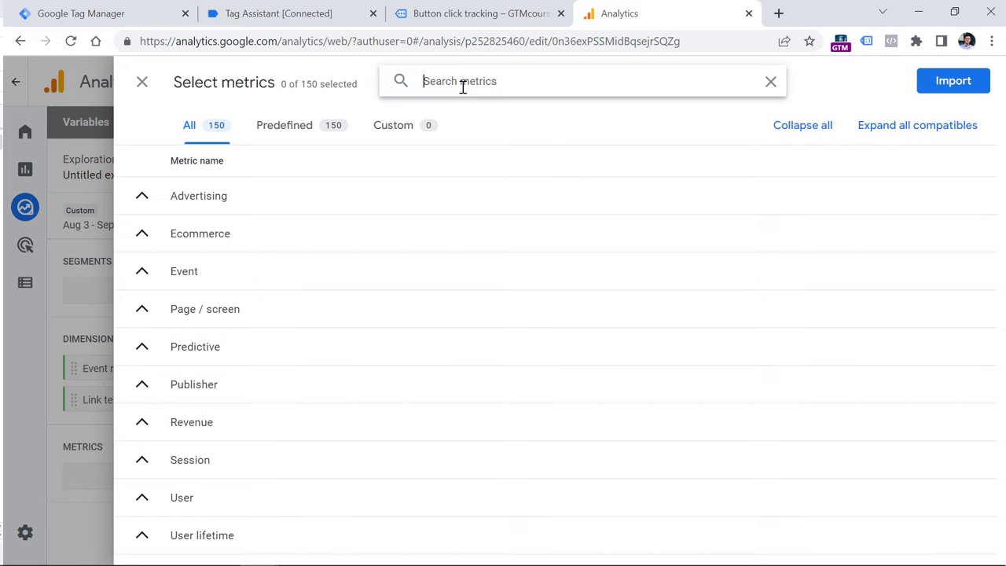
pyautogui.write('event')
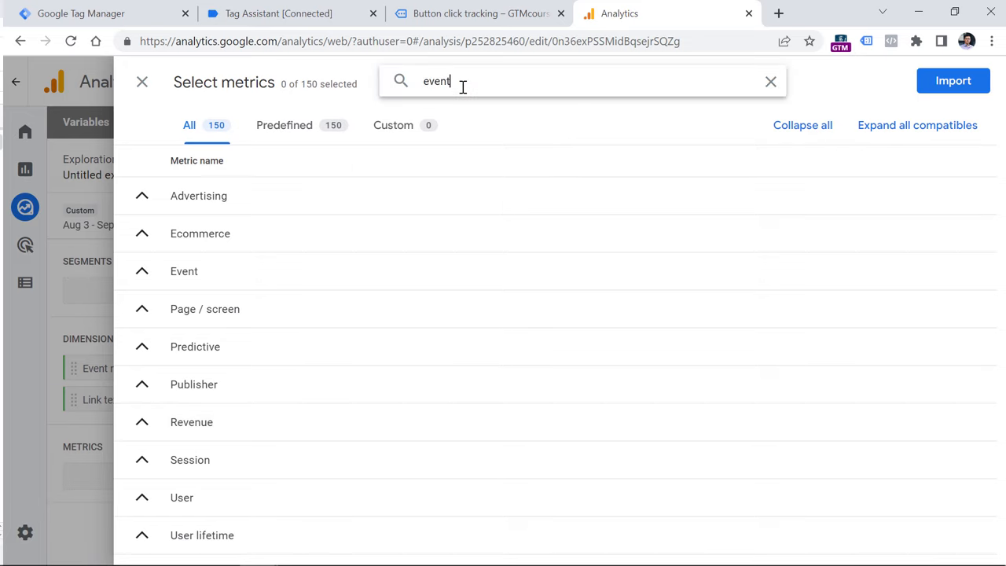
pyautogui.click(141, 262)
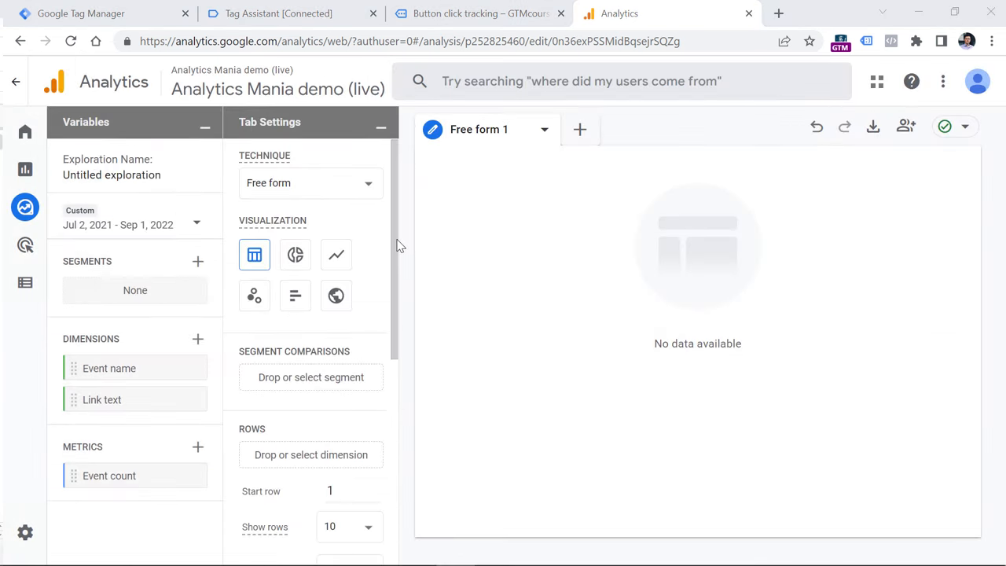
pyautogui.moveTo(95, 420)
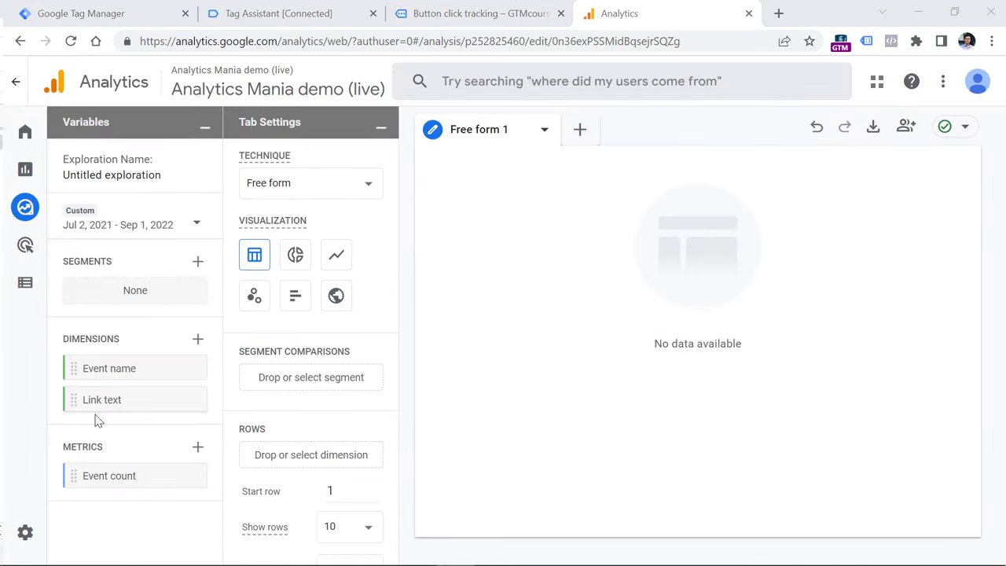
# Review the link-text event counts table: blank 157,820, Subscribe 3, Blog 1.
pyautogui.scroll(-3)
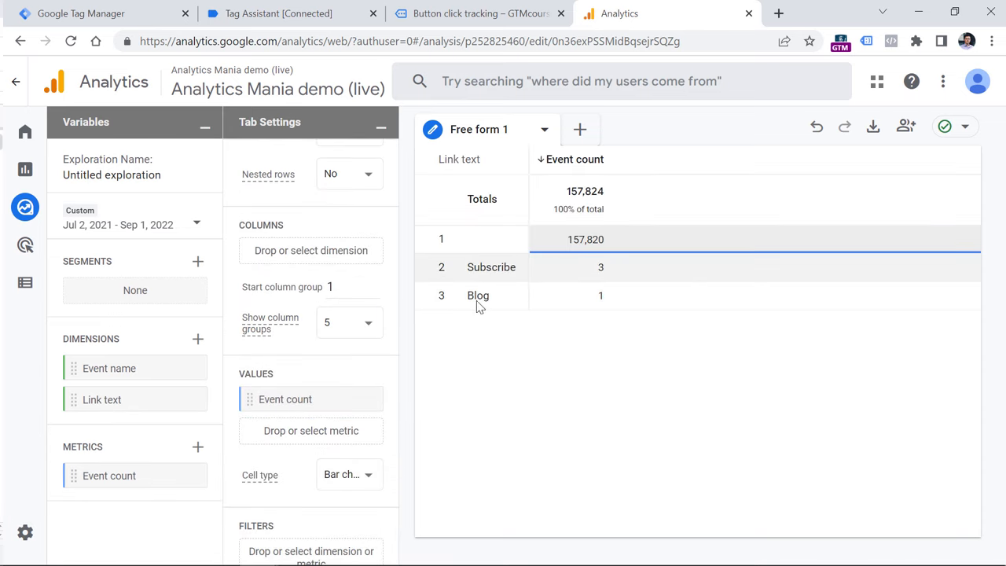
pyautogui.moveTo(477, 295)
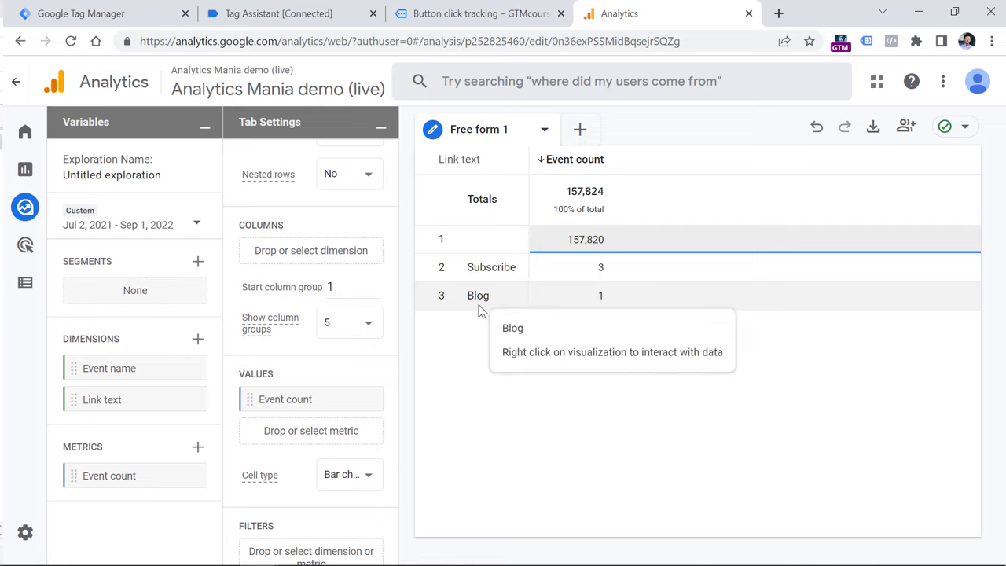
pyautogui.moveTo(507, 280)
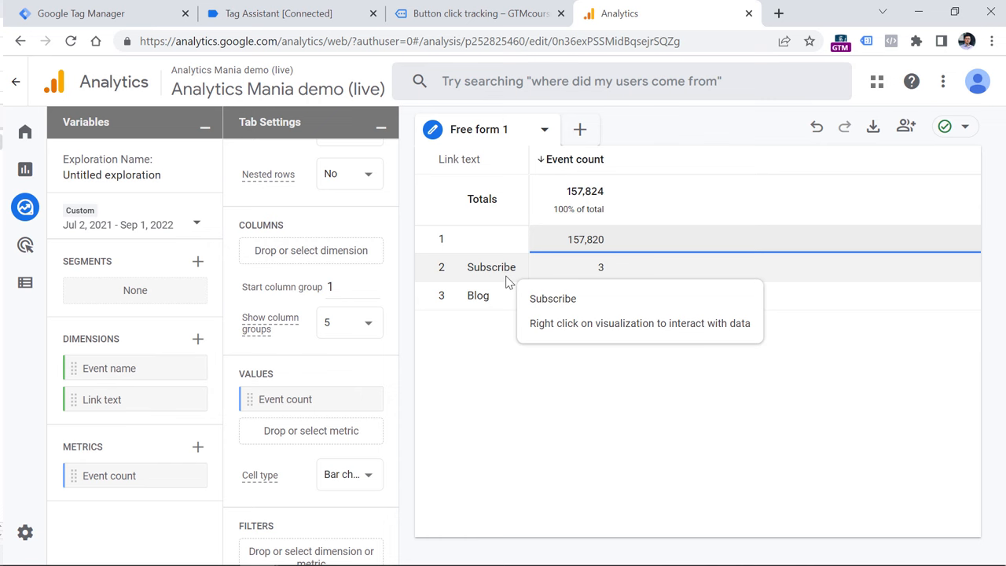
pyautogui.click(472, 13)
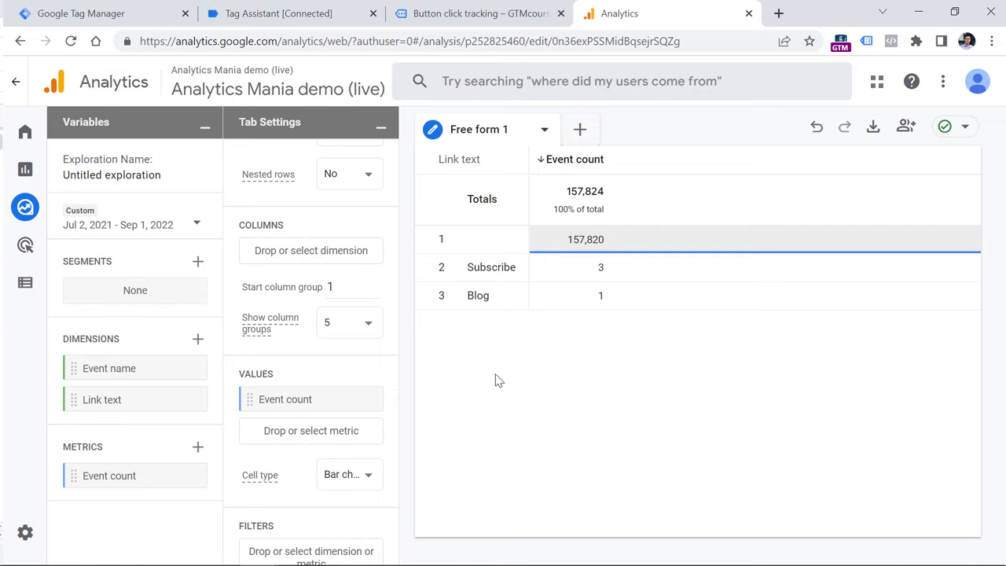
# Look over the GTMcourse site's menu links, then return to the Analytics exploration.
pyautogui.click(472, 13)
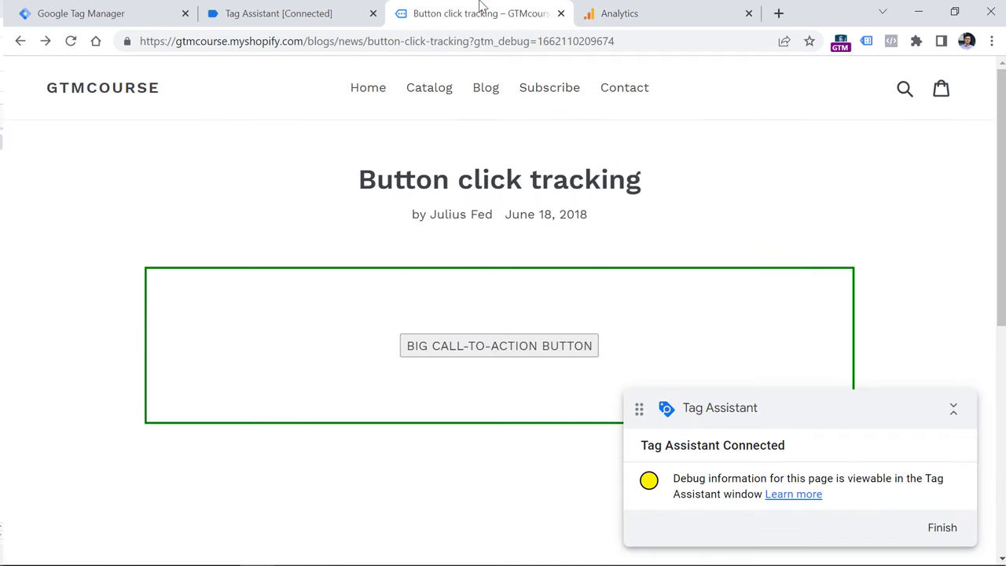
pyautogui.moveTo(499, 346)
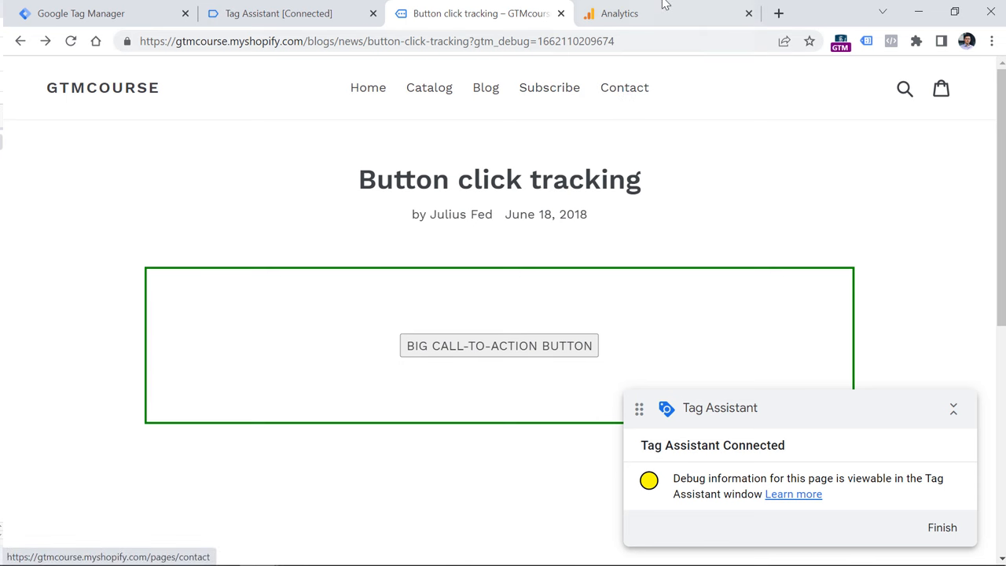
pyautogui.click(619, 13)
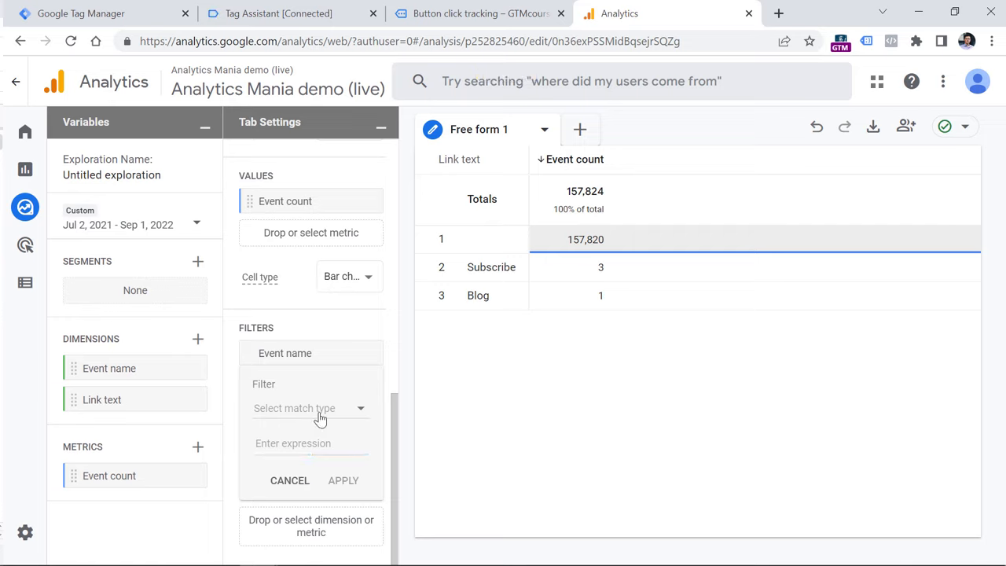
# Set the Event name filter to 'exactly matches' menu_link_click, found by searching 'menu'.
pyautogui.click(311, 407)
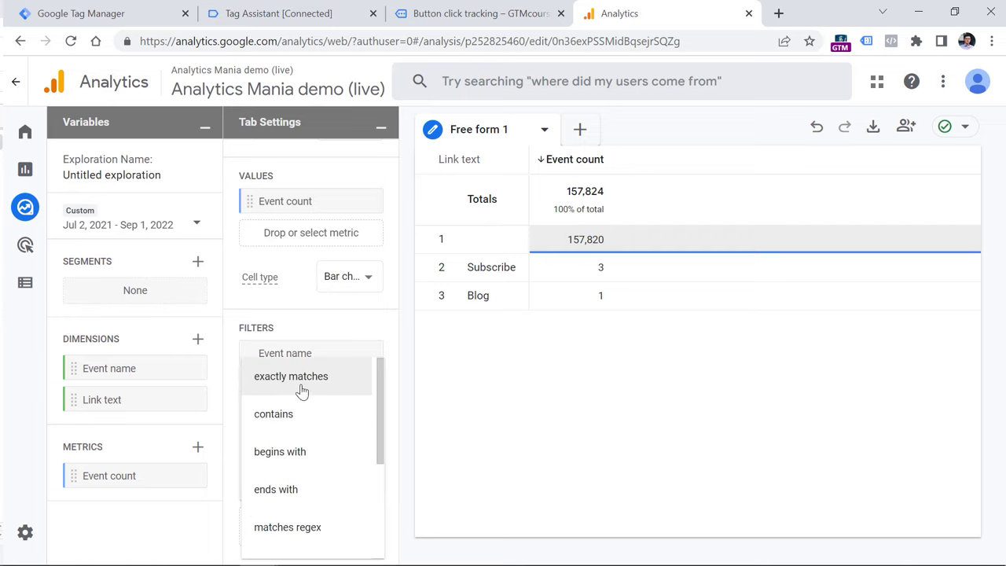
pyautogui.click(291, 376)
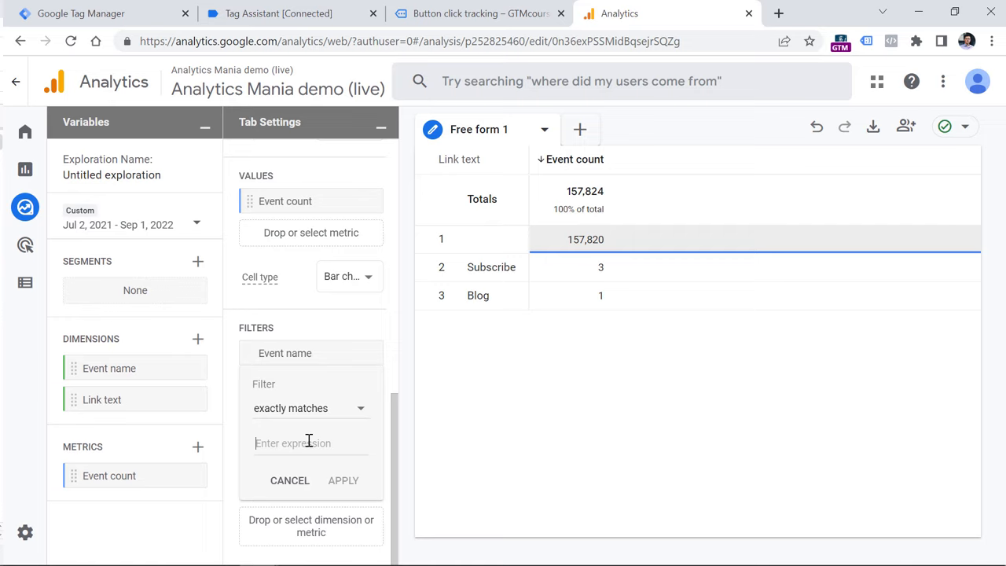
pyautogui.click(310, 442)
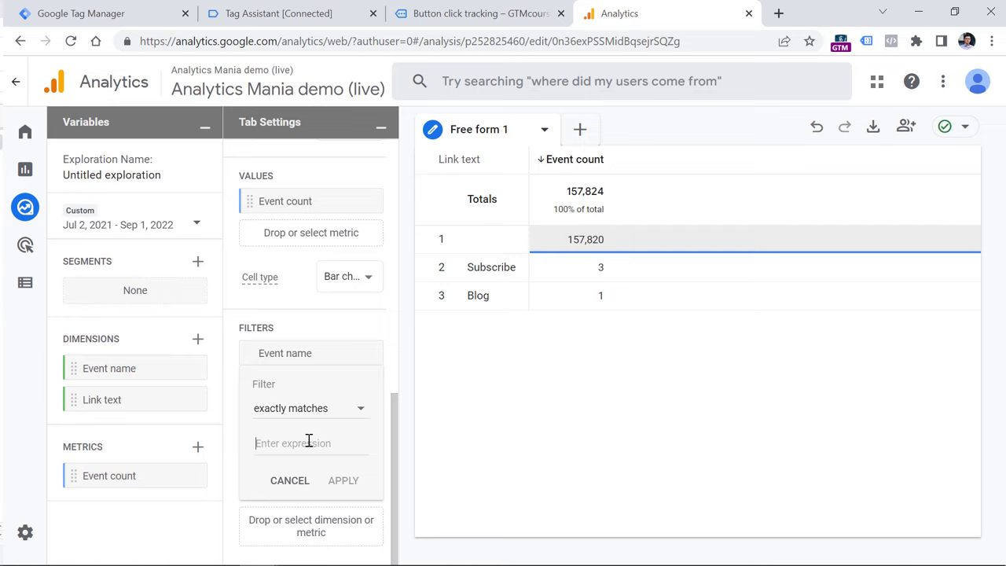
pyautogui.click(476, 13)
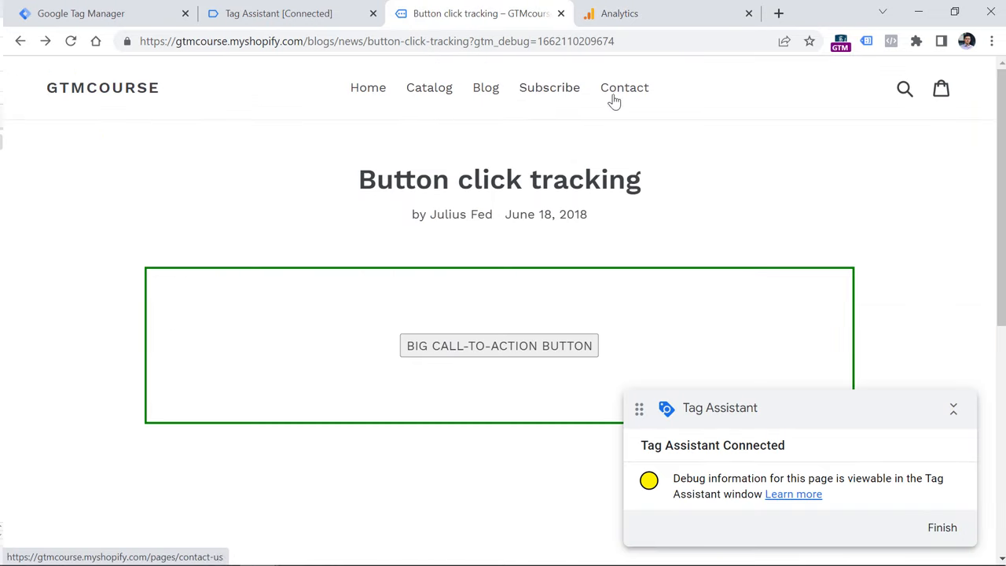
pyautogui.moveTo(486, 95)
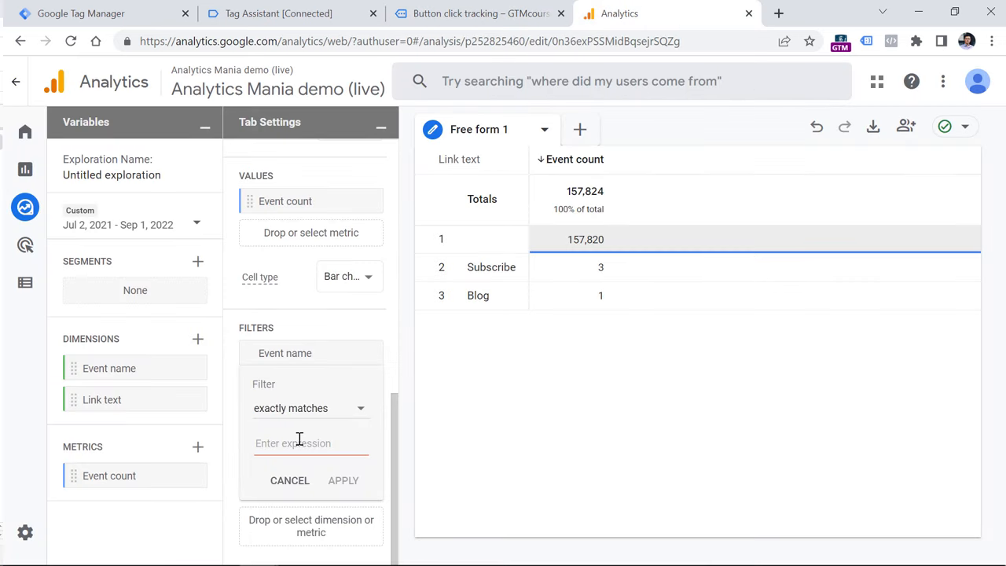
pyautogui.write('menu')
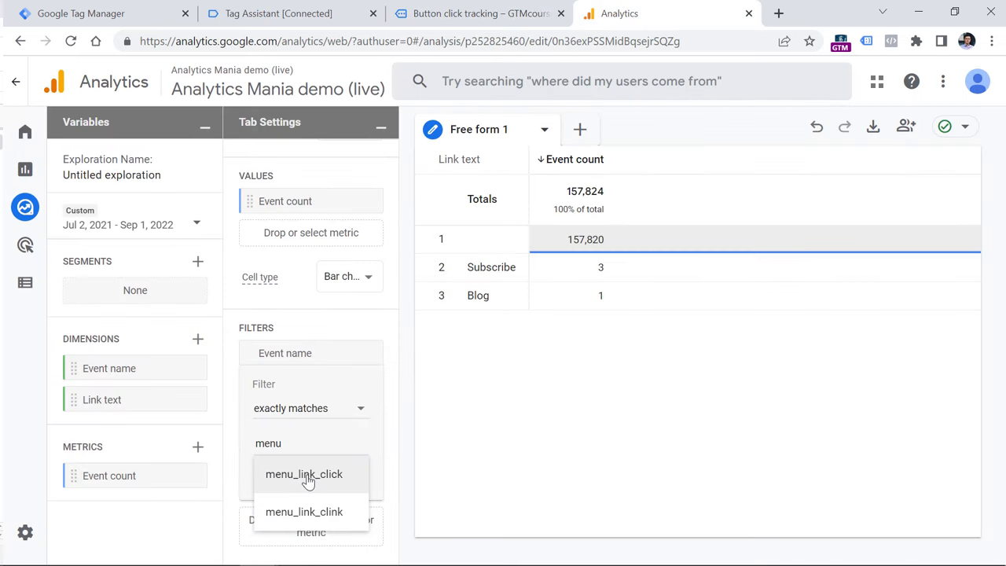
pyautogui.click(304, 473)
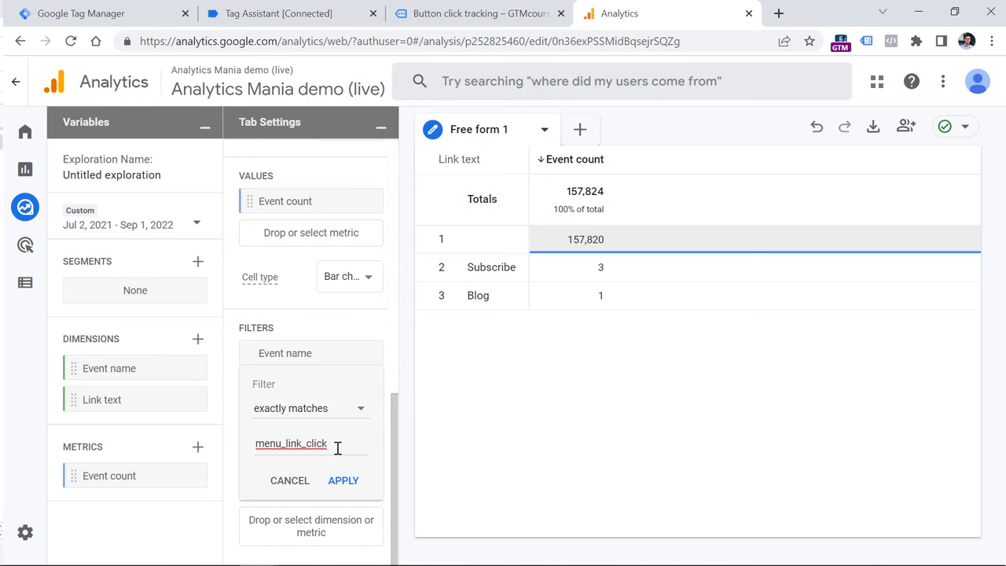
pyautogui.click(279, 13)
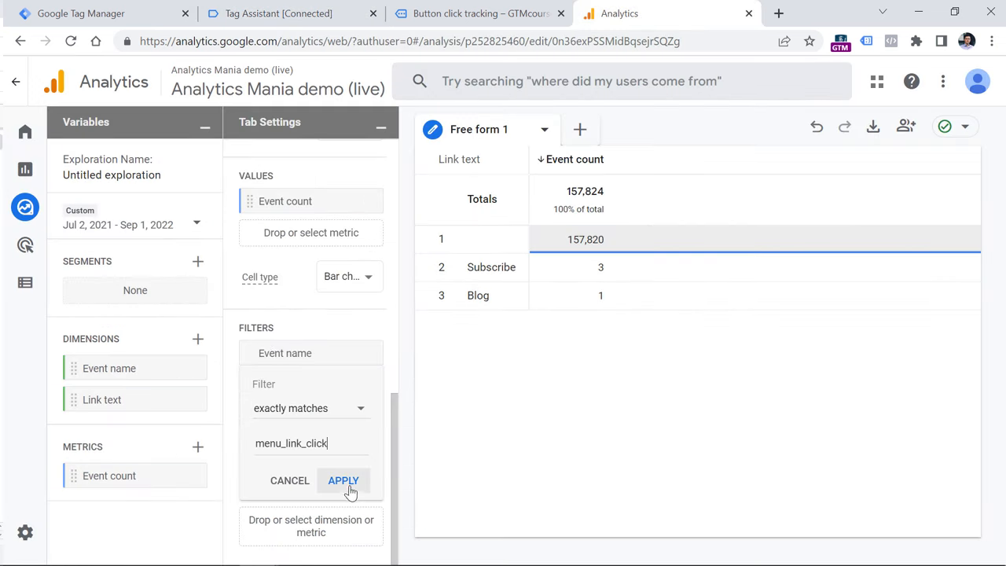
# Apply the menu_link_click filter, leaving Subscribe 3 and Blog 1 (total 4).
pyautogui.click(342, 480)
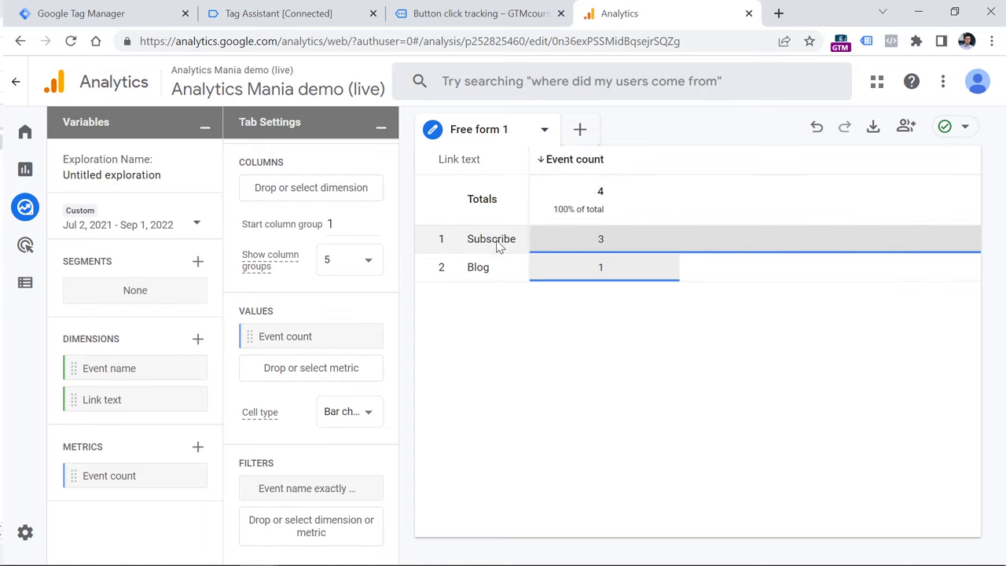
pyautogui.moveTo(581, 247)
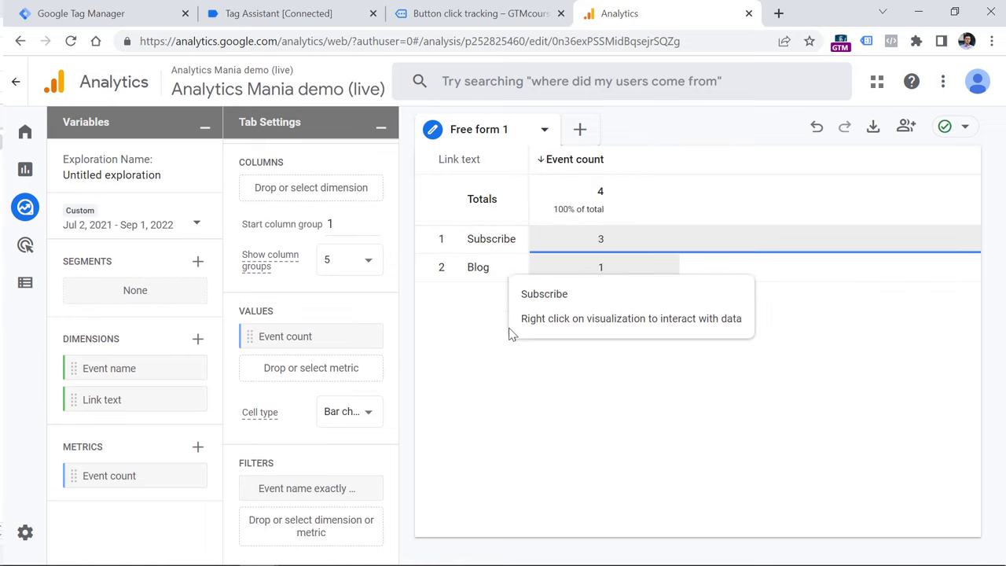
pyautogui.moveTo(601, 271)
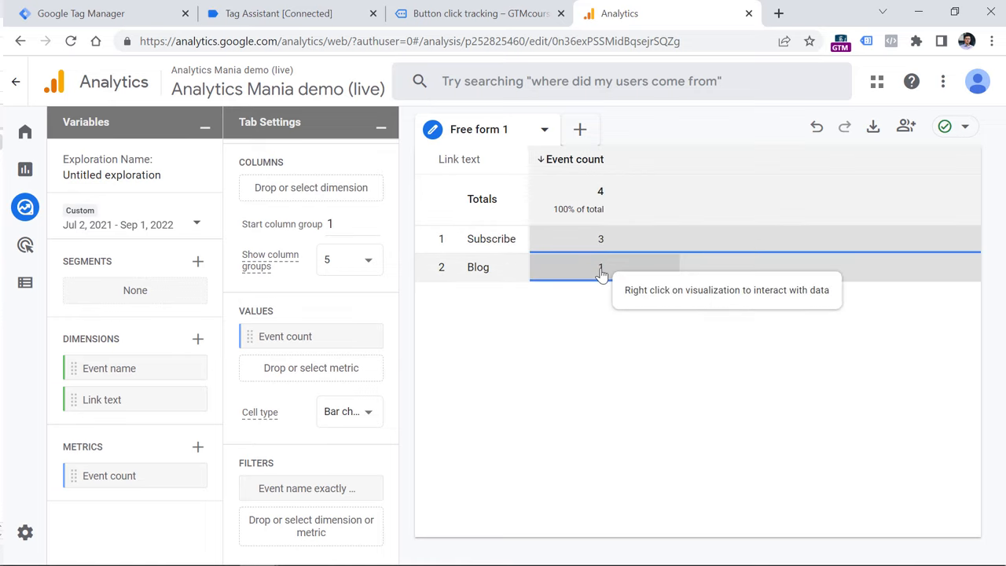
pyautogui.moveTo(477, 267)
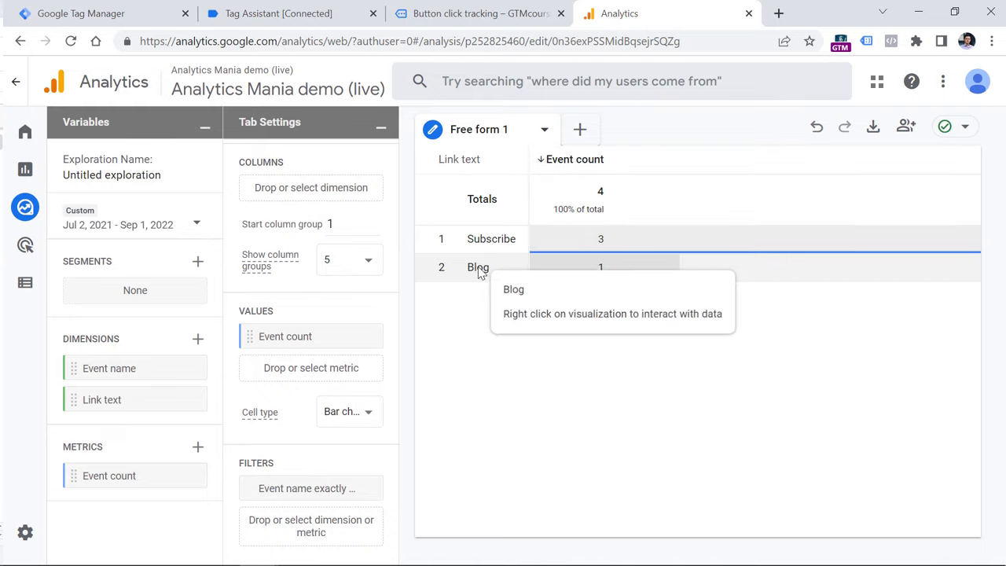